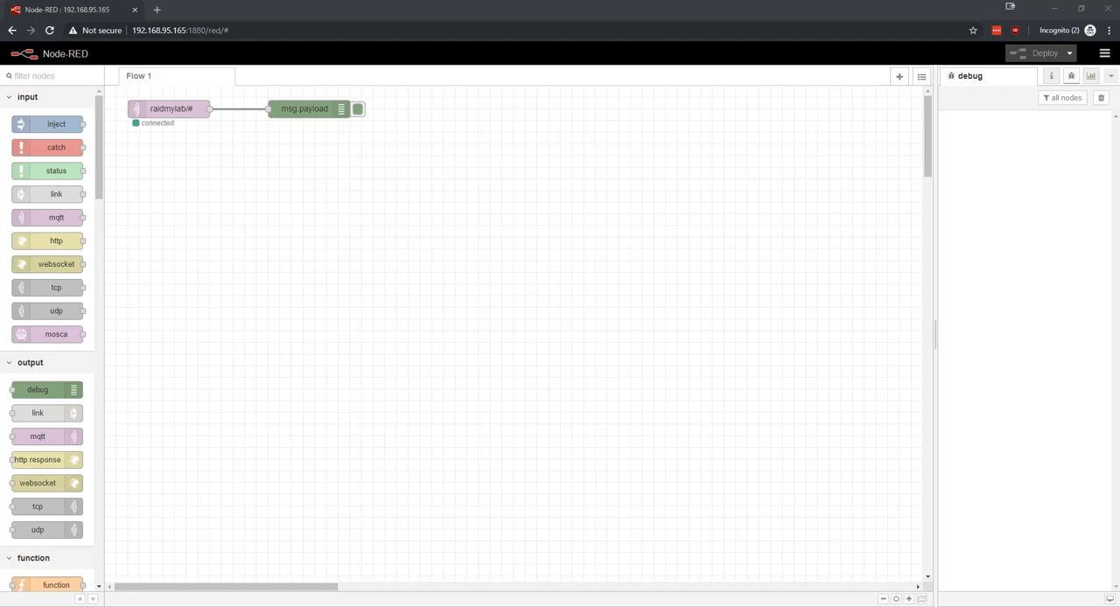
mouse_move(301, 227)
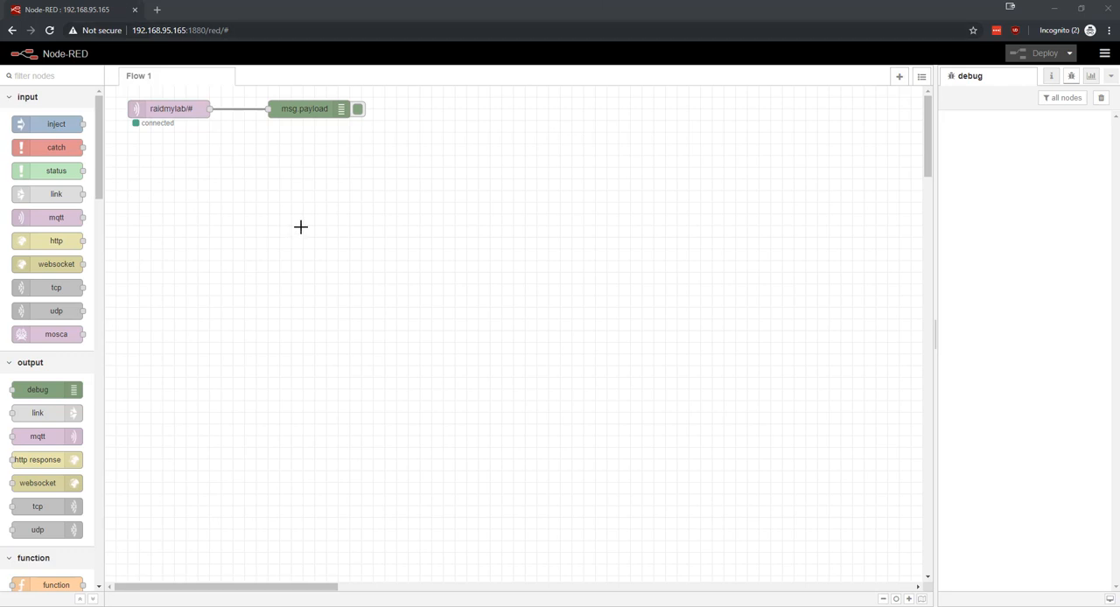
mouse_move(280, 213)
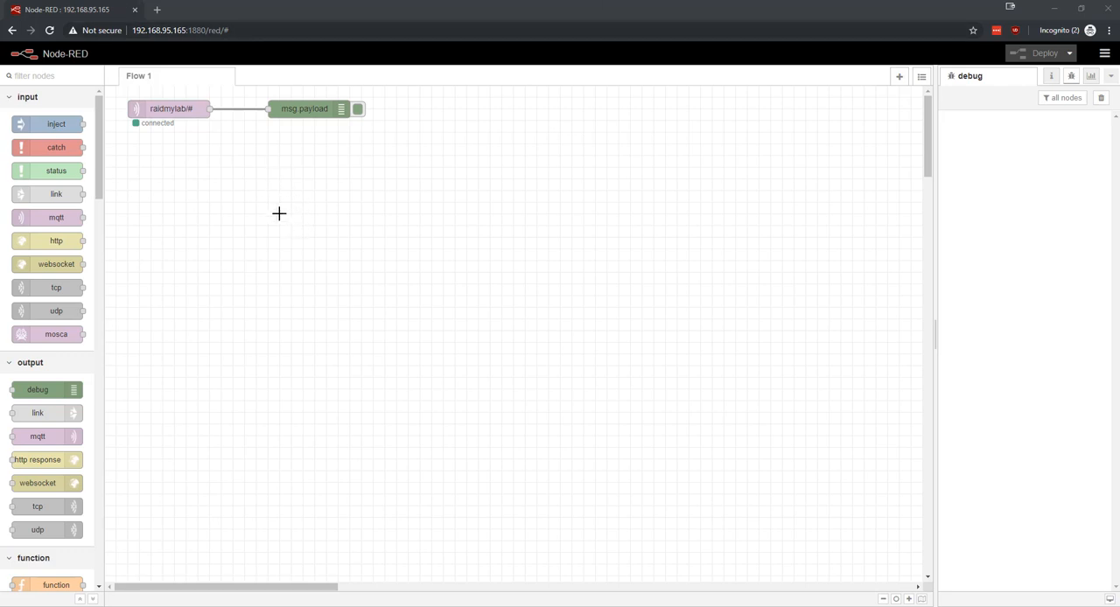
mouse_move(571, 371)
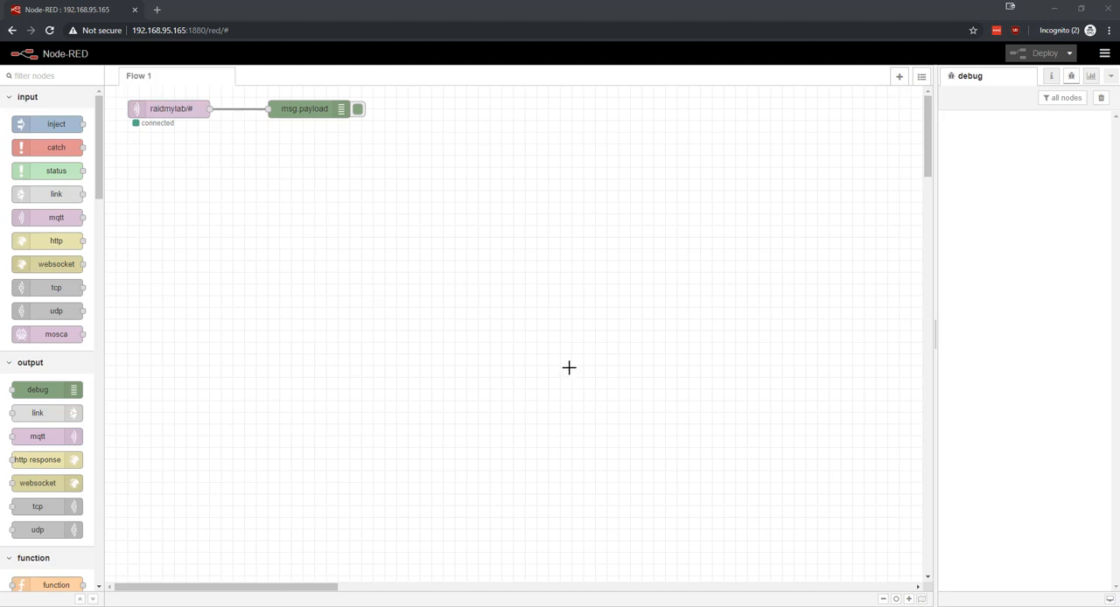
mouse_move(462, 286)
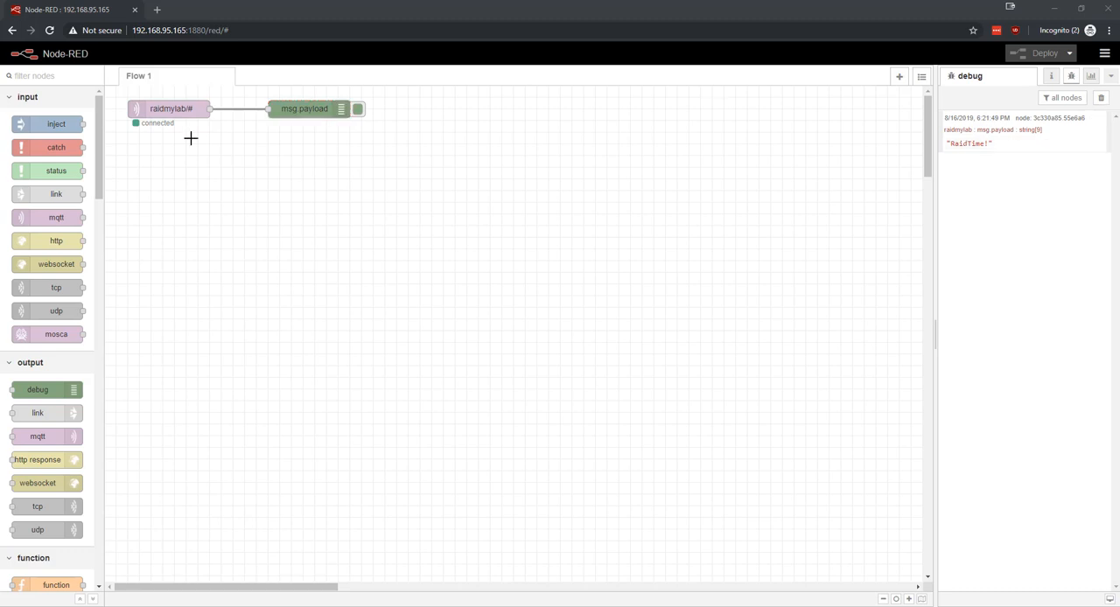
mouse_move(903, 191)
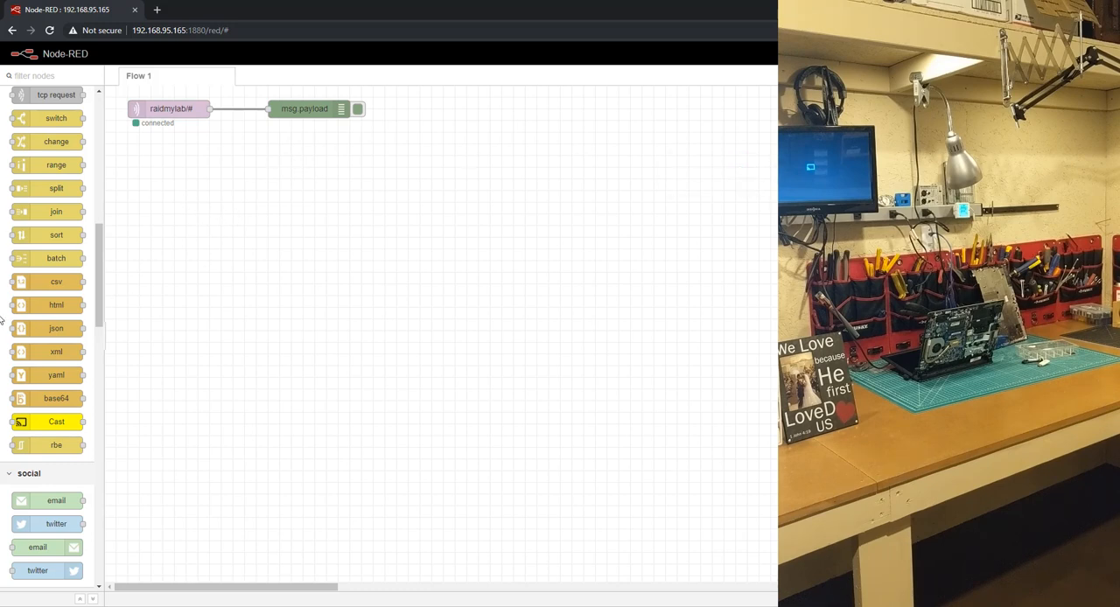
Place a Cast node below the MQTT flow and set its device IP to 192.168.50.118
left_click_drag(56, 422, 289, 280)
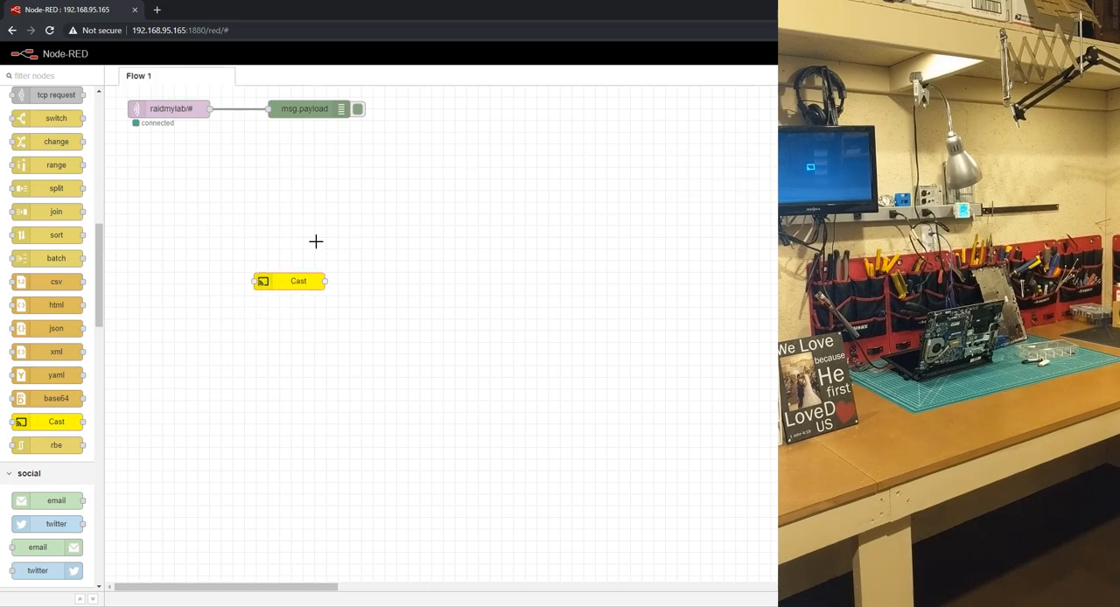
left_click_drag(288, 280, 326, 179)
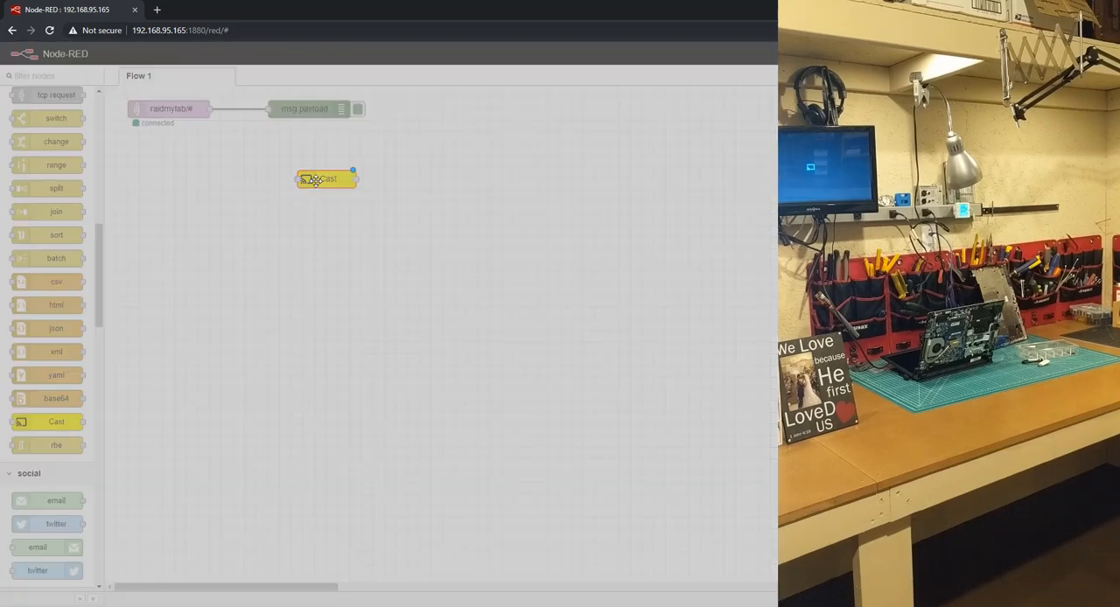
double_click(325, 179)
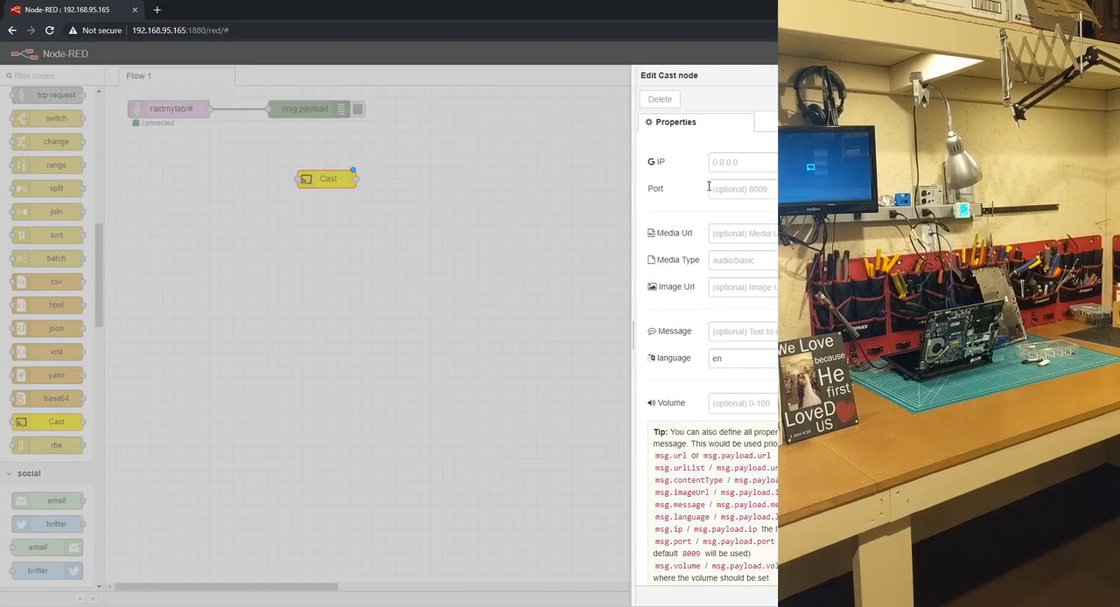
left_click(742, 161)
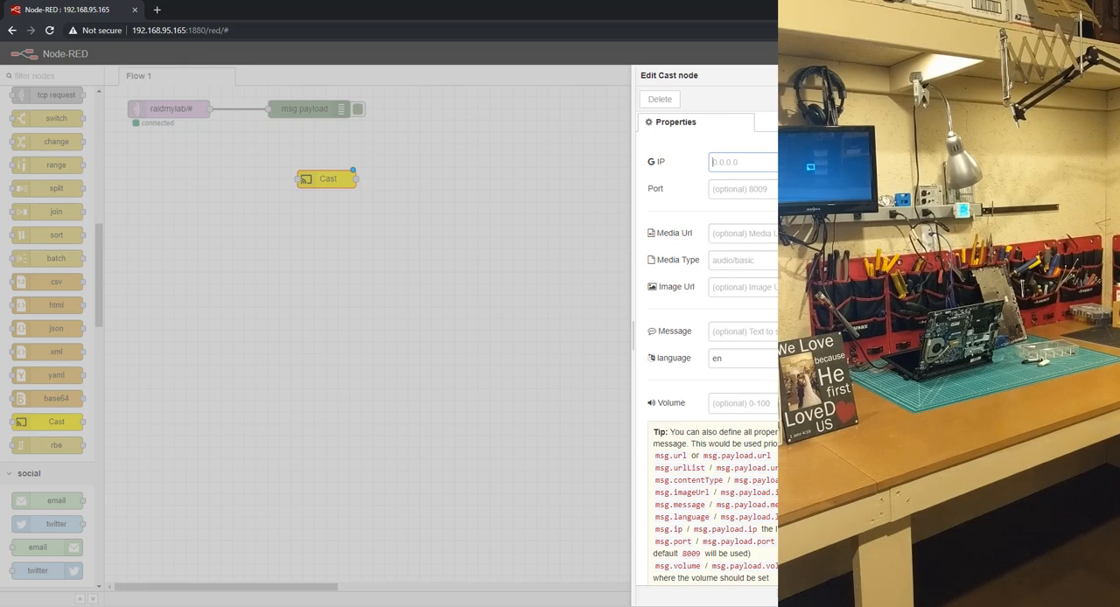
type("192.168.95.")
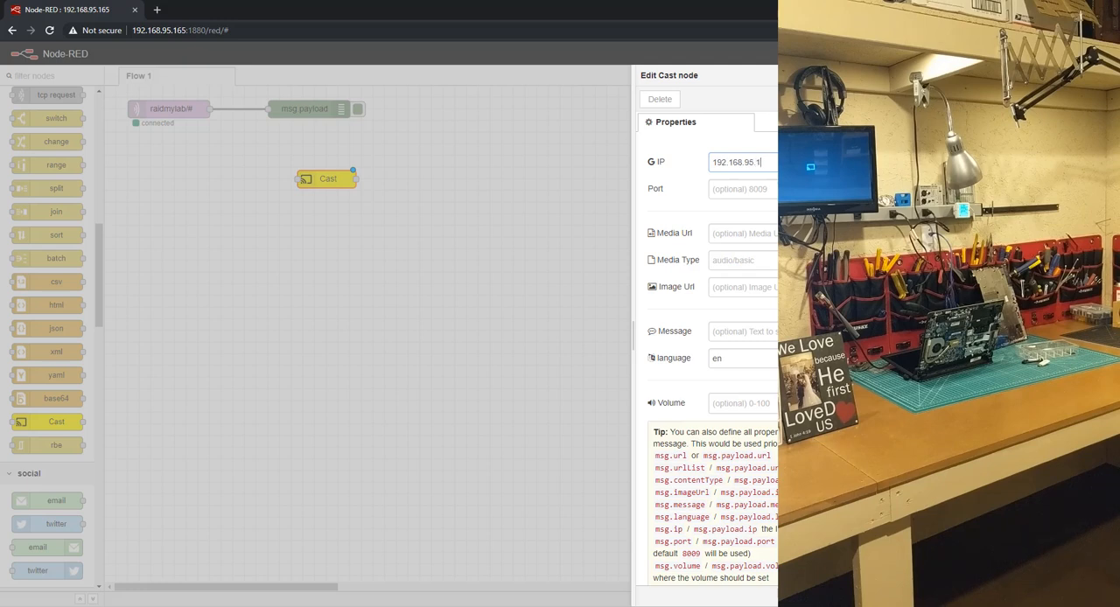
type("18")
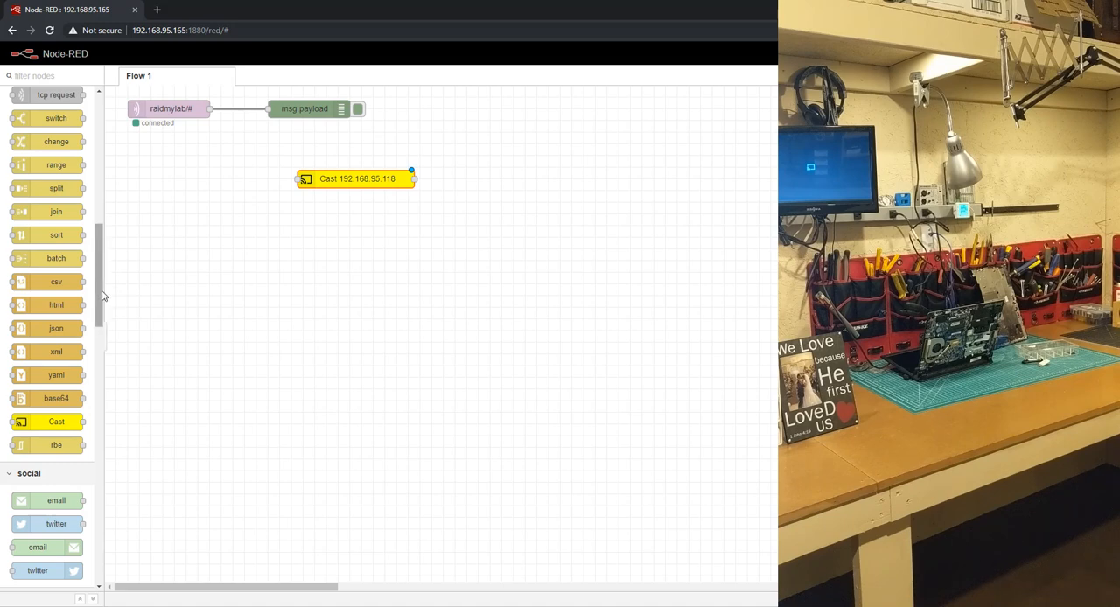
Insert a change node between the radmylab/# input and the Cast node
scroll("up", 3)
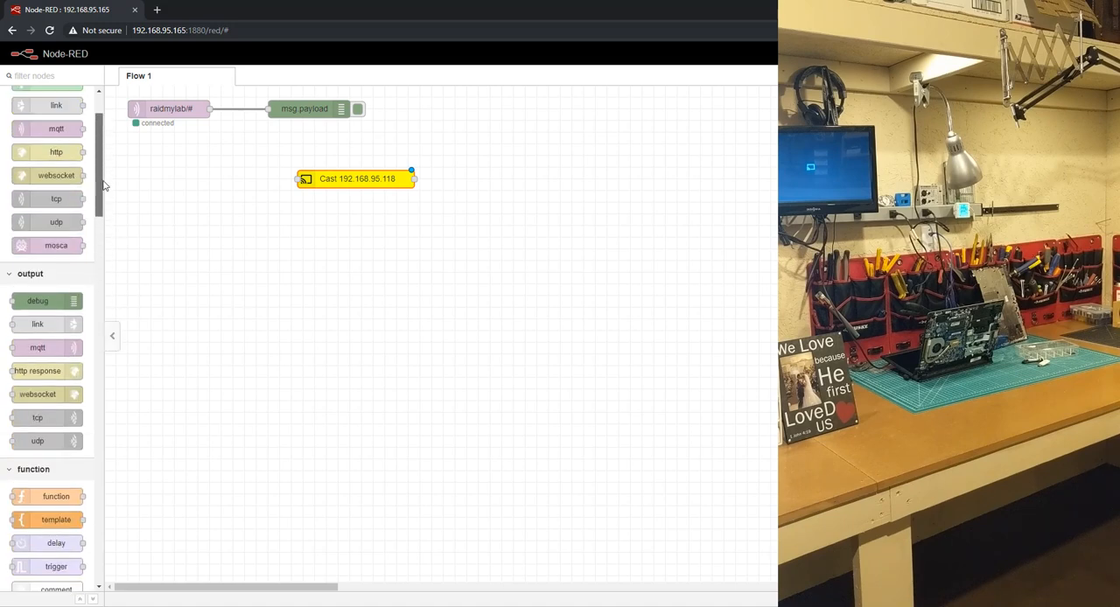
scroll("up", 3)
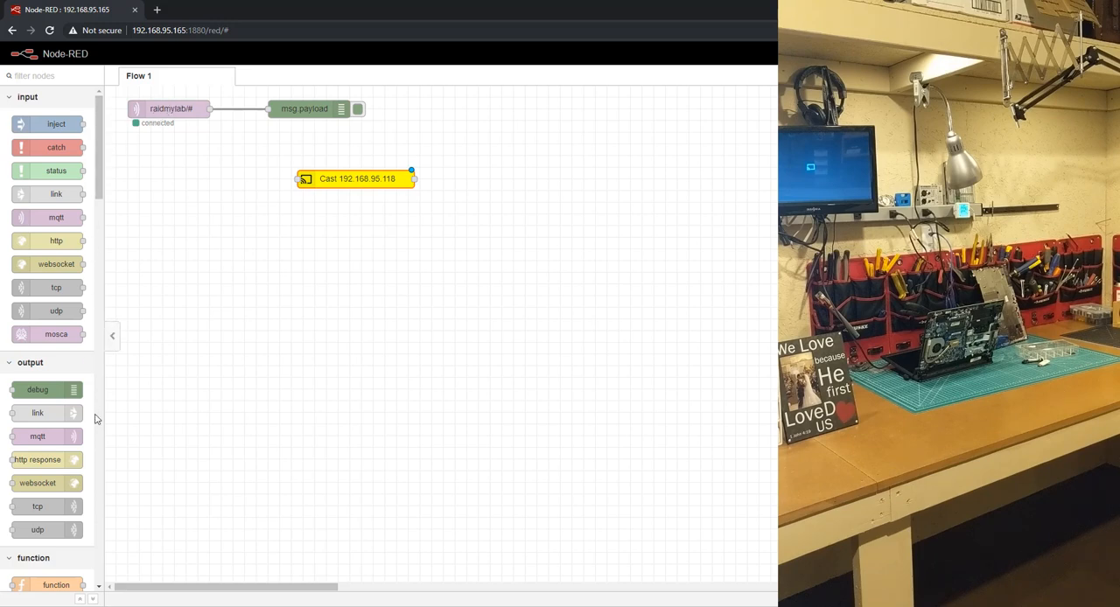
mouse_move(103, 138)
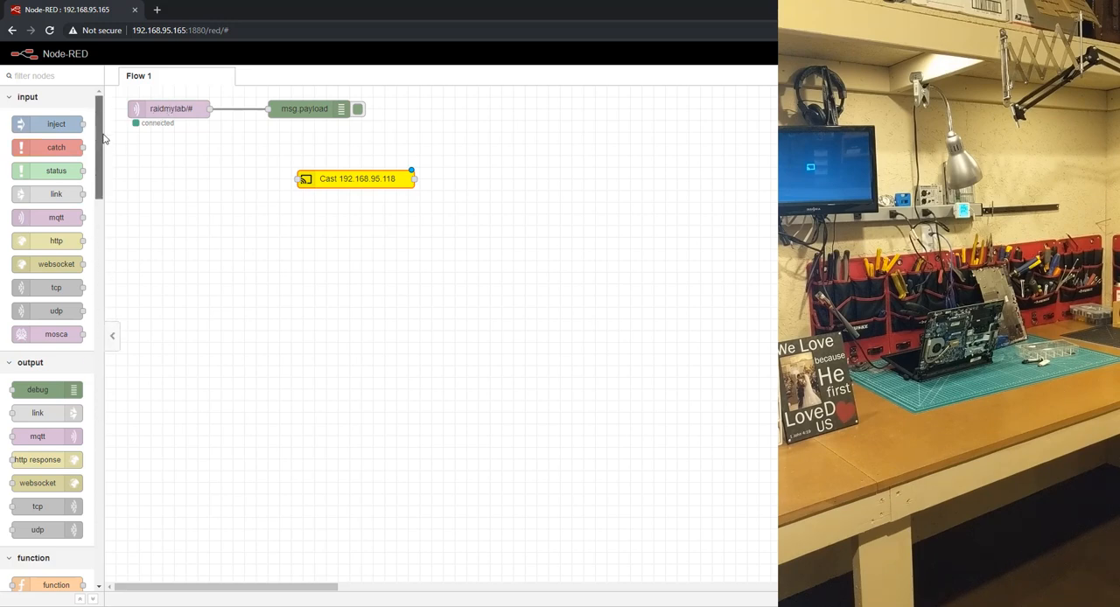
scroll("down", 3)
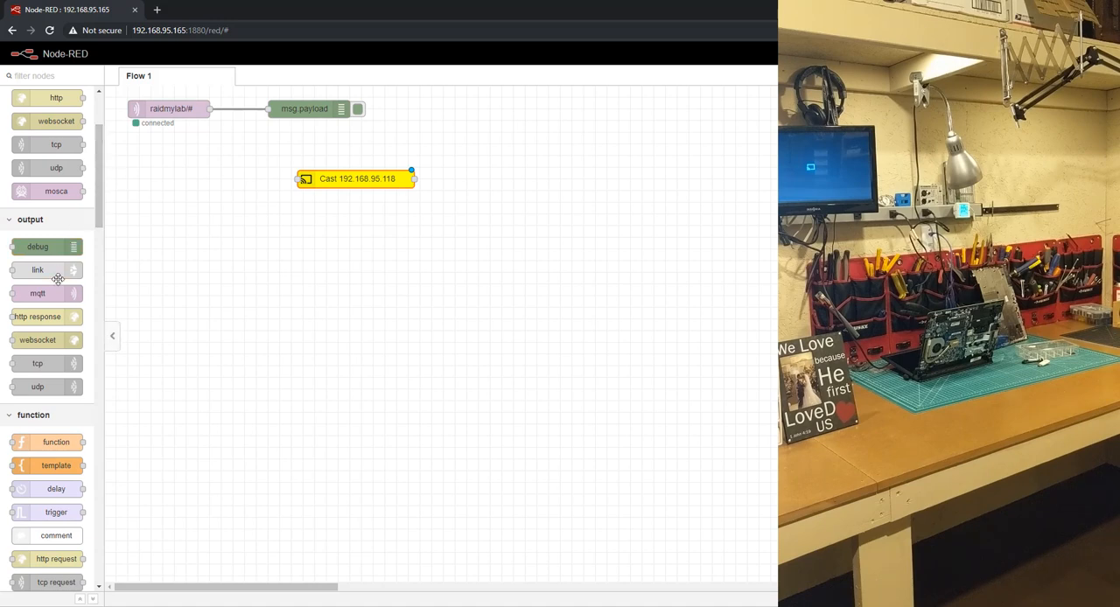
scroll("down", 3)
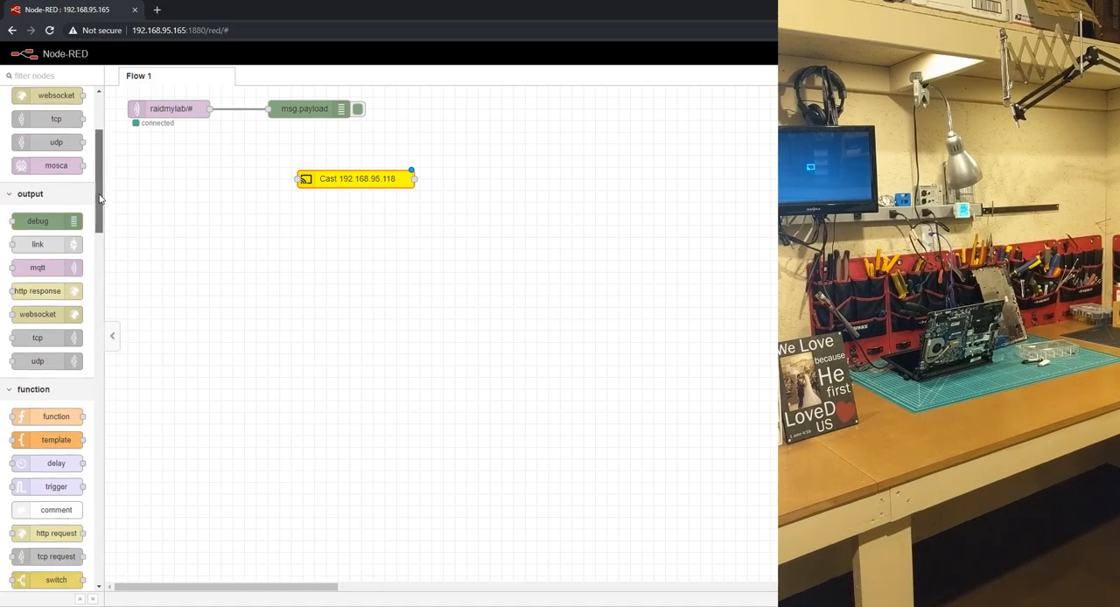
scroll("down", 3)
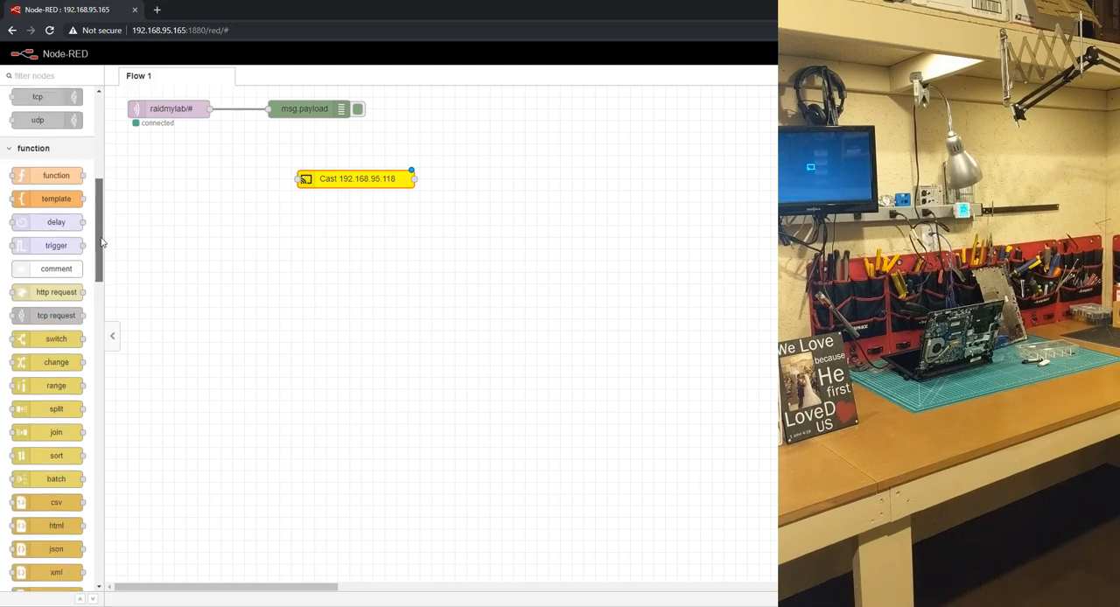
scroll("down", 3)
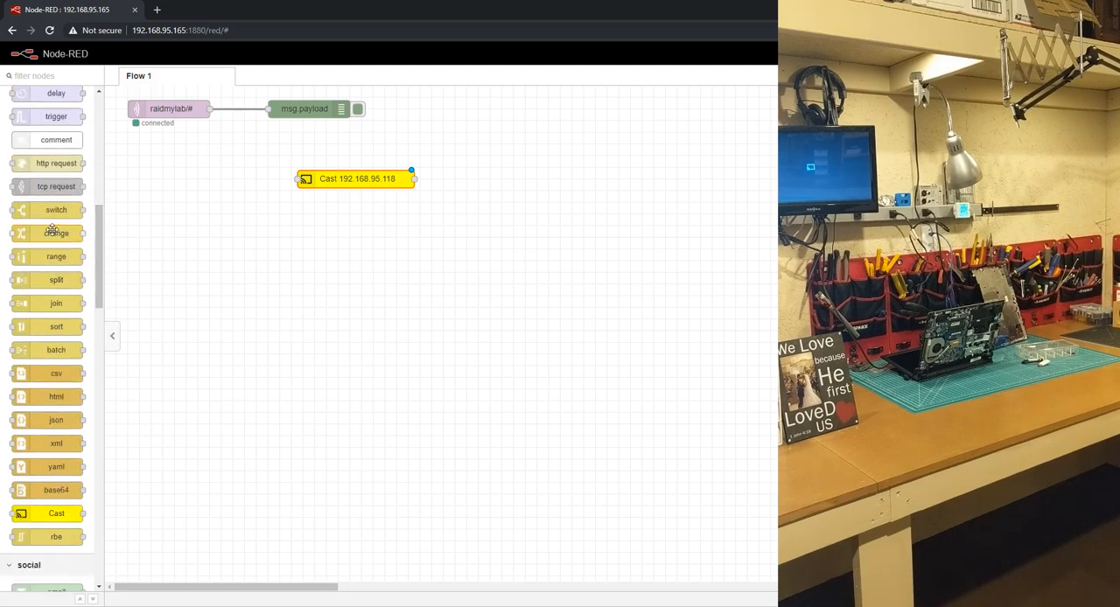
mouse_move(56, 232)
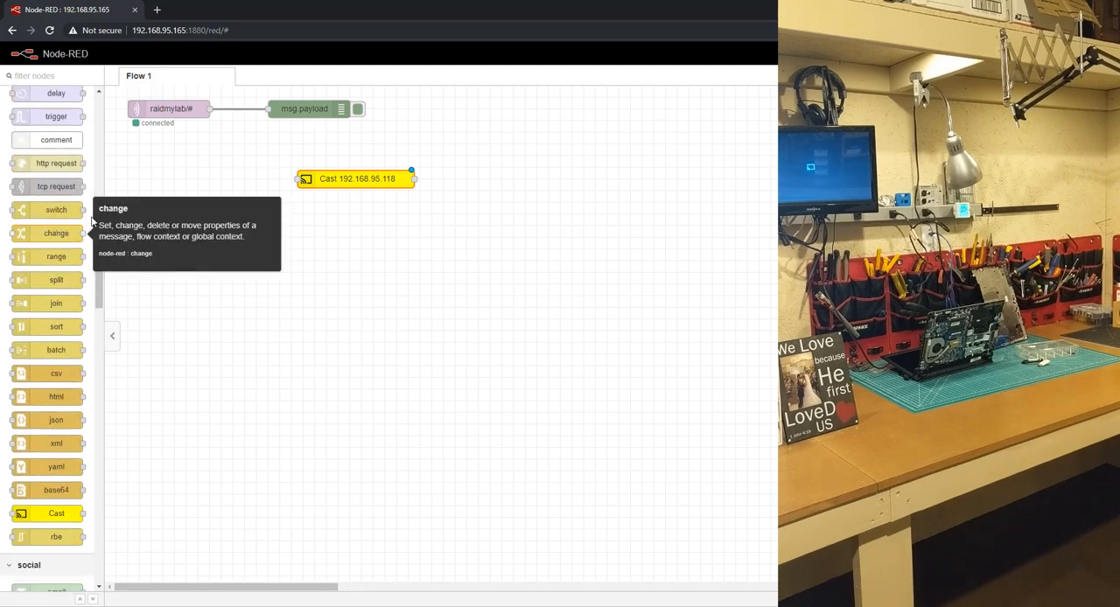
left_click_drag(56, 233, 220, 189)
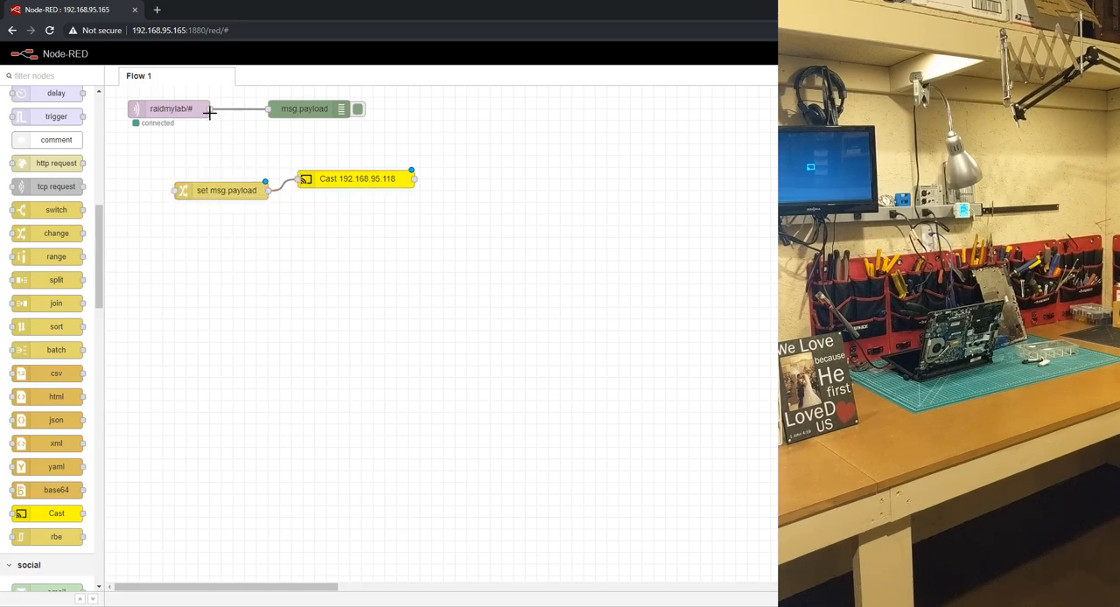
left_click_drag(209, 109, 172, 189)
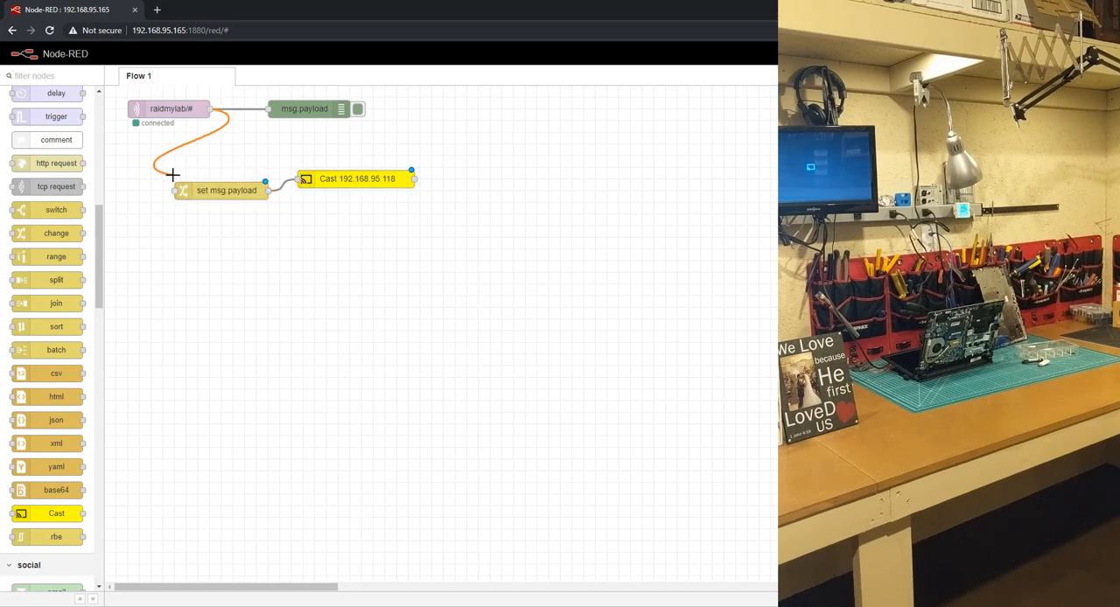
Set the change node's msg.payload to "Someone is at the front door"
double_click(225, 189)
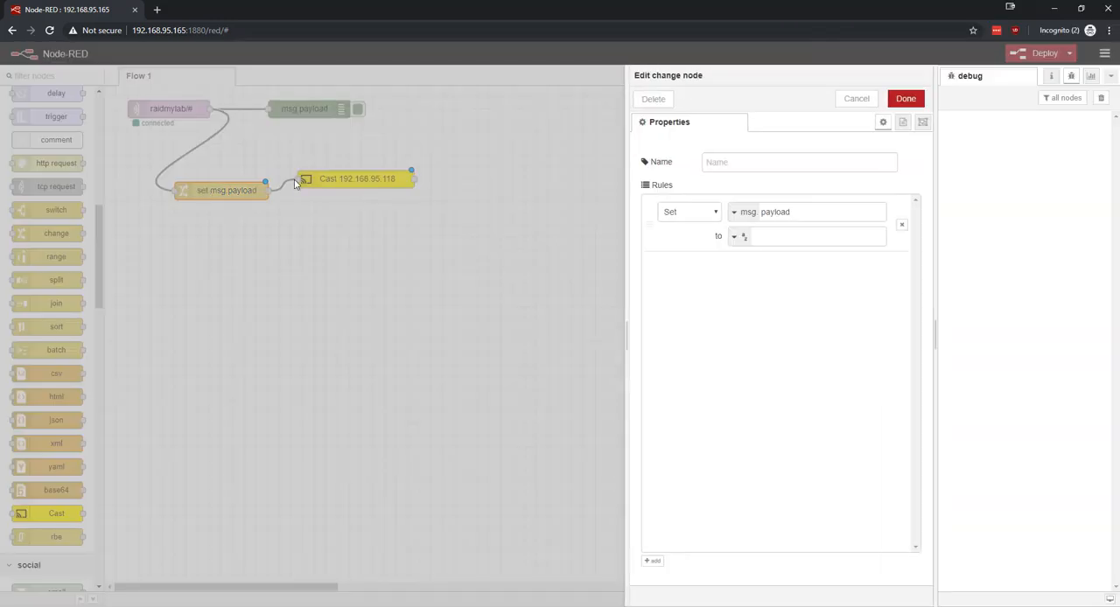
left_click(804, 236)
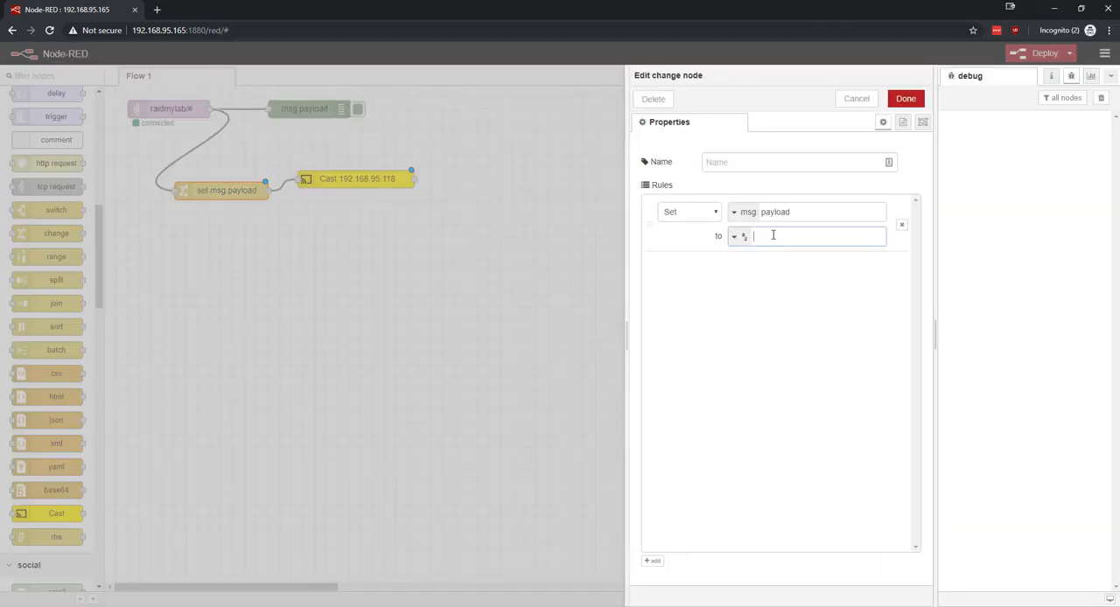
type("Someone")
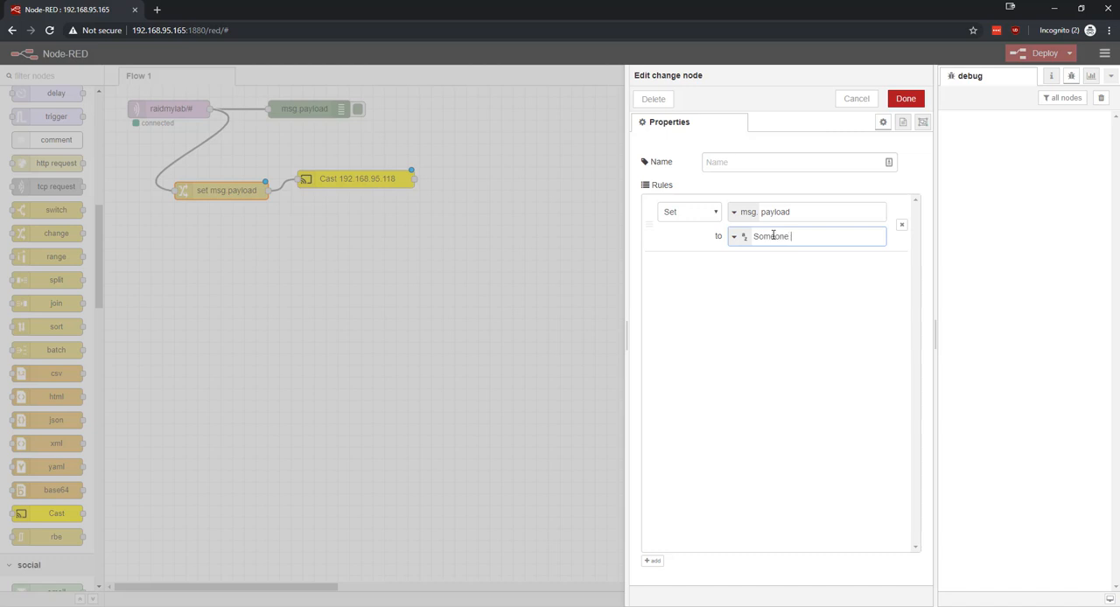
type("is at the front")
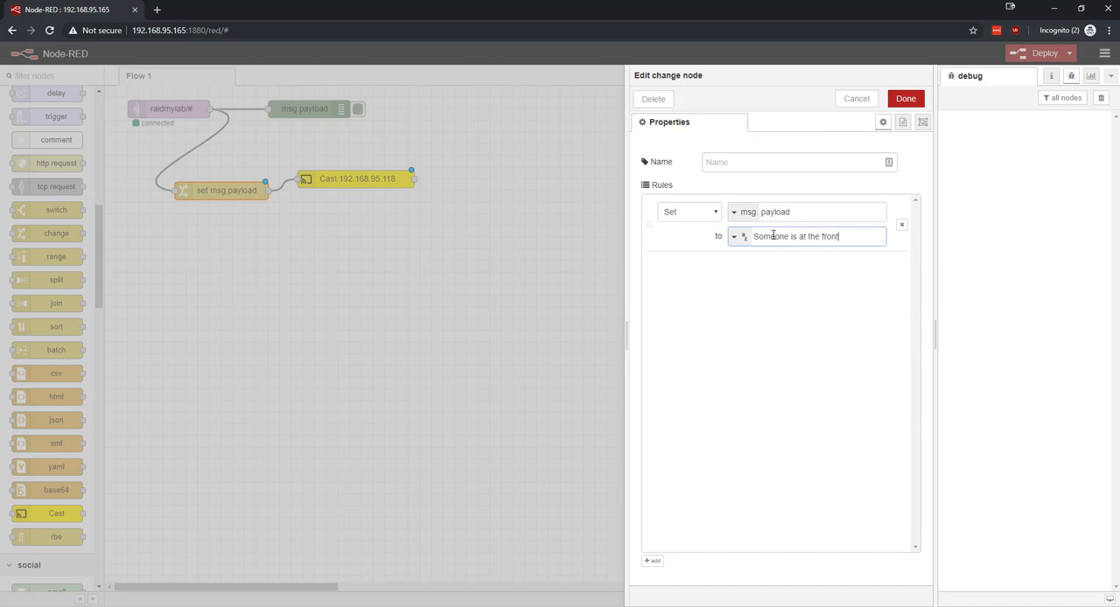
type("door")
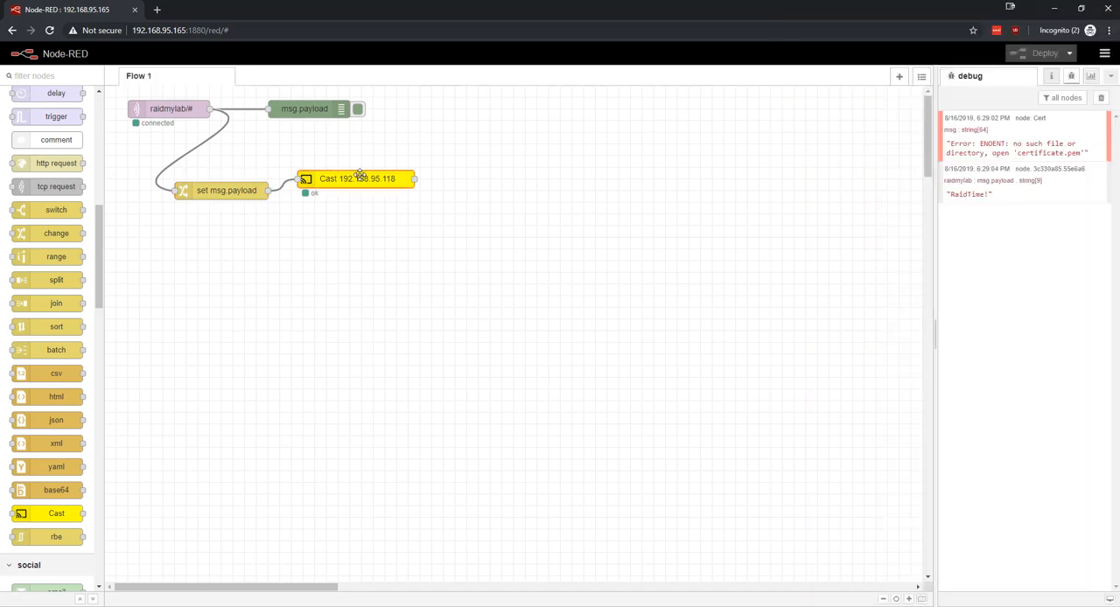
Reopen the Cast node to check its IP, language and volume settings
double_click(357, 178)
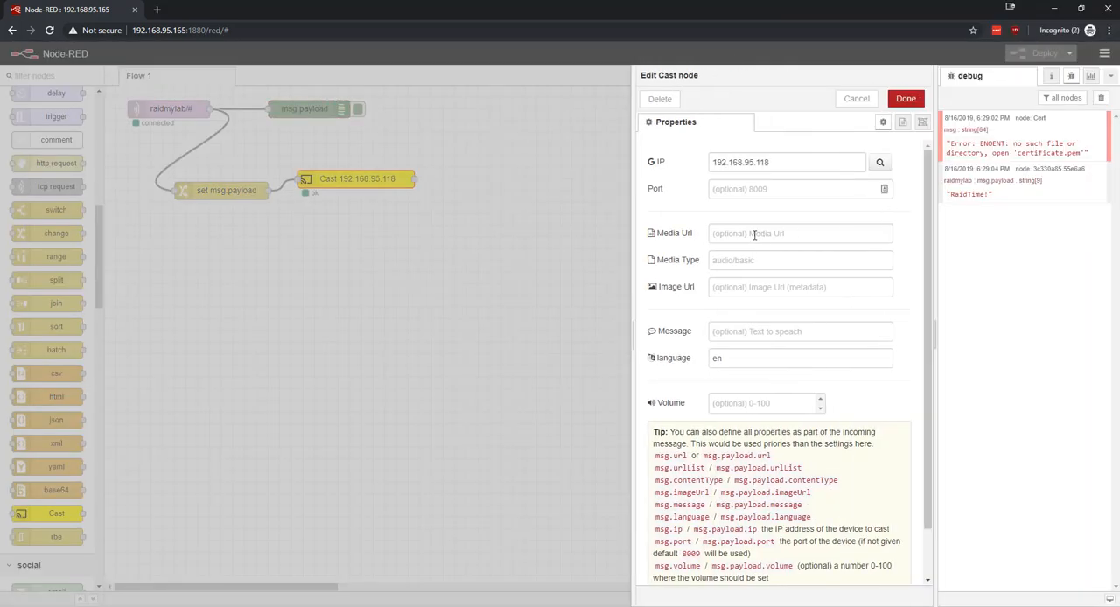
mouse_move(696, 287)
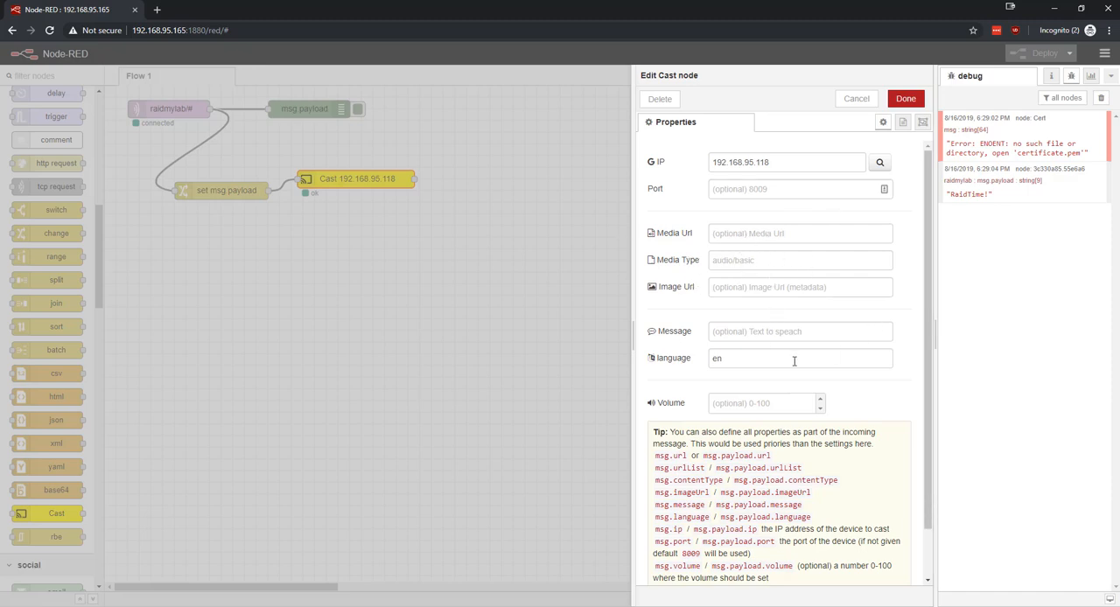
mouse_move(794, 404)
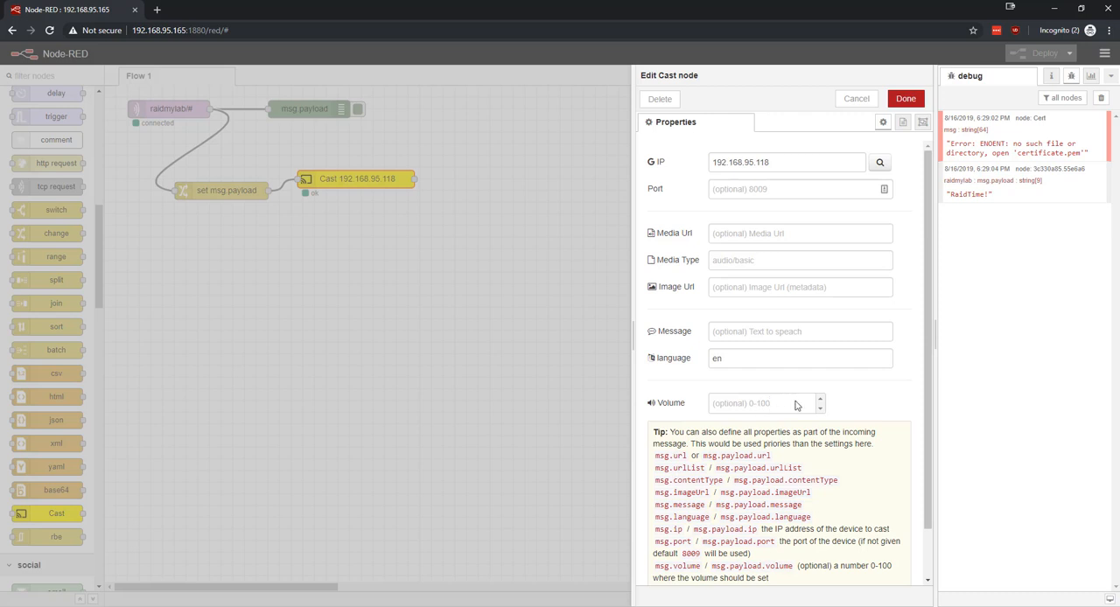
mouse_move(803, 399)
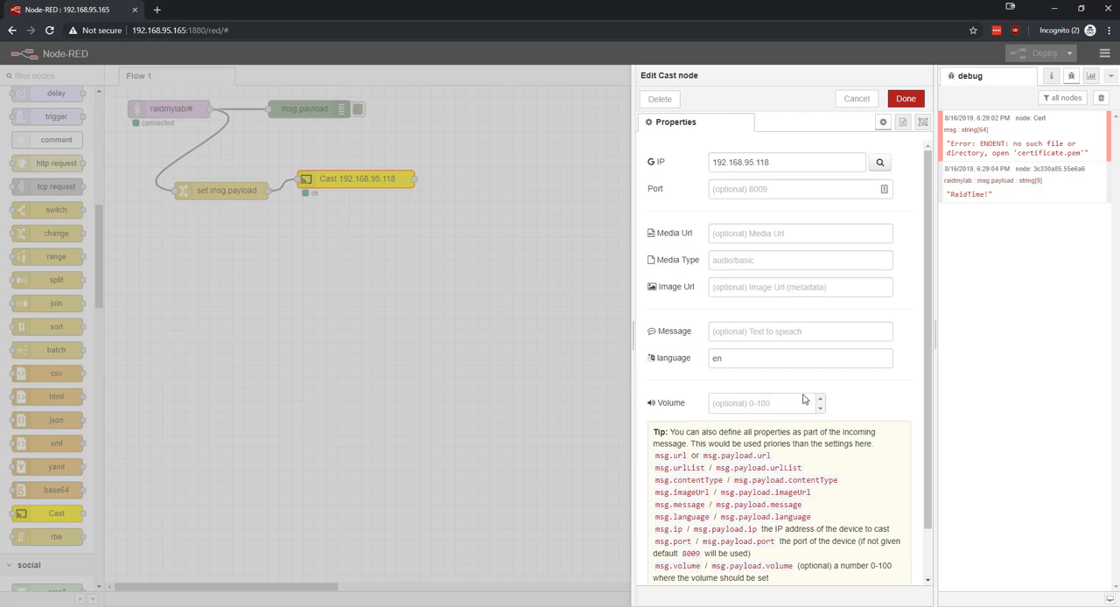
mouse_move(917, 115)
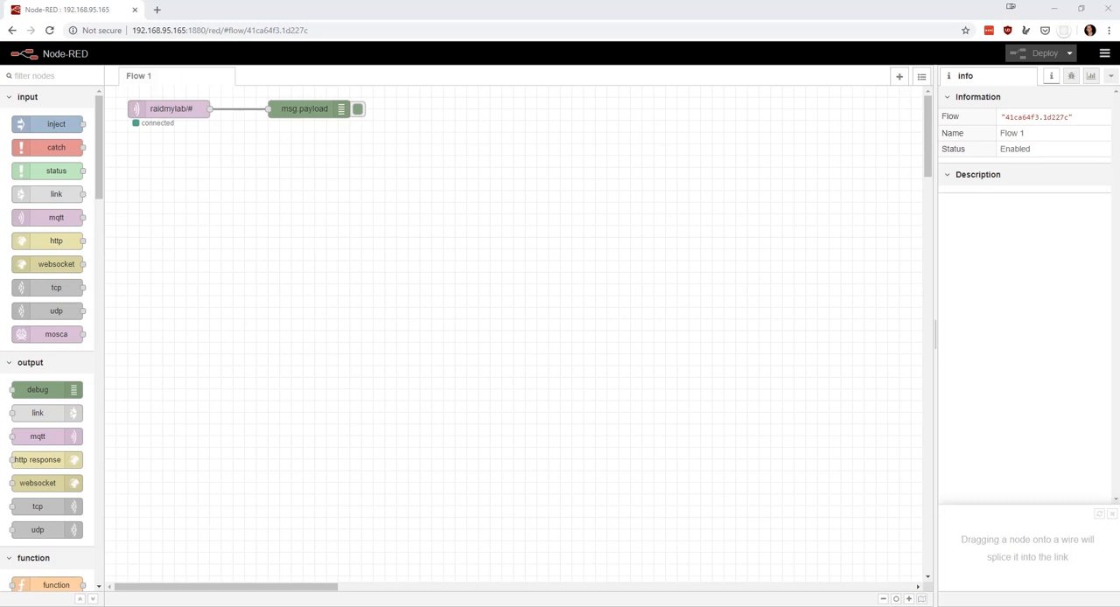
mouse_move(149, 144)
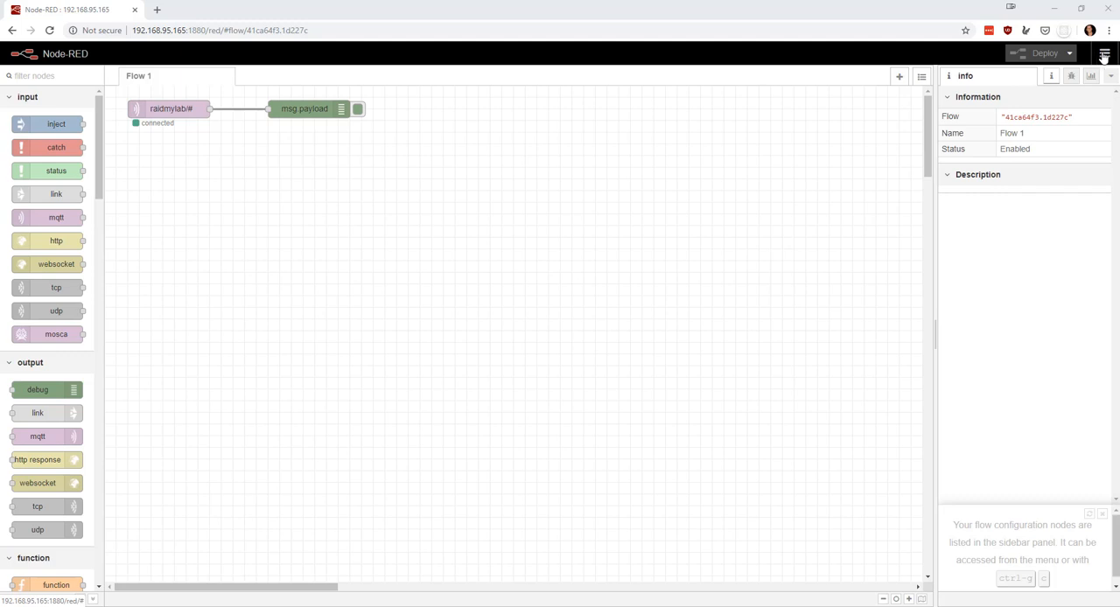
Import the sensor dashboard flow from the clipboard and drop it onto Flow 1
left_click(1104, 52)
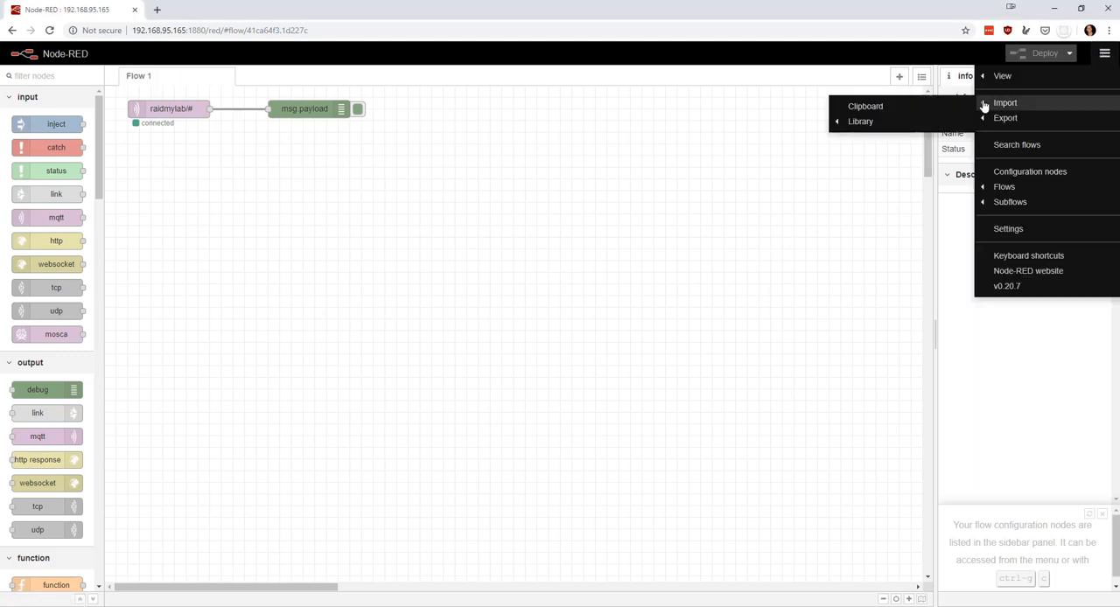
left_click(1004, 102)
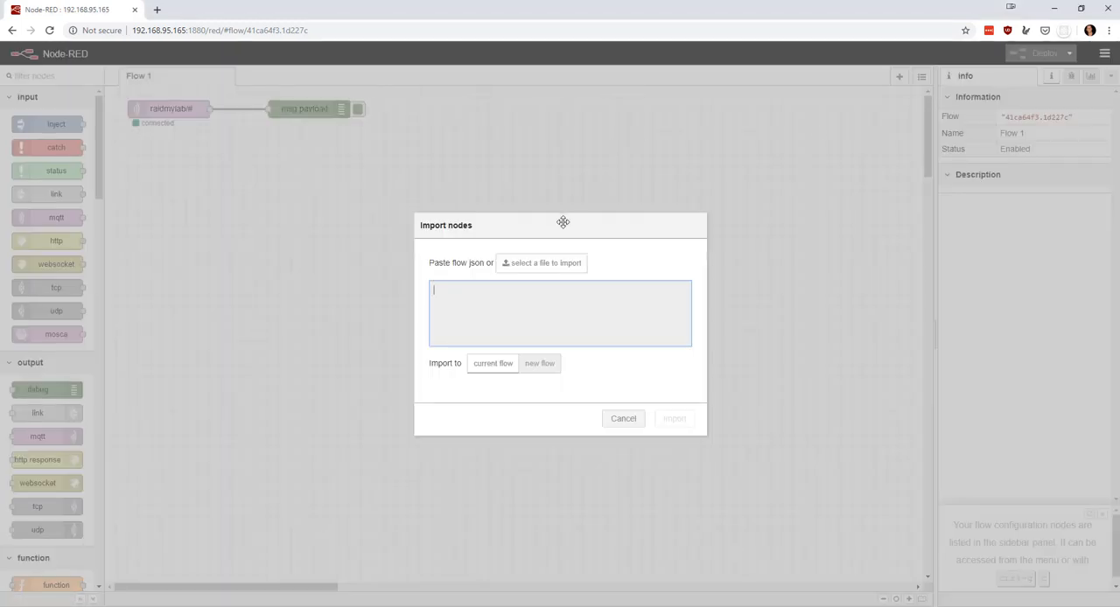
left_click(673, 418)
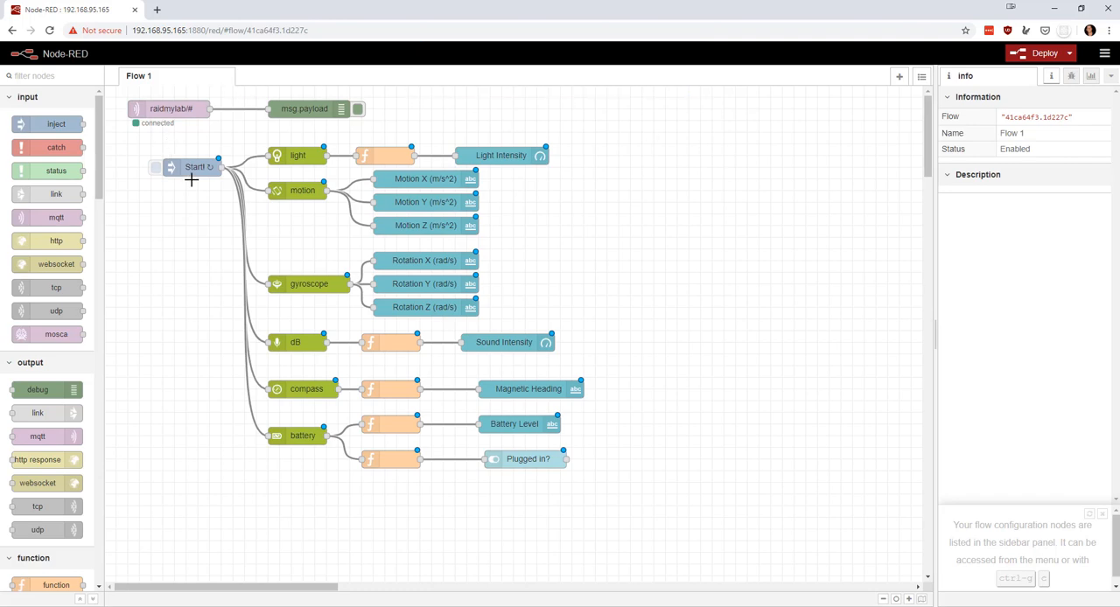
left_click(195, 166)
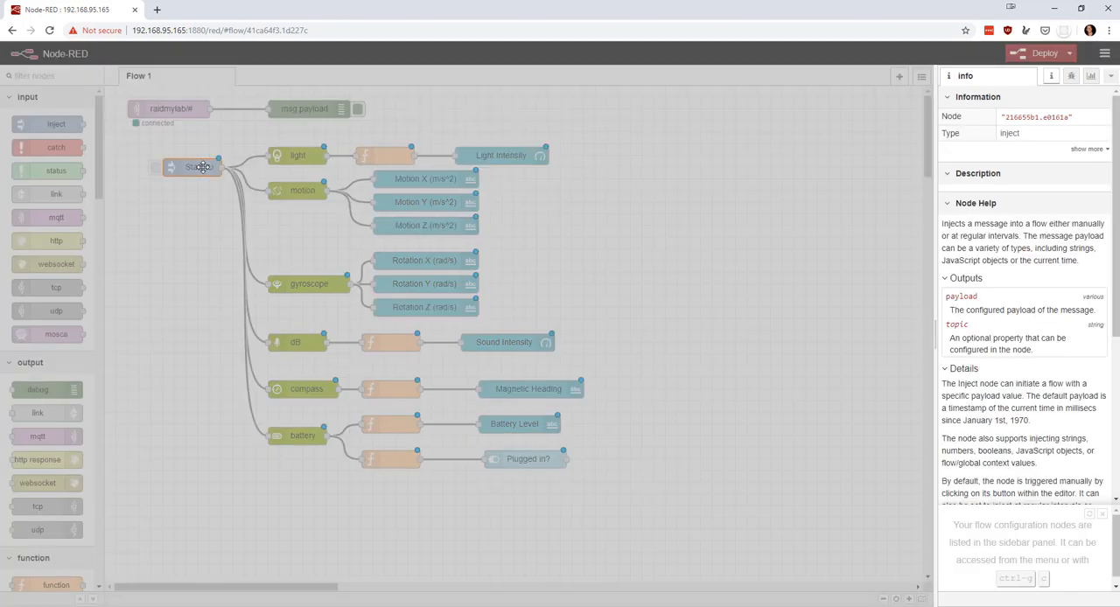
Inspect the Start, light sensor and light conversion nodes of the imported flow
double_click(192, 166)
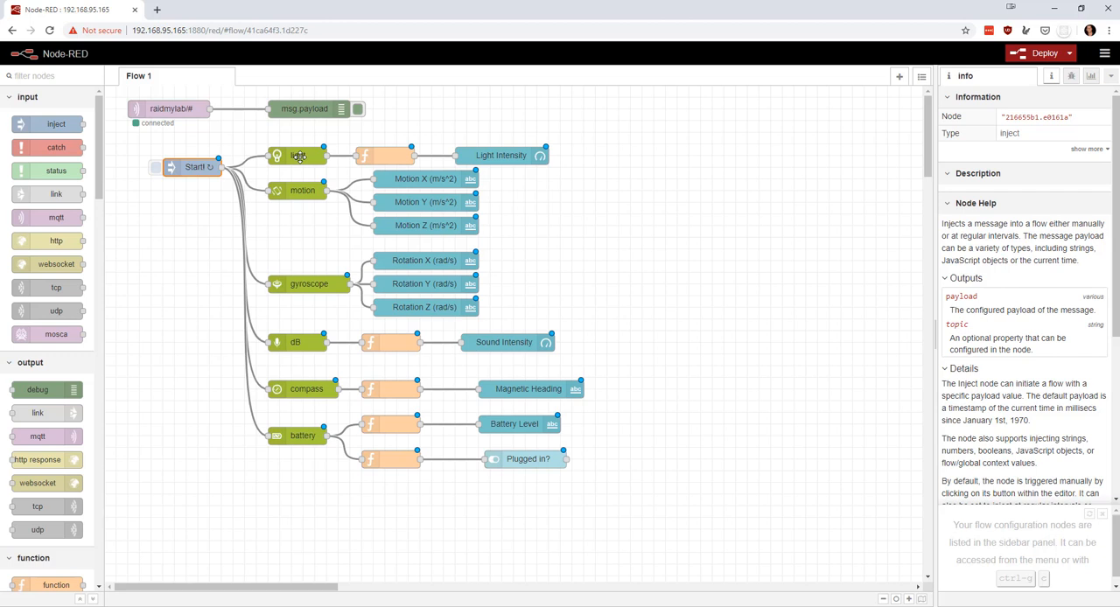
double_click(298, 154)
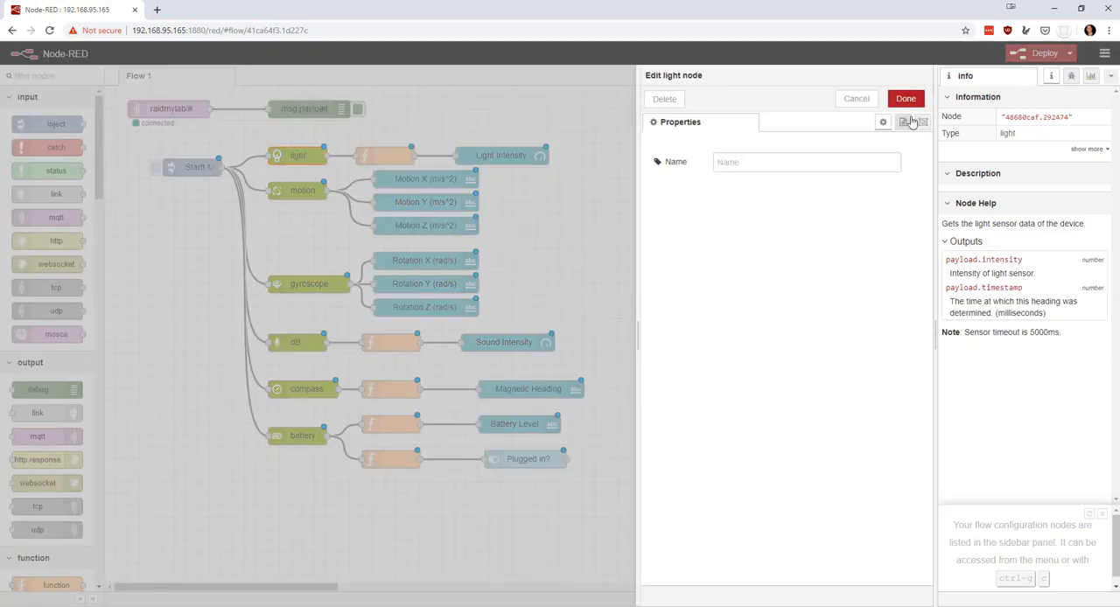
left_click(906, 98)
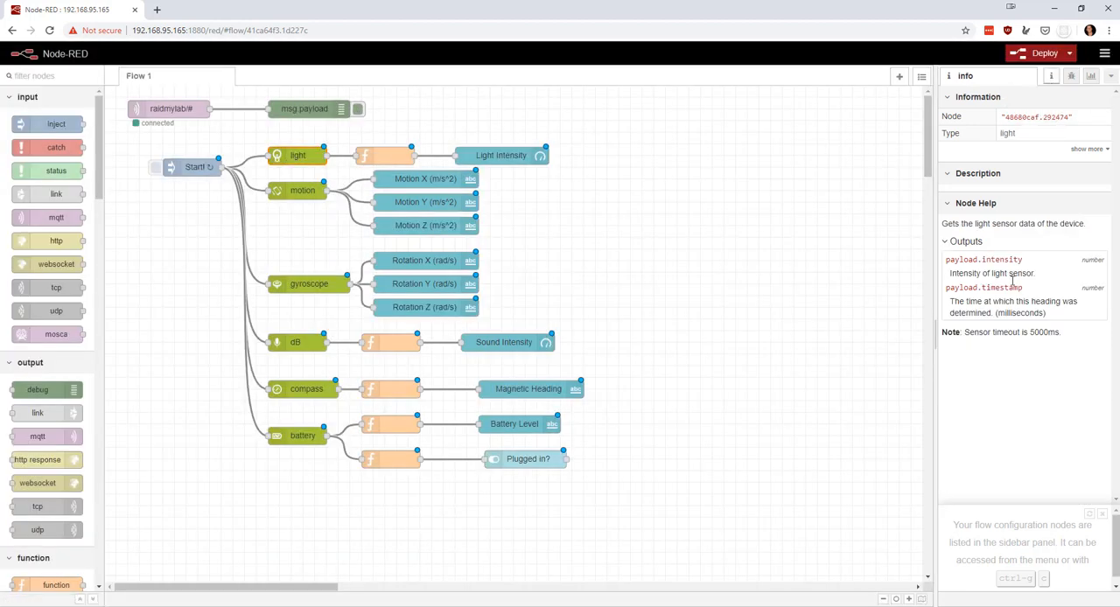
double_click(983, 259)
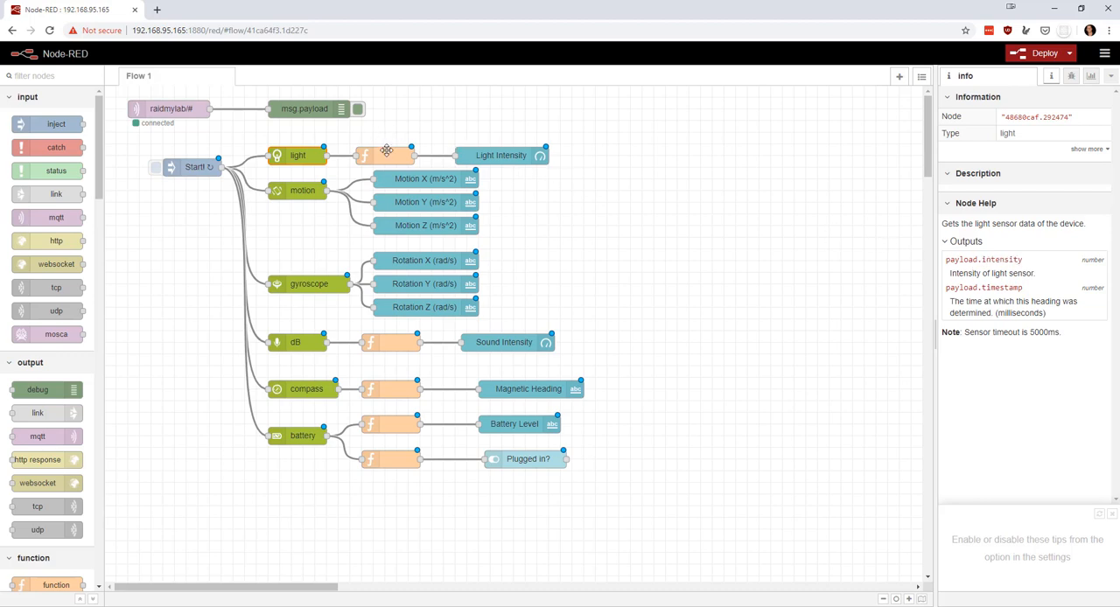
left_click(385, 154)
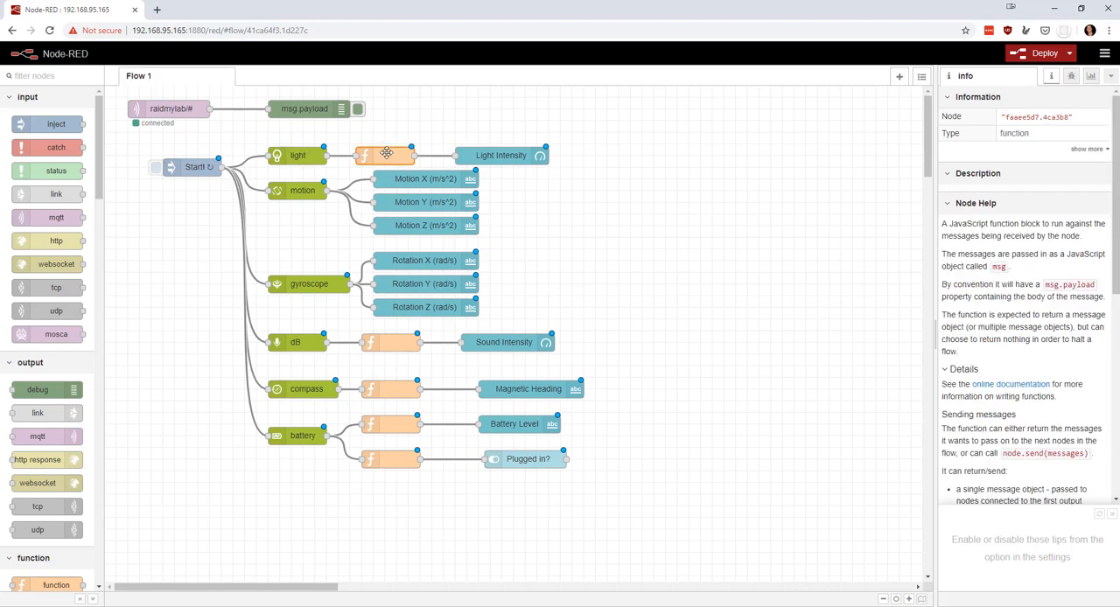
double_click(385, 153)
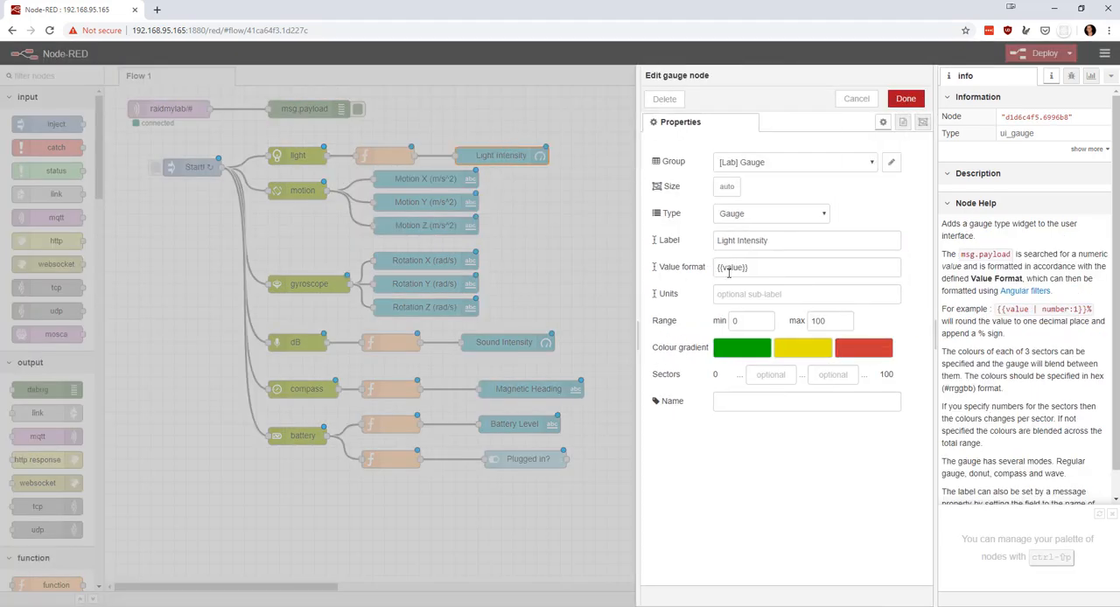
Change the Light Intensity gauge's maximum to 300 and confirm
triple_click(732, 266)
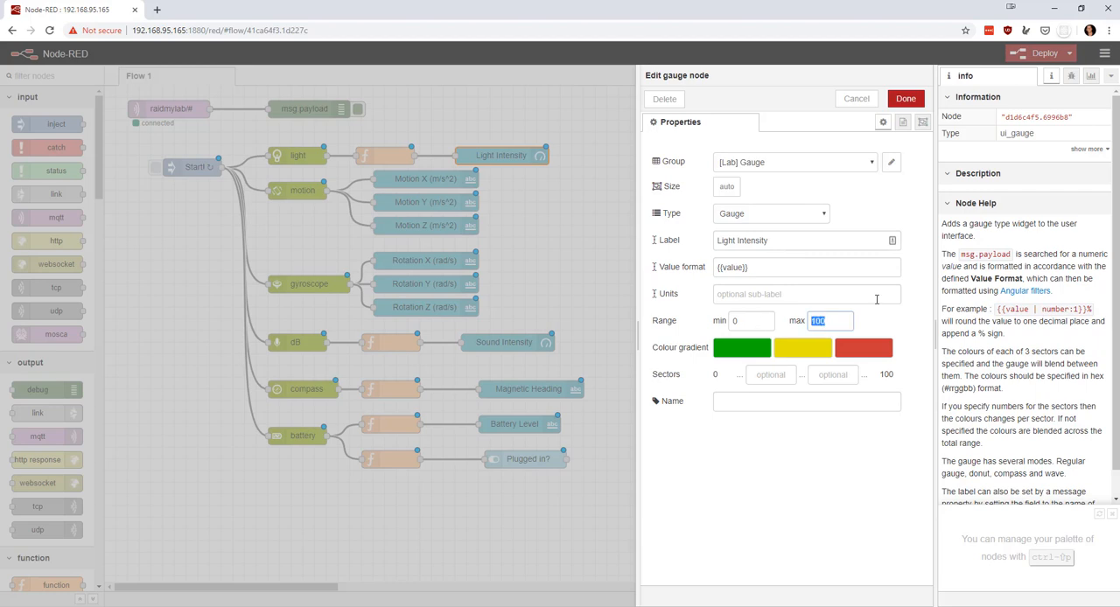
type("300")
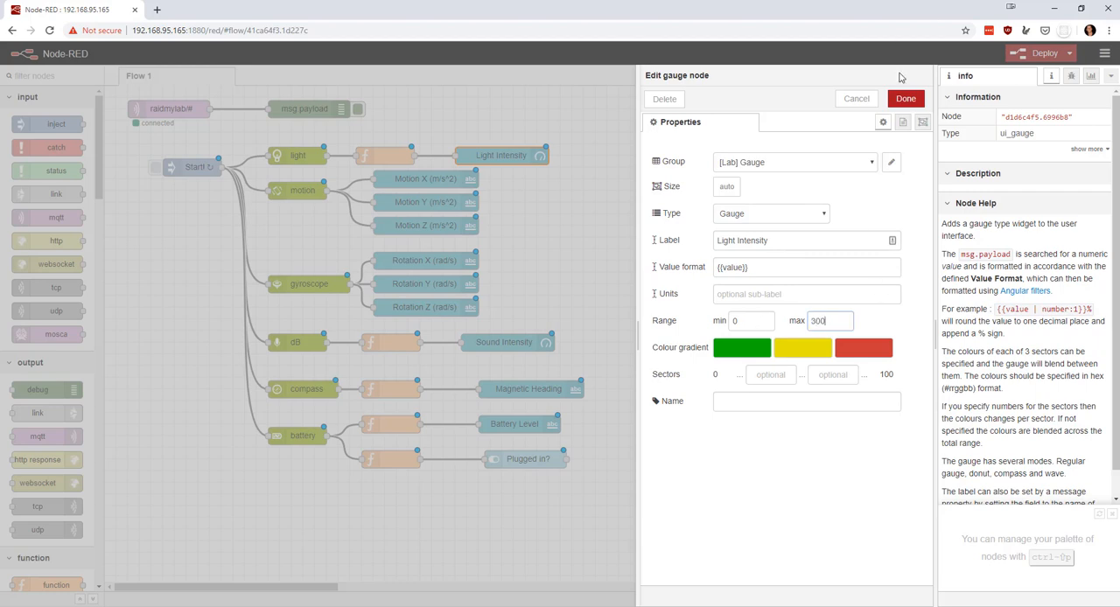
left_click(906, 98)
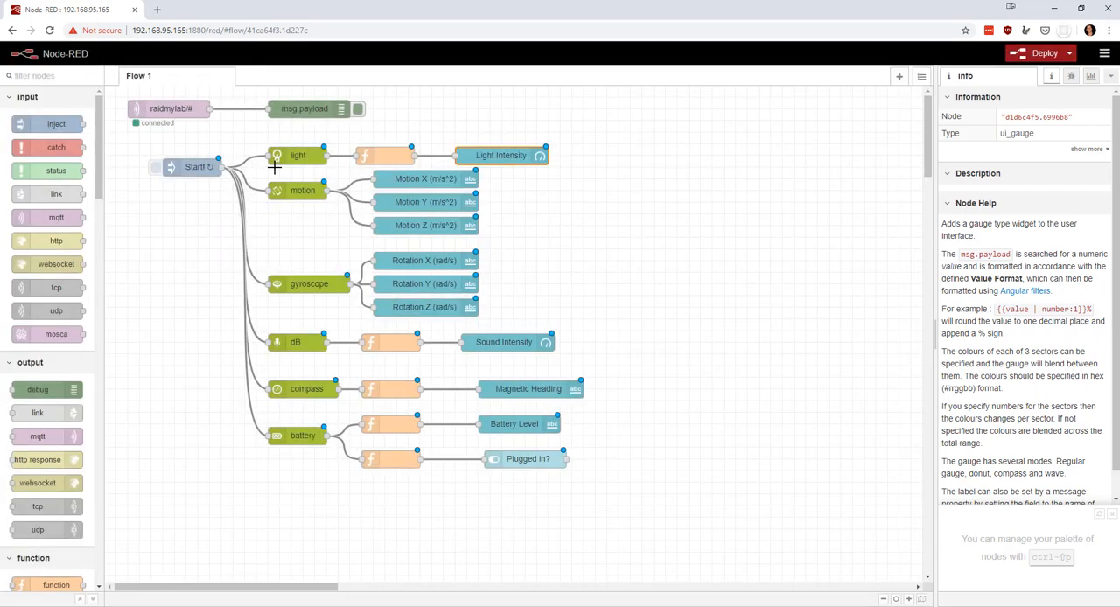
left_click(301, 191)
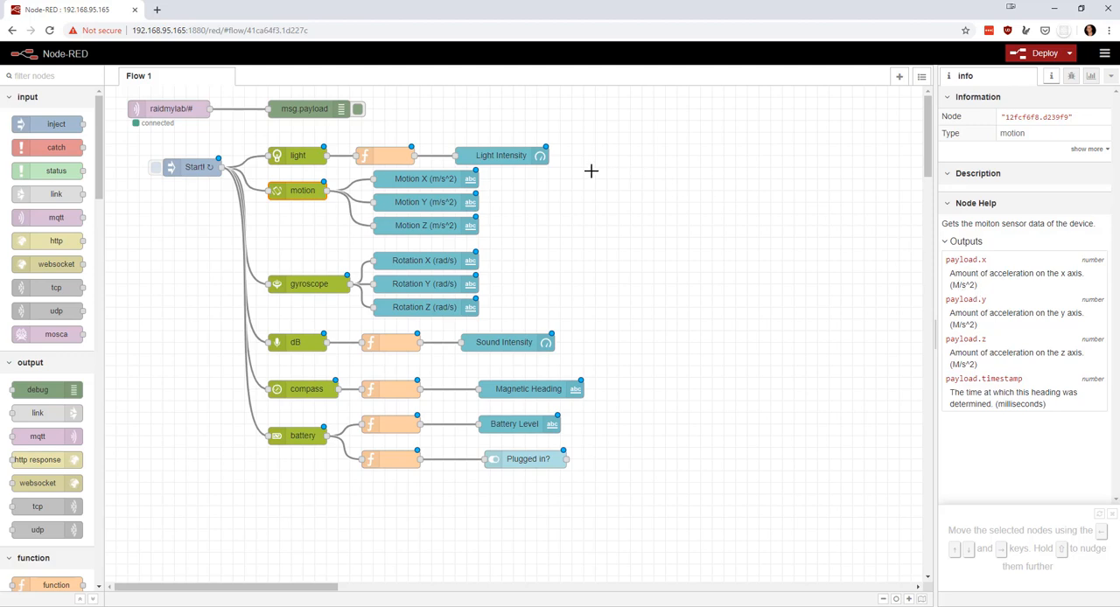
double_click(423, 178)
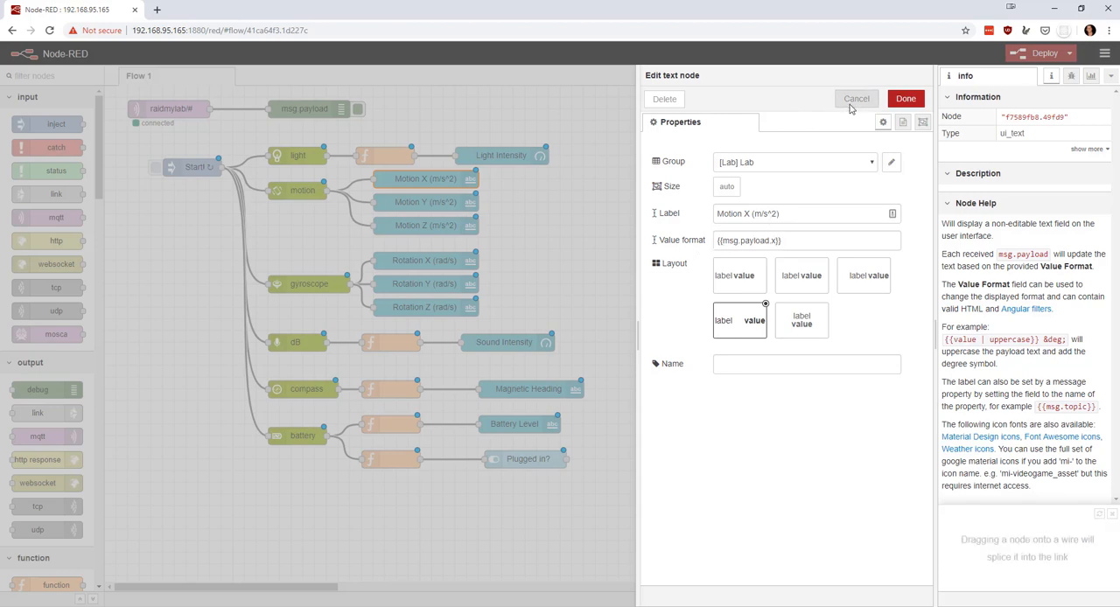
left_click(855, 98)
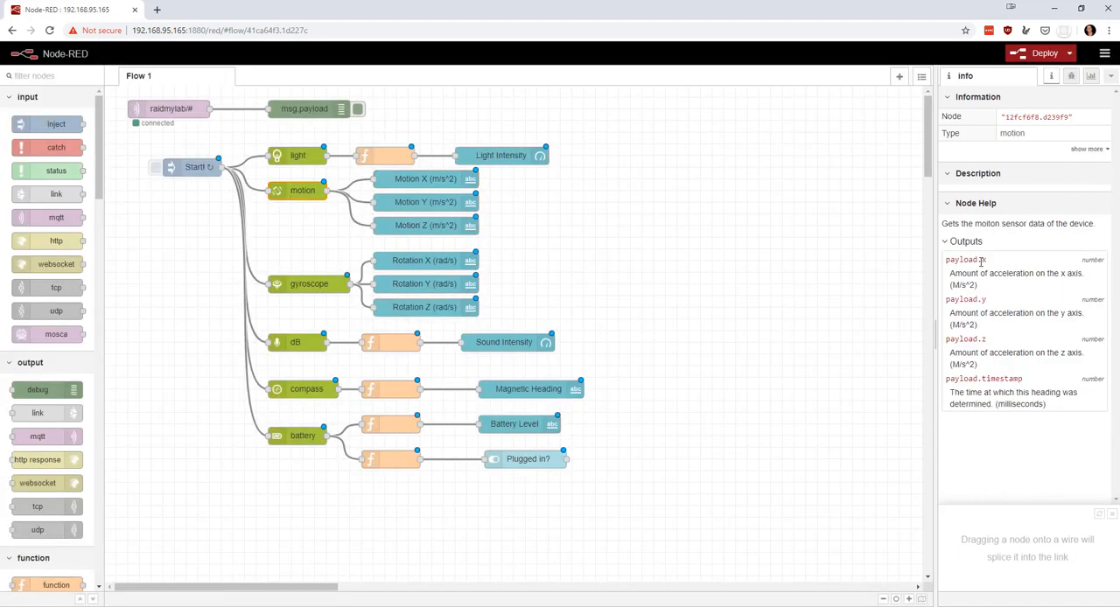
double_click(964, 259)
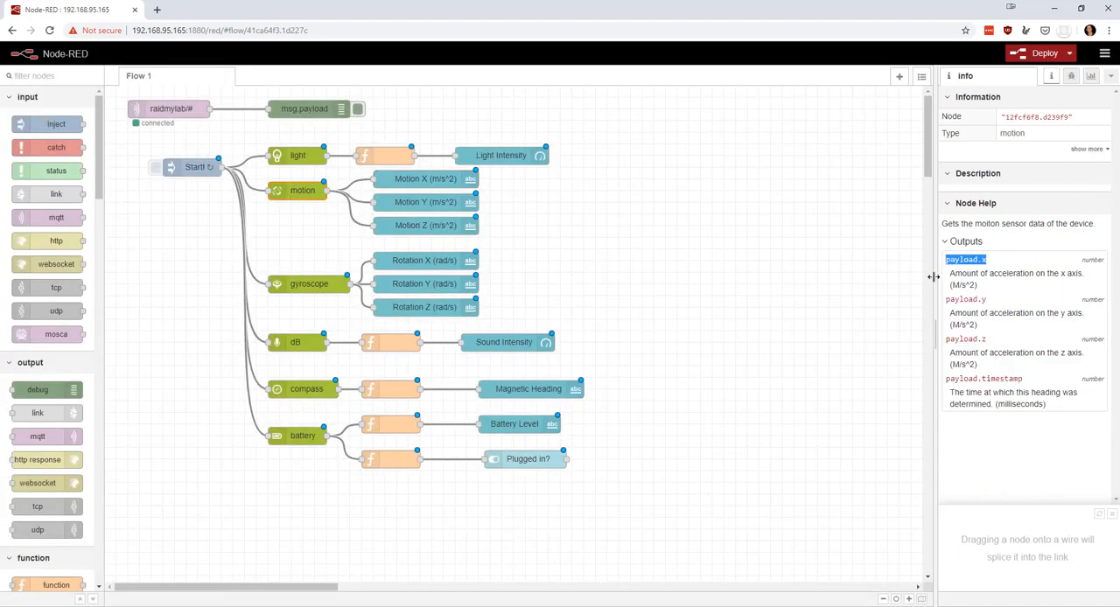
left_click(427, 178)
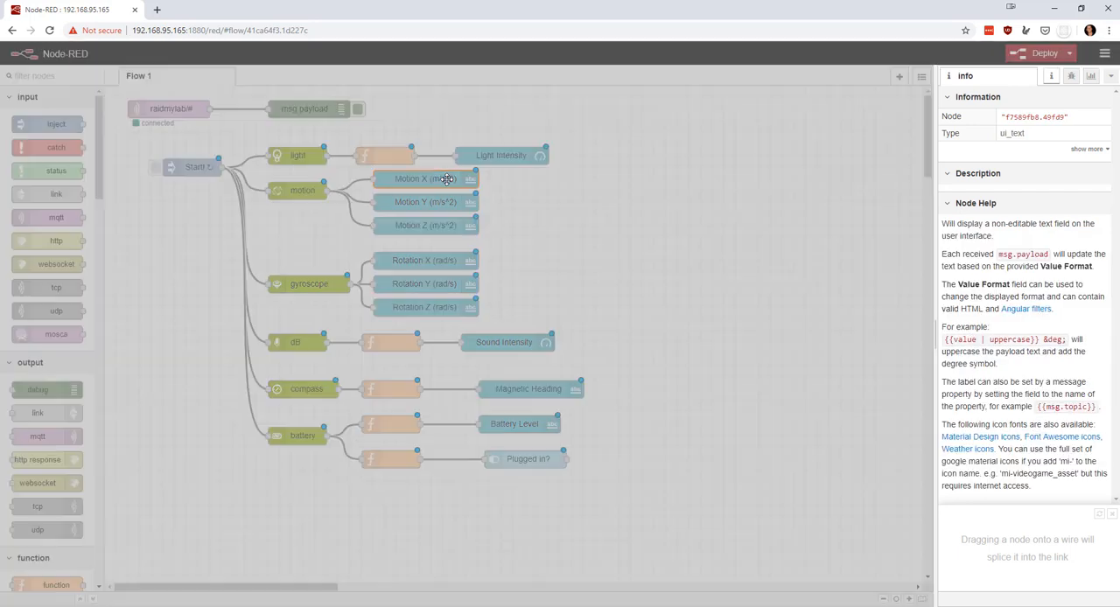
double_click(427, 179)
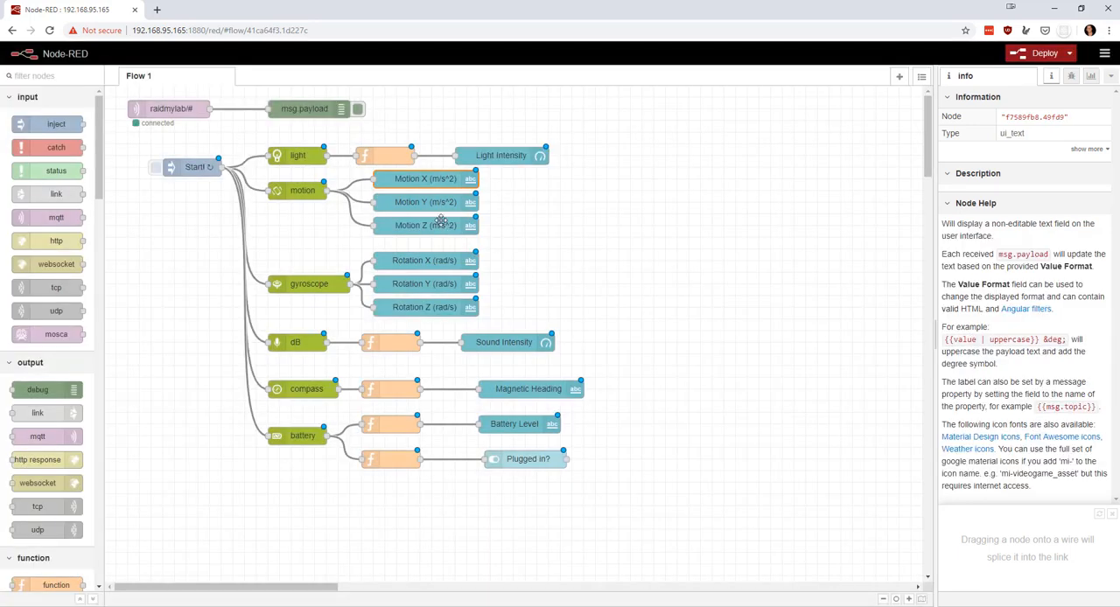
double_click(425, 224)
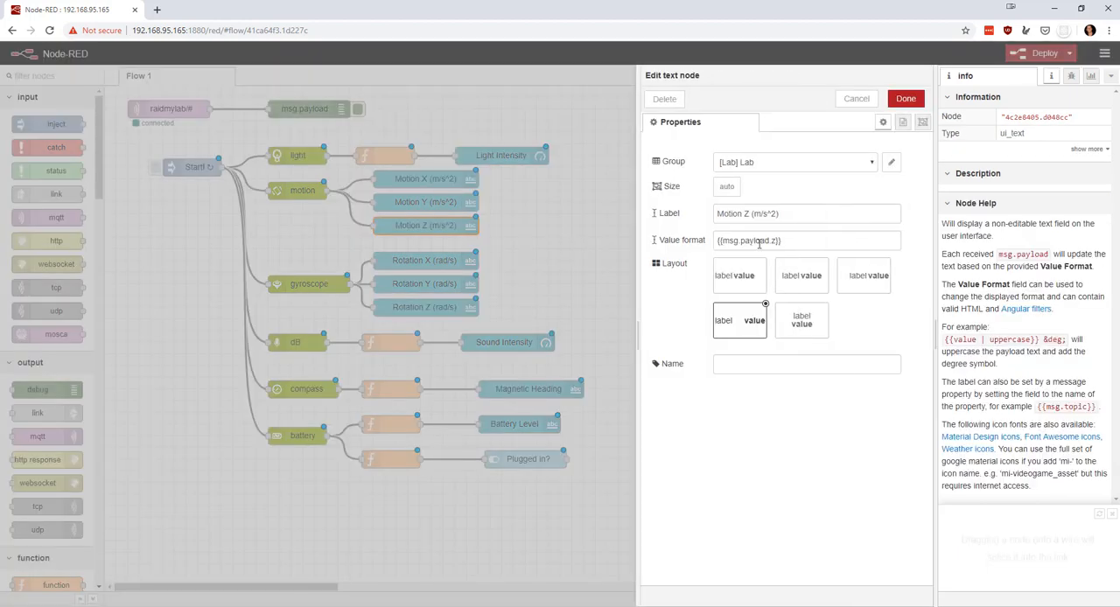
left_click(906, 98)
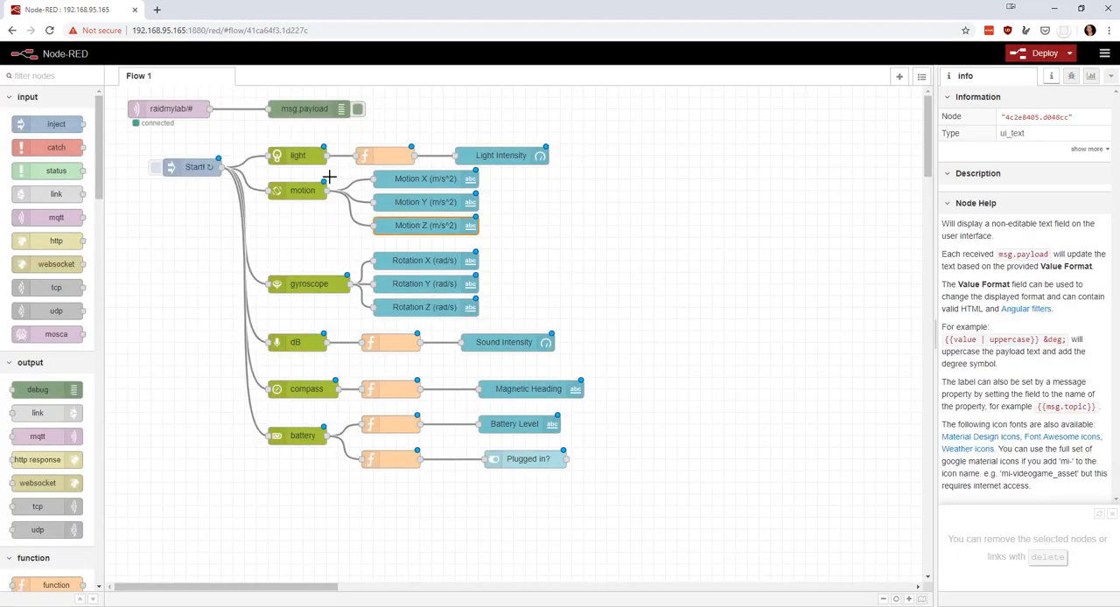
mouse_move(399, 233)
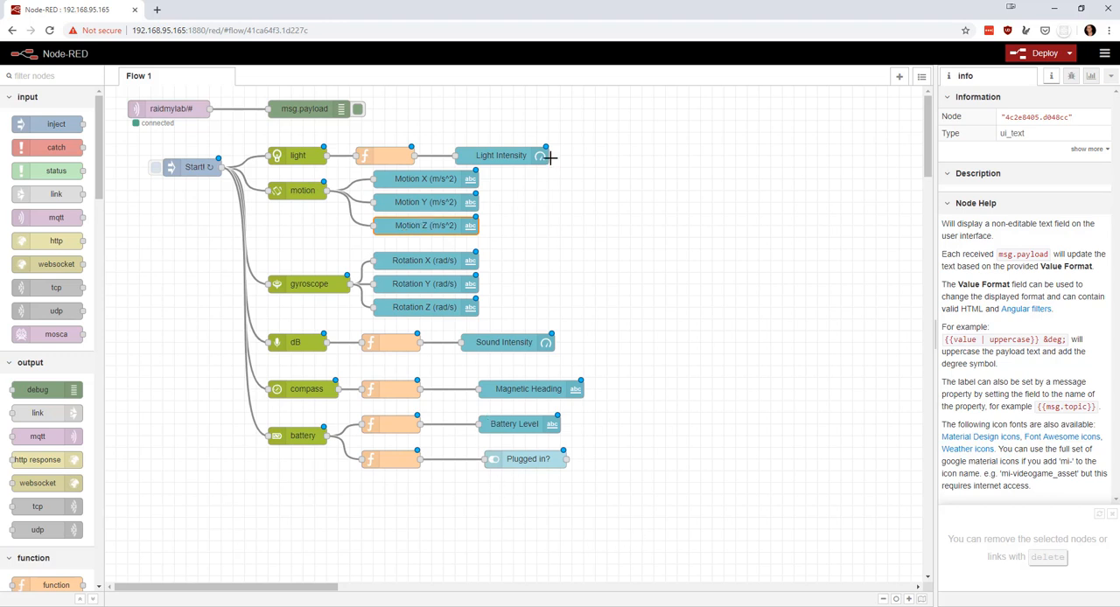
left_click(1039, 52)
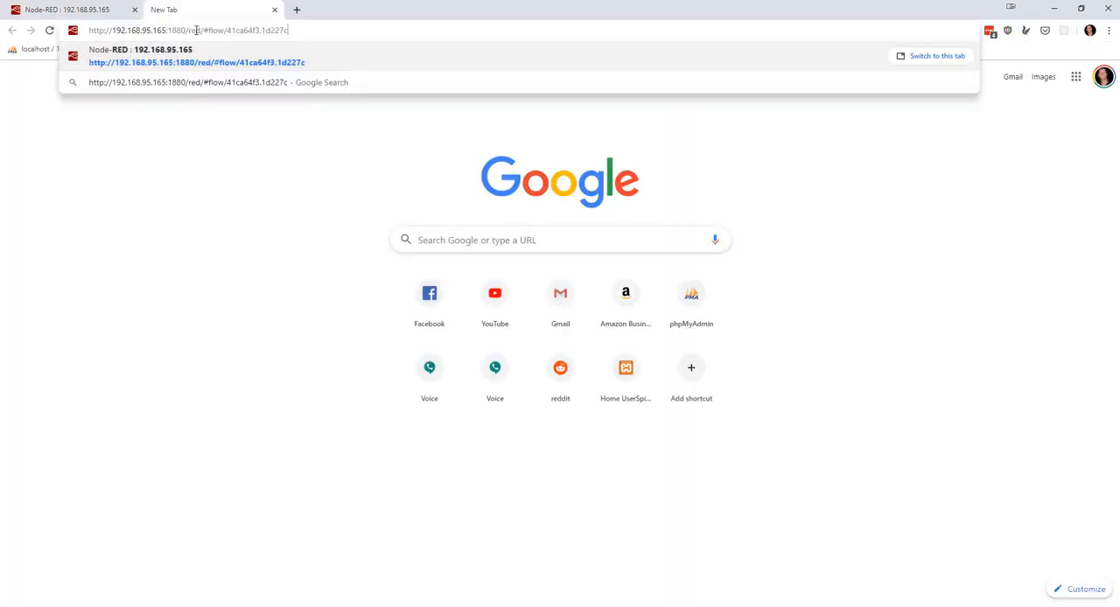
View the /ui Lab dashboard's live sensor readings, then return to the editor tab
double_click(236, 30)
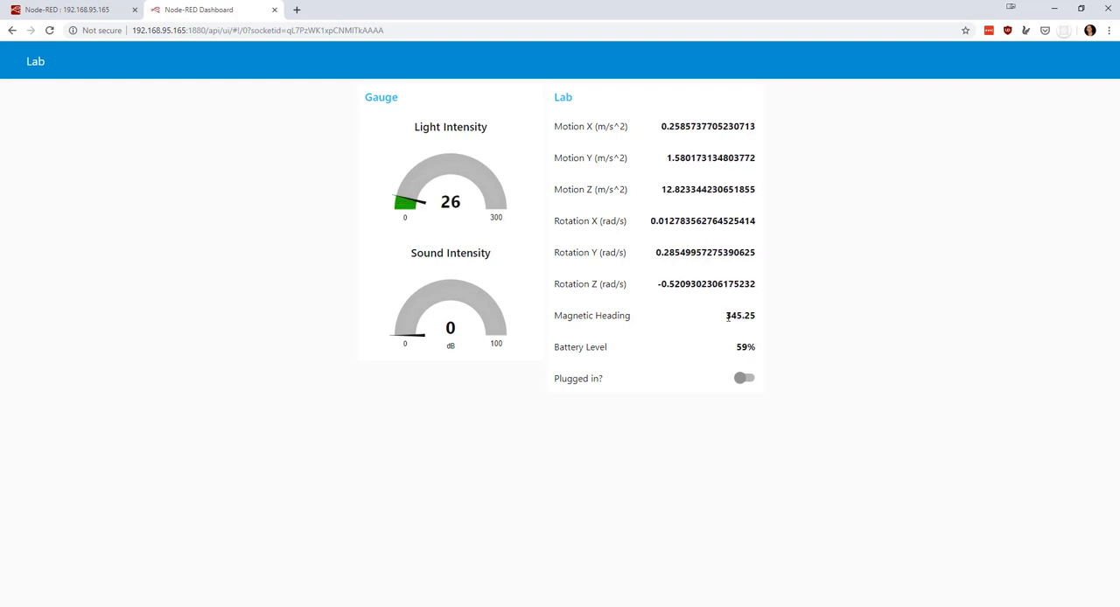
mouse_move(1008, 343)
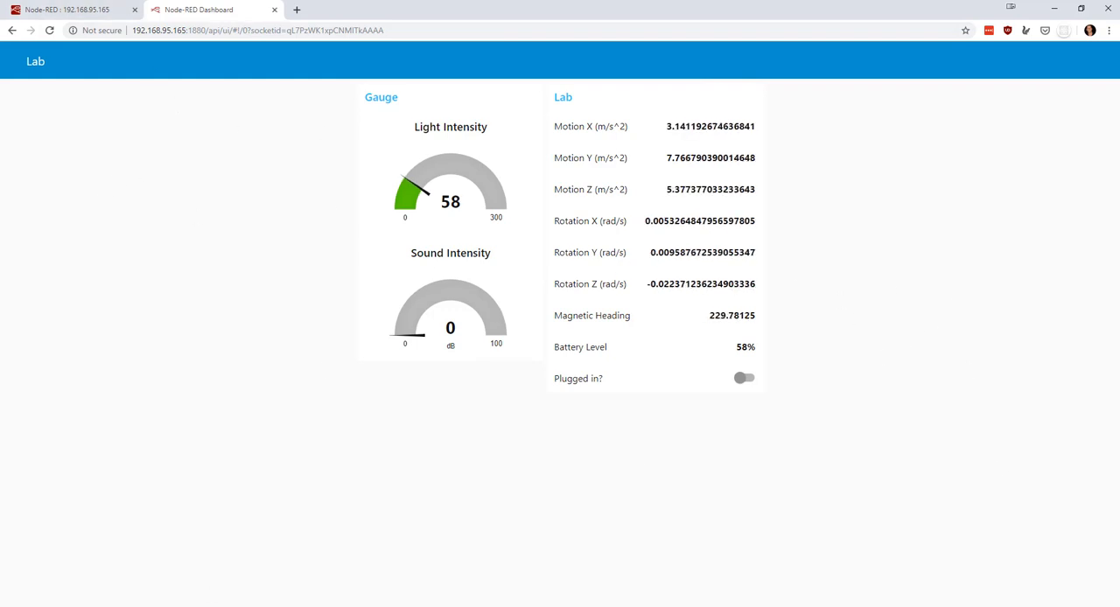
left_click(67, 10)
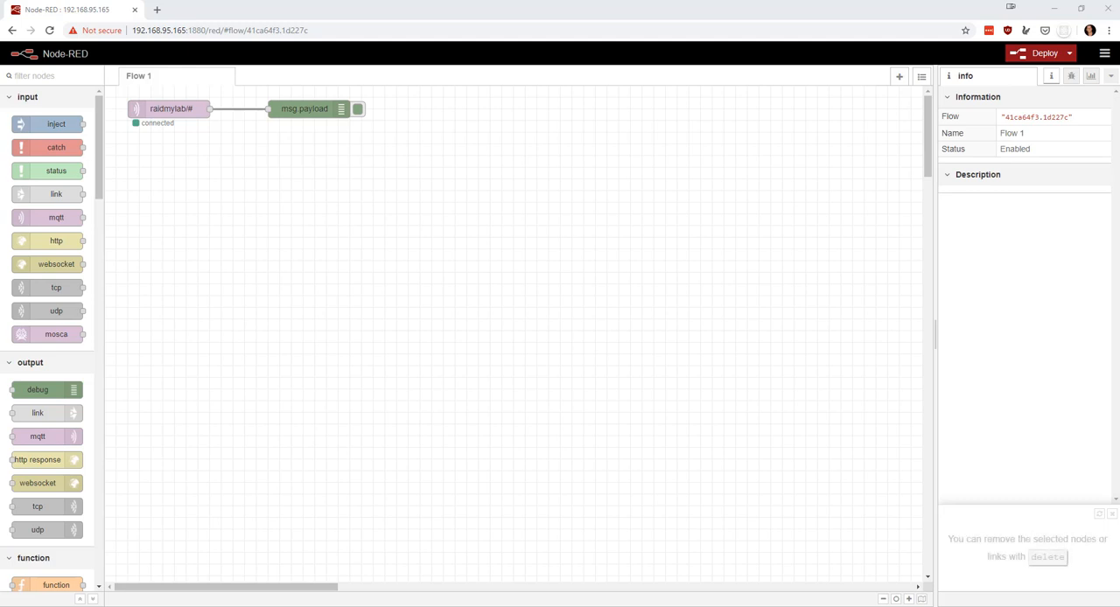
mouse_move(966, 52)
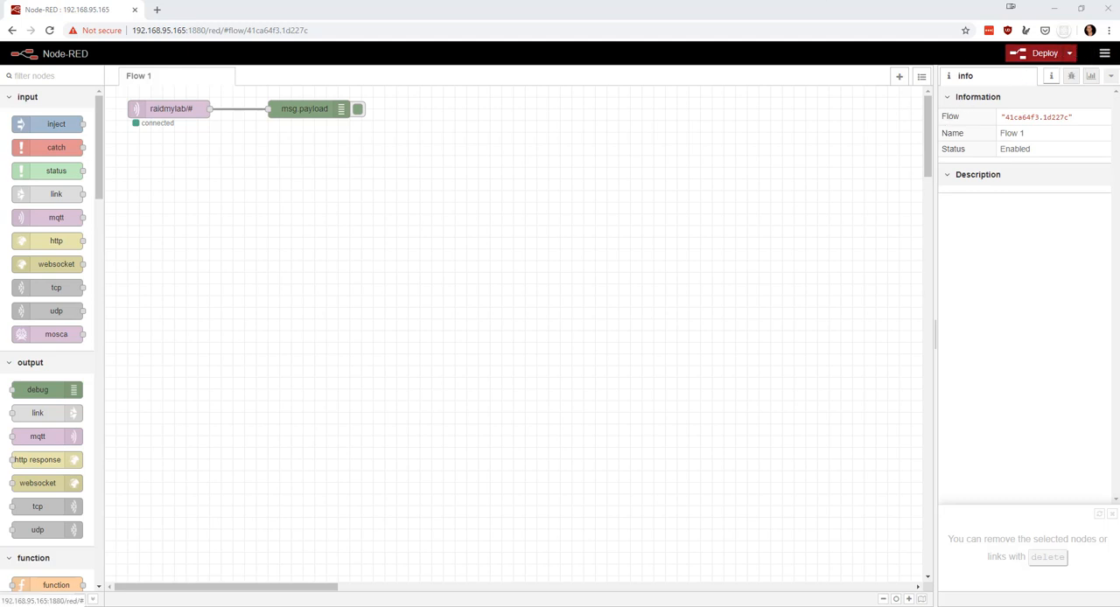
Import the set msg.payload and text to speech nodes and place them under the input node
left_click(1104, 52)
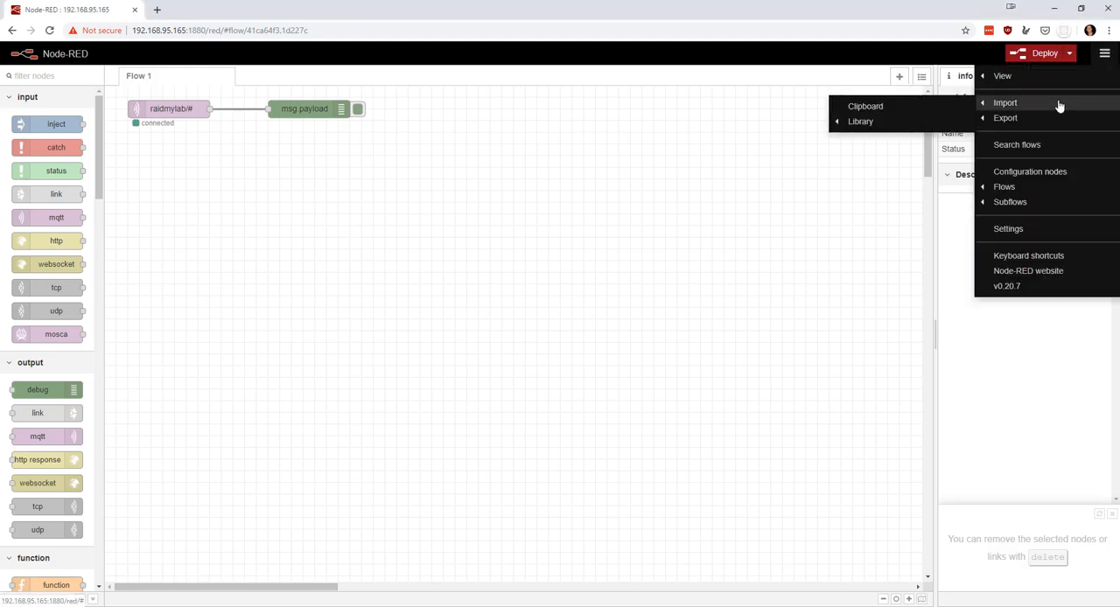
left_click(1004, 102)
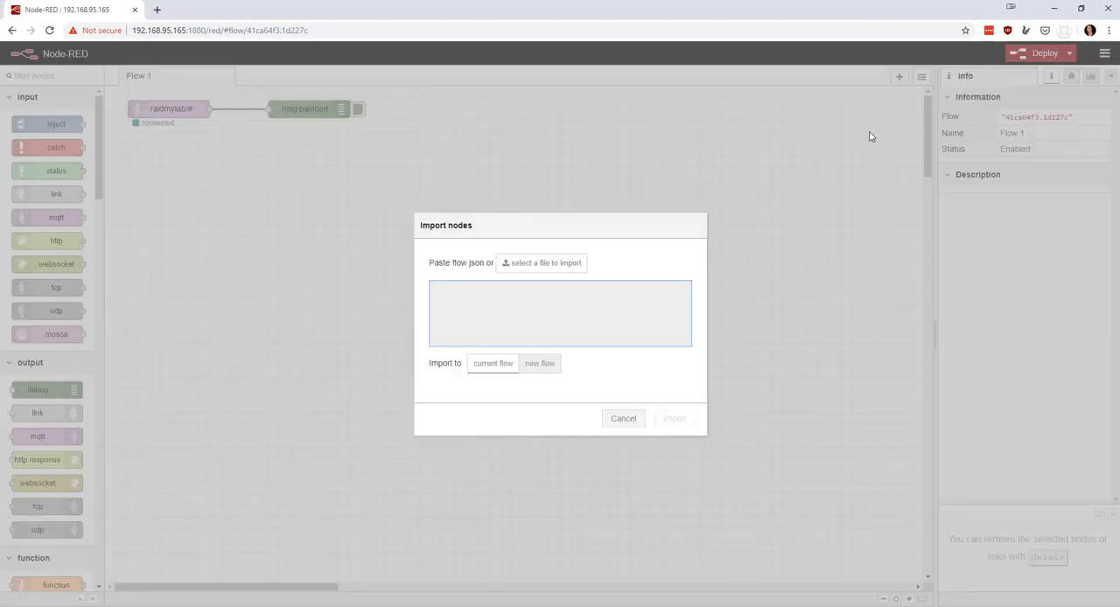
left_click(674, 418)
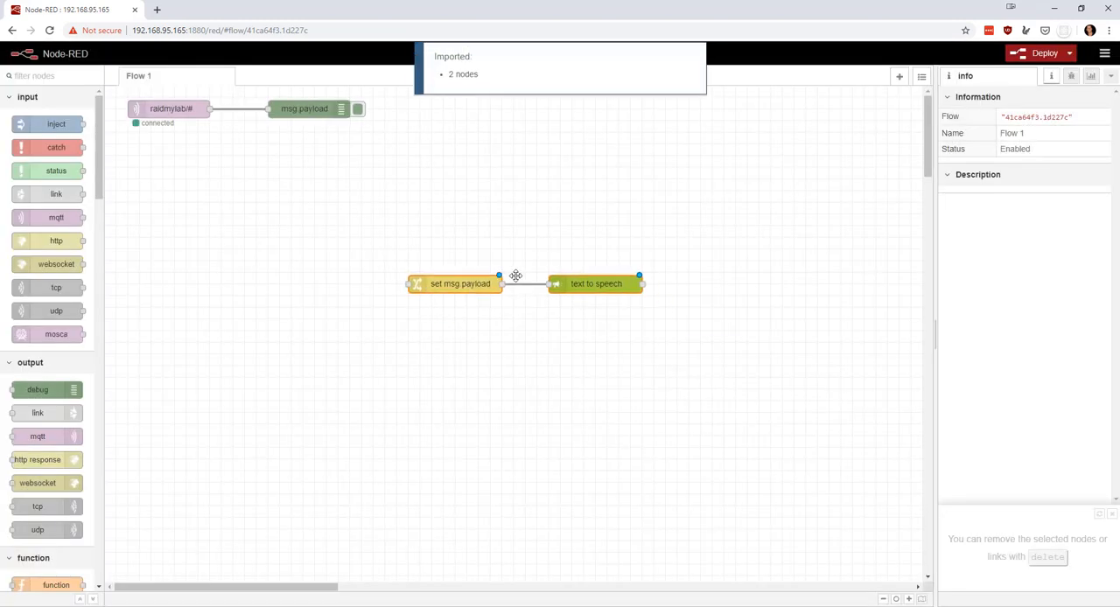
left_click_drag(516, 276, 306, 147)
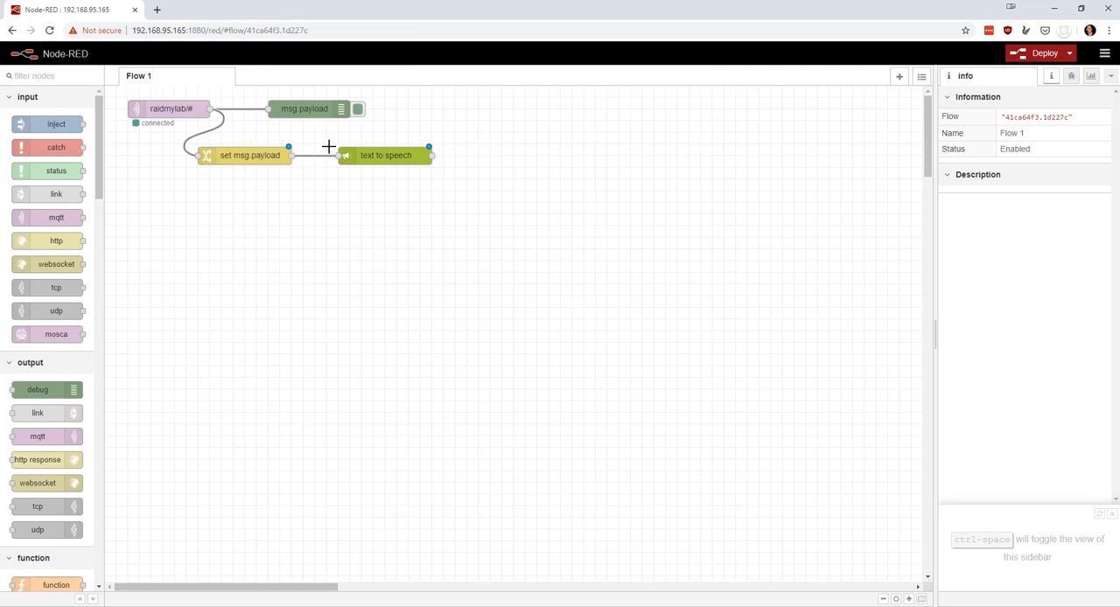
mouse_move(360, 133)
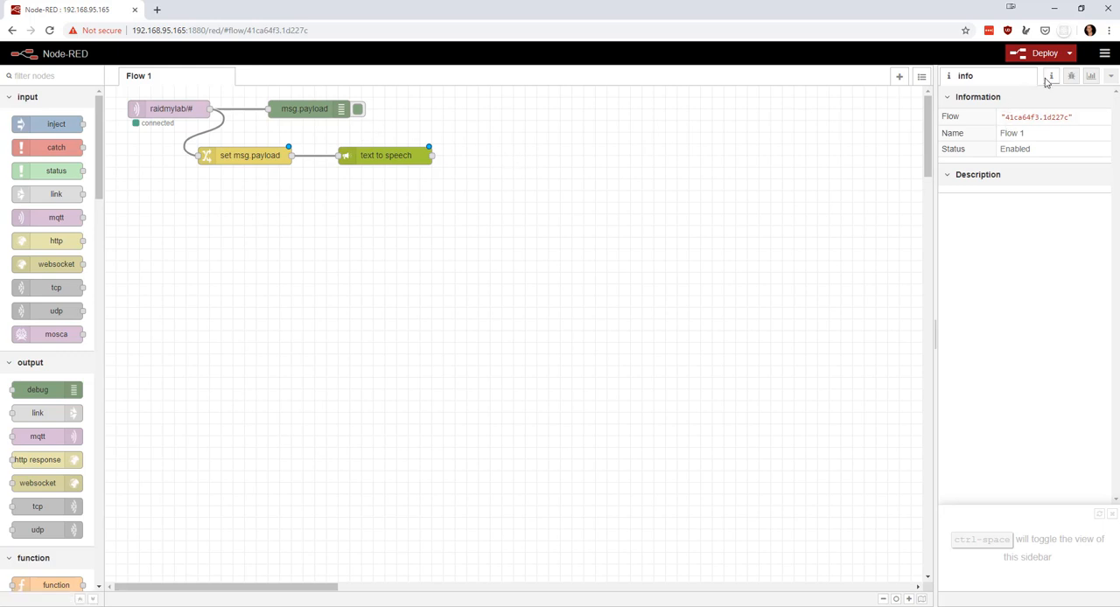
Read the text to speech node's help, then open the set msg.payload node's settings
left_click(385, 154)
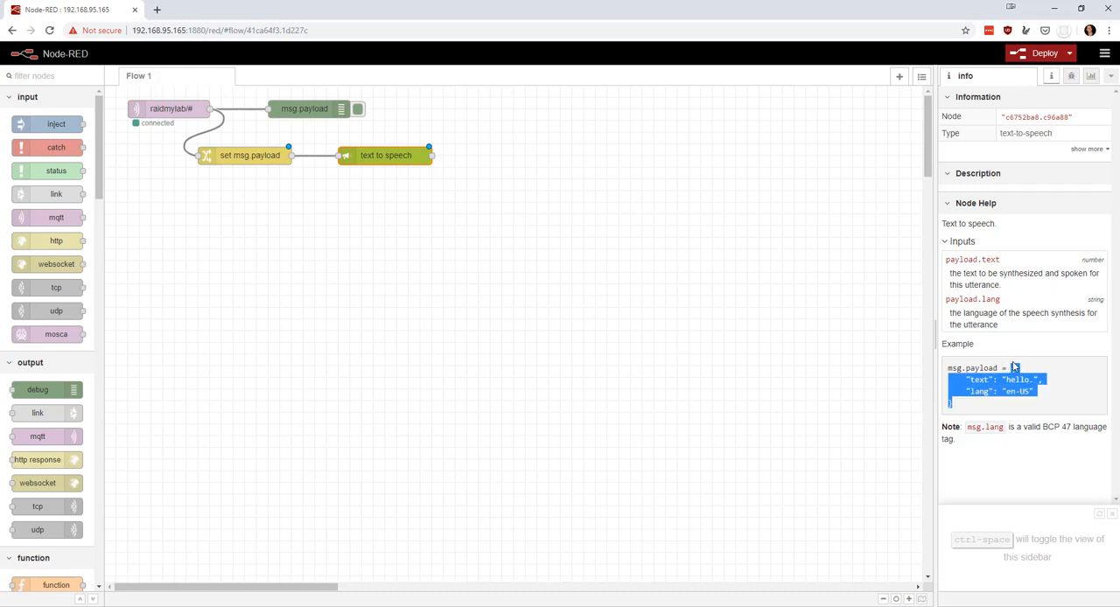
mouse_move(1013, 367)
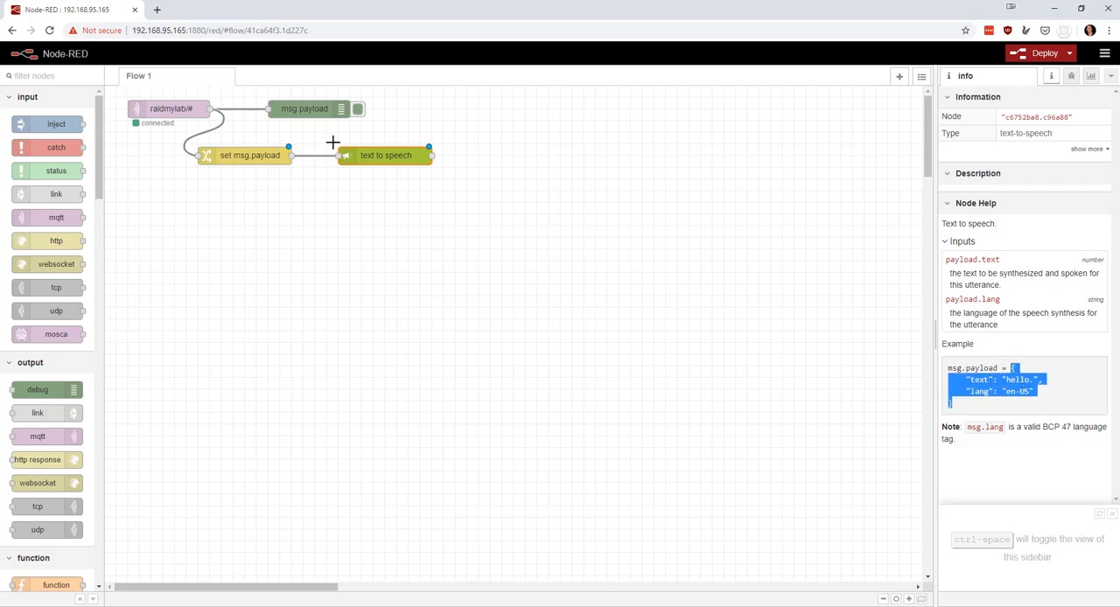
mouse_move(385, 173)
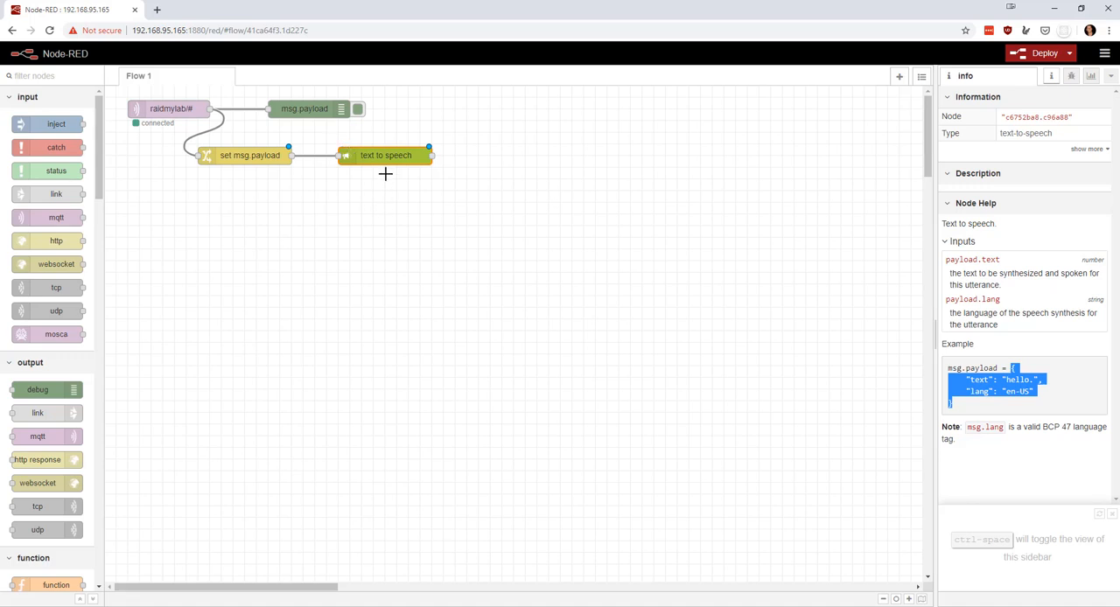
double_click(248, 154)
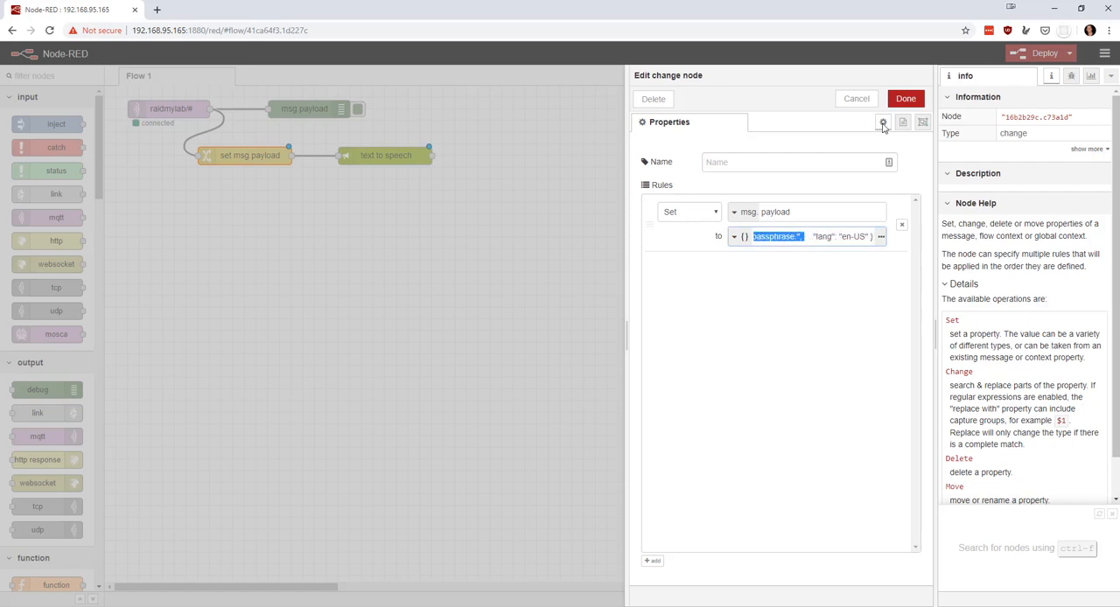
Confirm the JSON text-and-lang en-US payload rule and deploy the flow
left_click(906, 98)
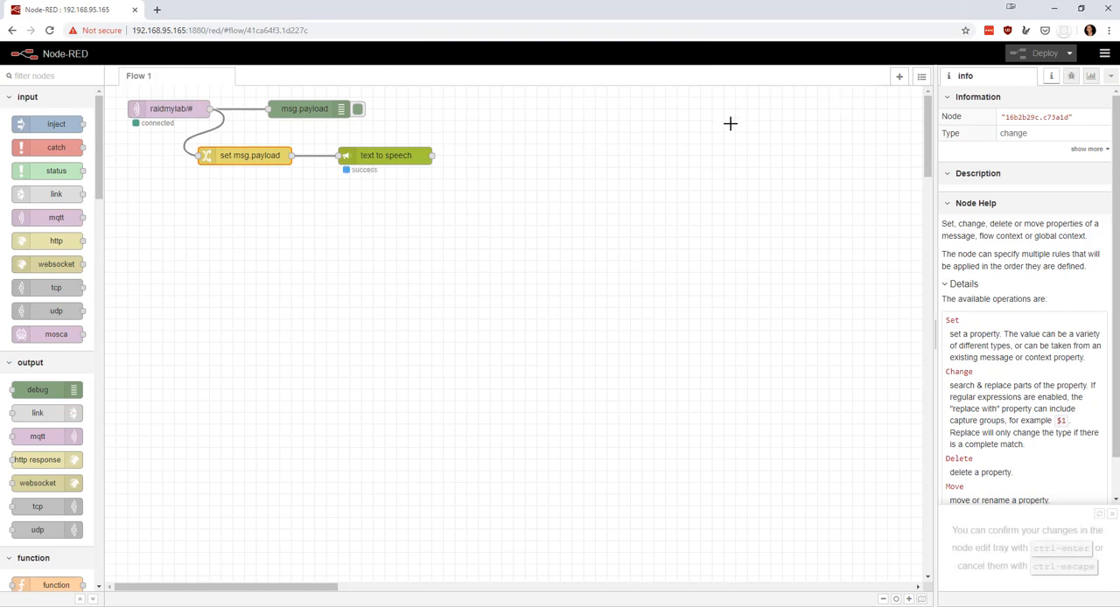
mouse_move(649, 114)
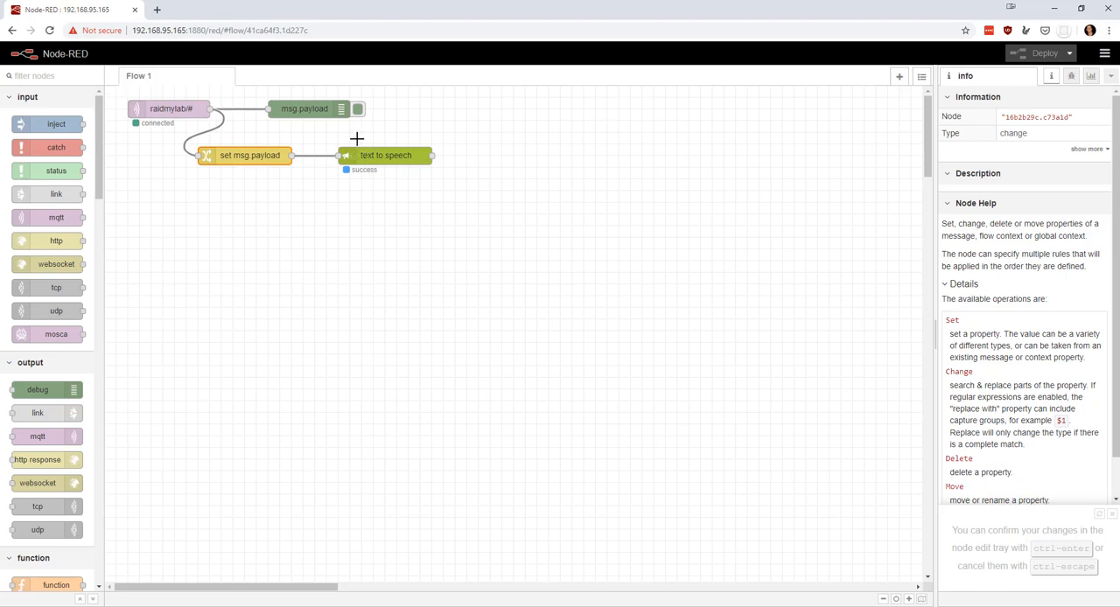
mouse_move(376, 138)
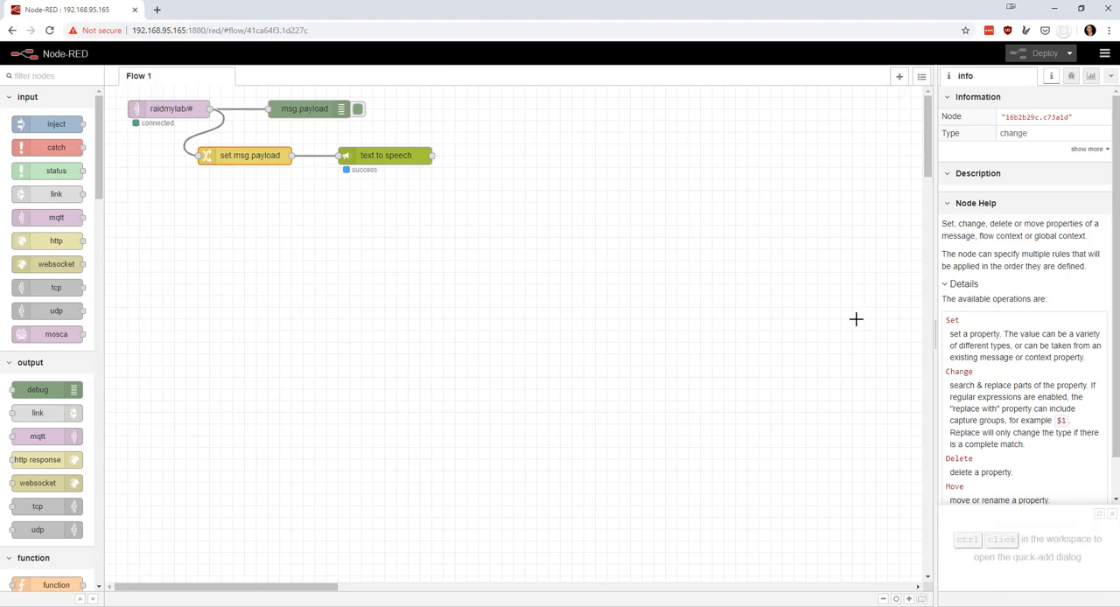
mouse_move(298, 70)
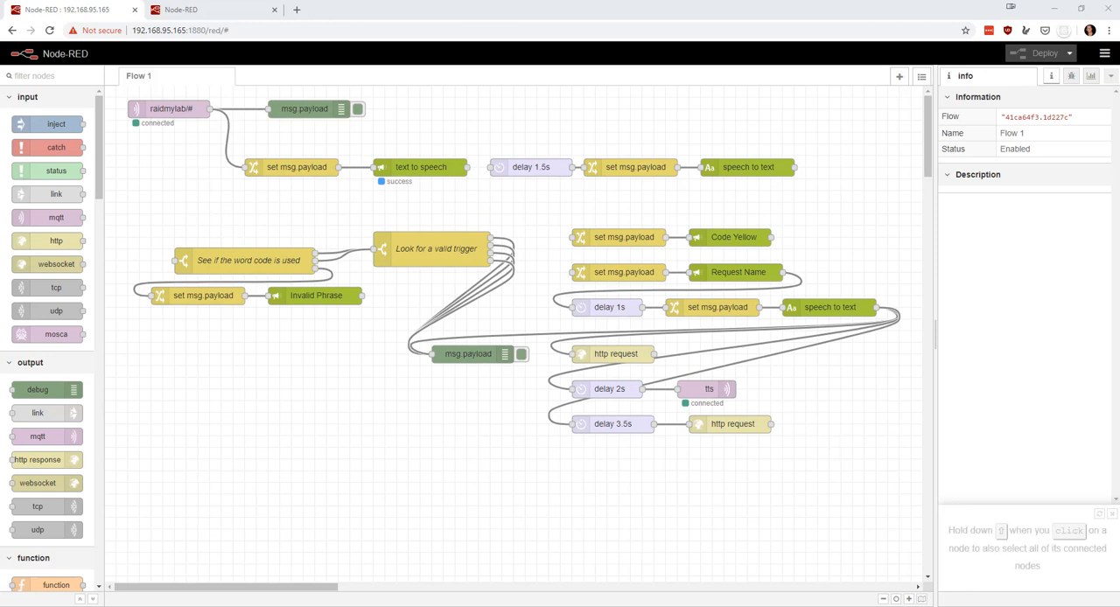
mouse_move(444, 116)
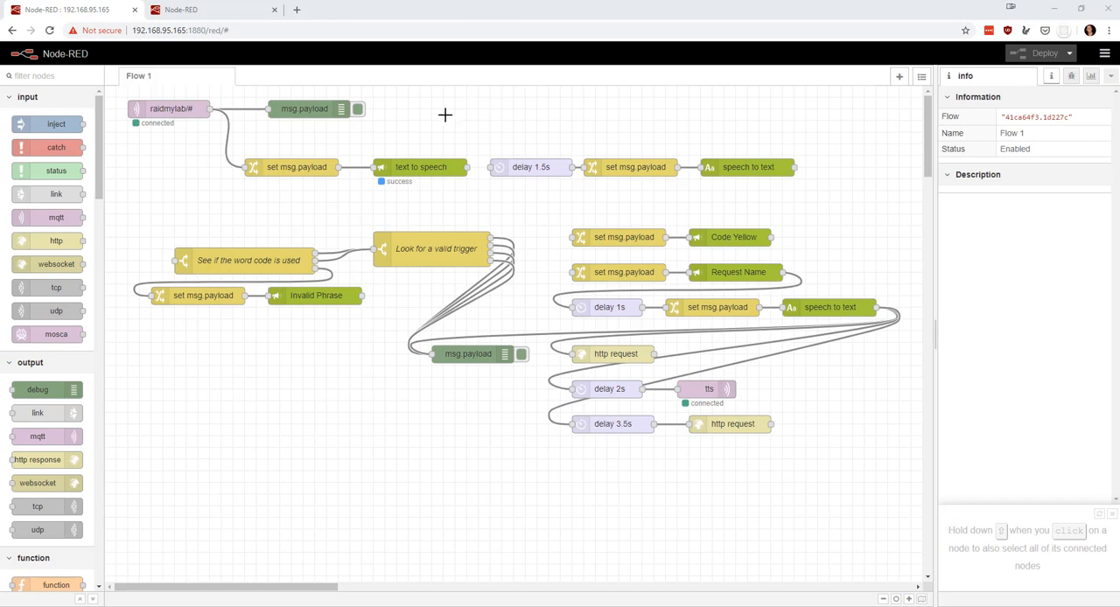
Check the text to speech node's details in the larger passphrase flow, then deselect it
left_click(420, 167)
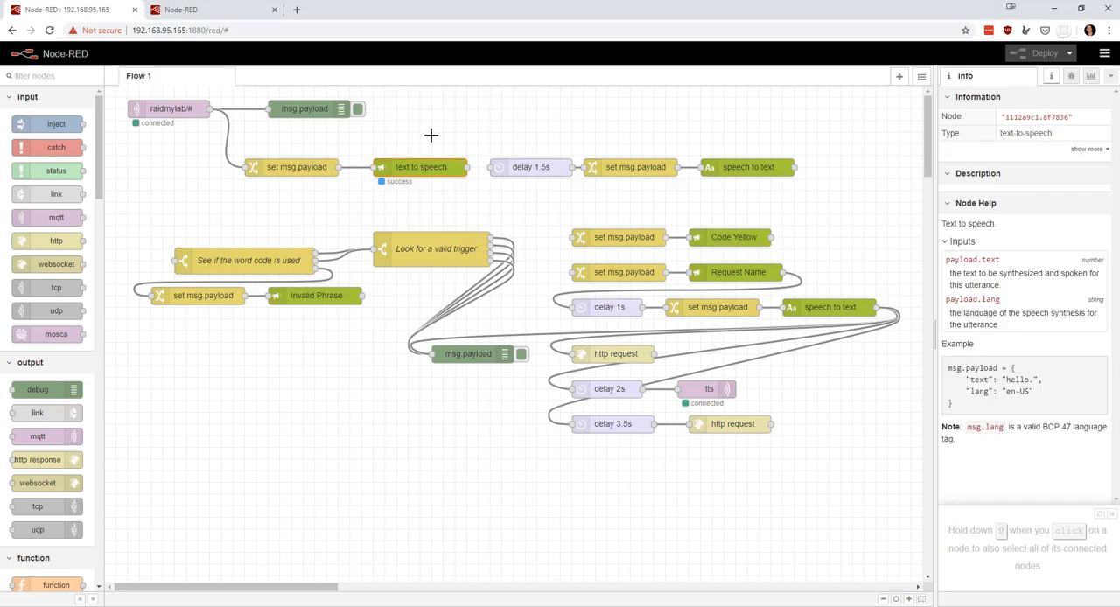
left_click(445, 121)
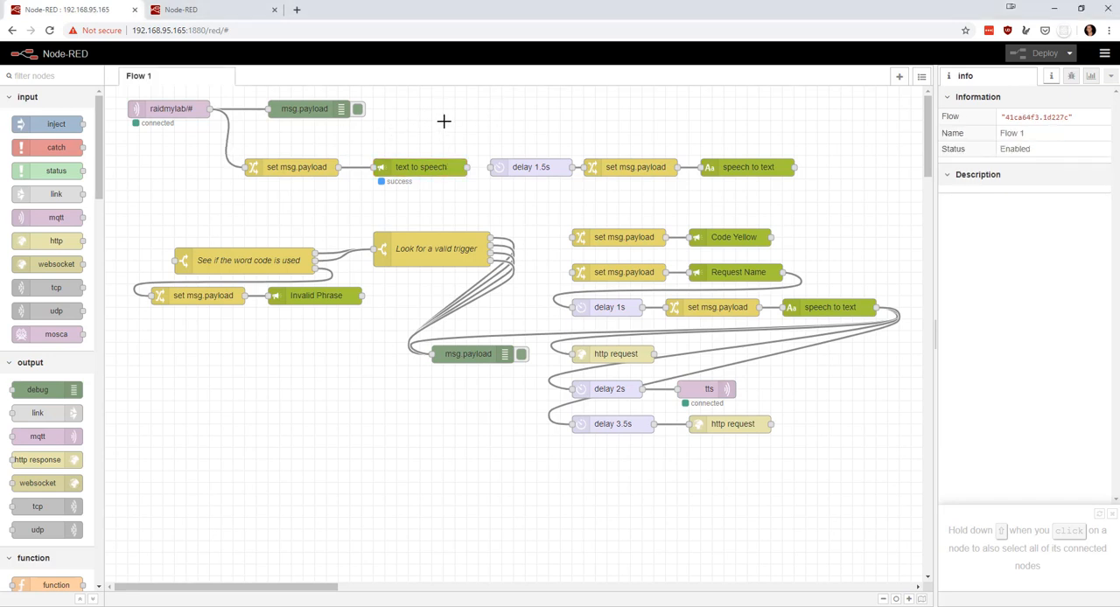
mouse_move(430, 127)
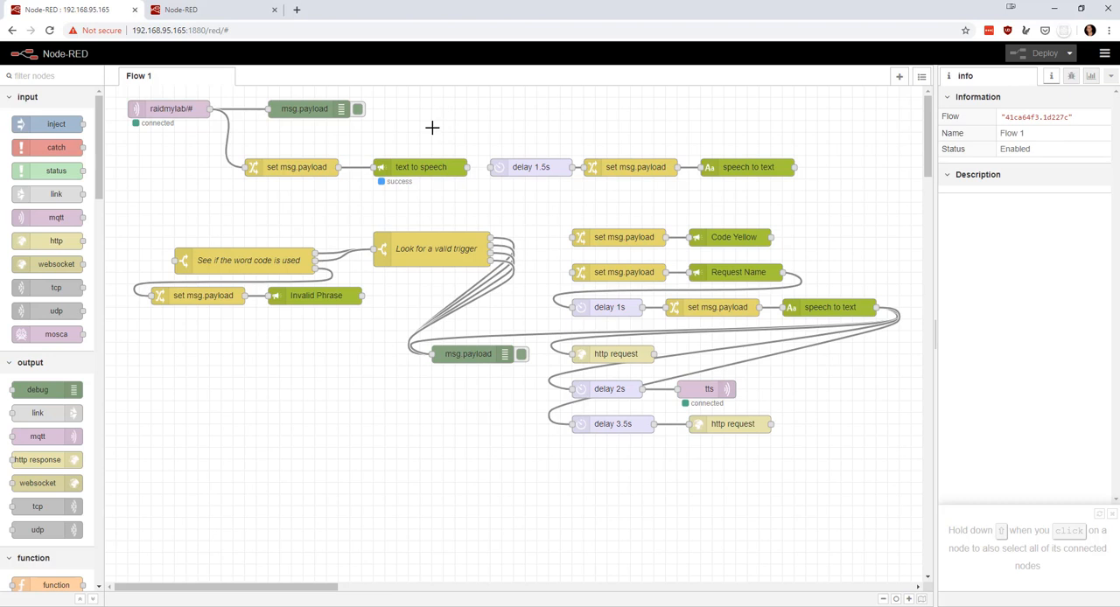
mouse_move(311, 147)
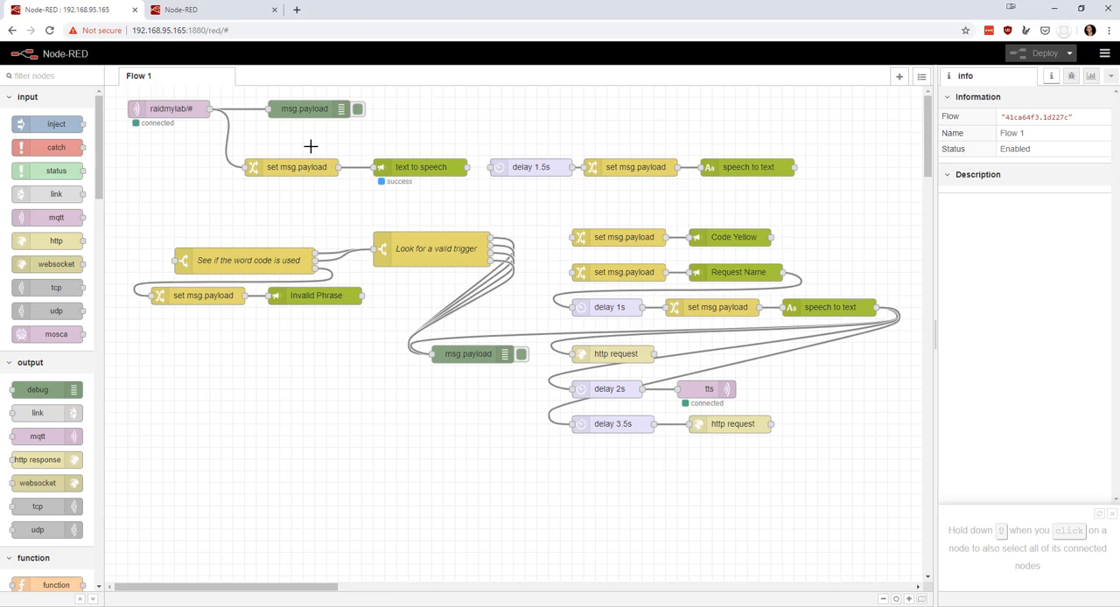
mouse_move(402, 152)
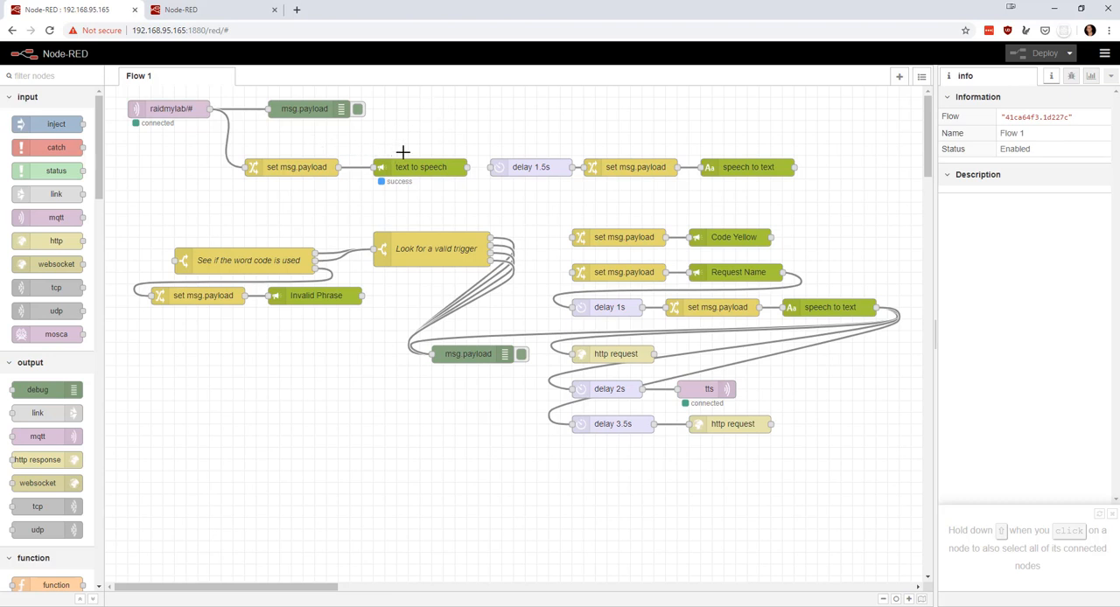
mouse_move(523, 105)
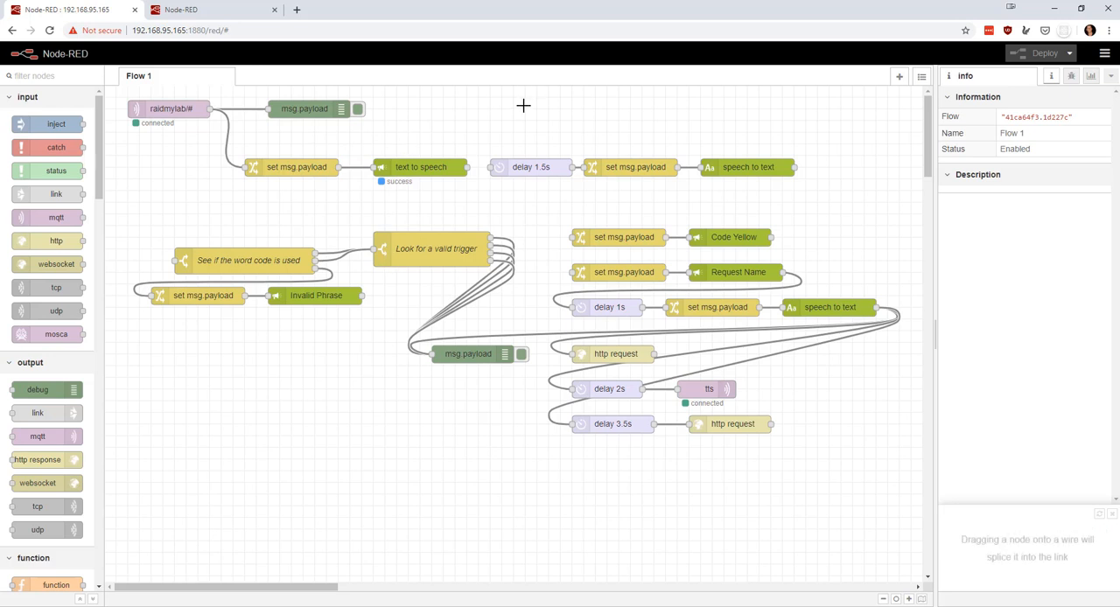
mouse_move(469, 168)
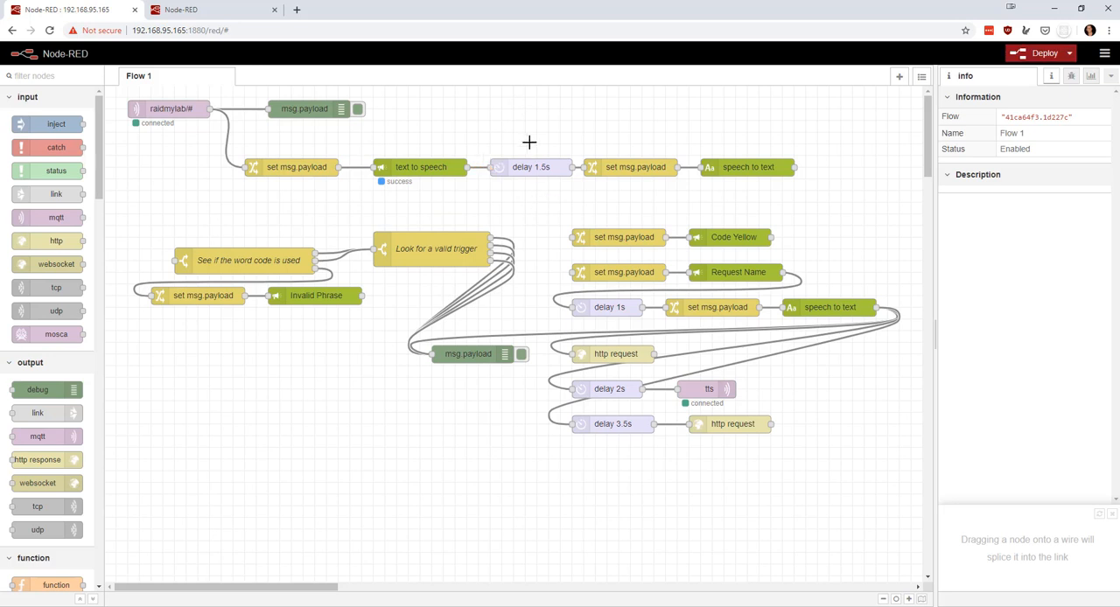
mouse_move(422, 158)
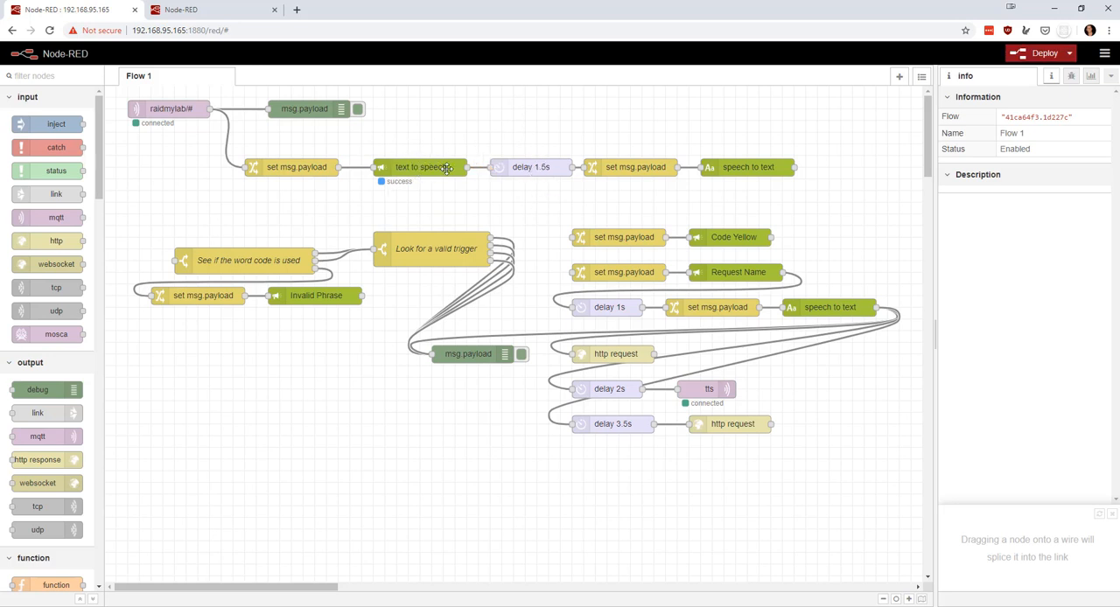
mouse_move(433, 147)
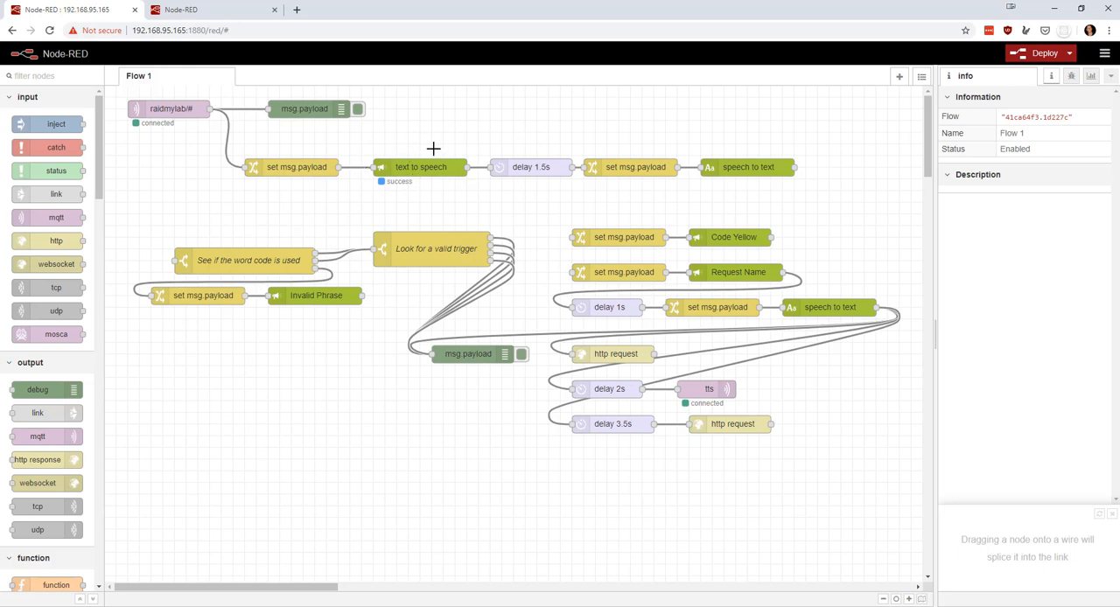
mouse_move(567, 172)
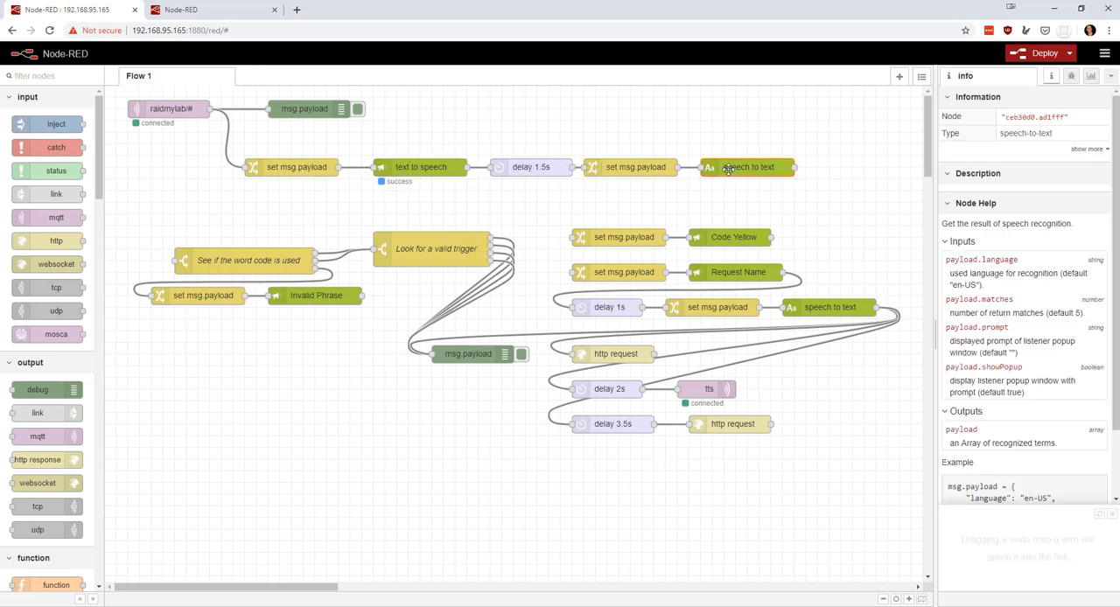
Add a msg.payload debug node receiving the speech-to-text output
scroll("down", 3)
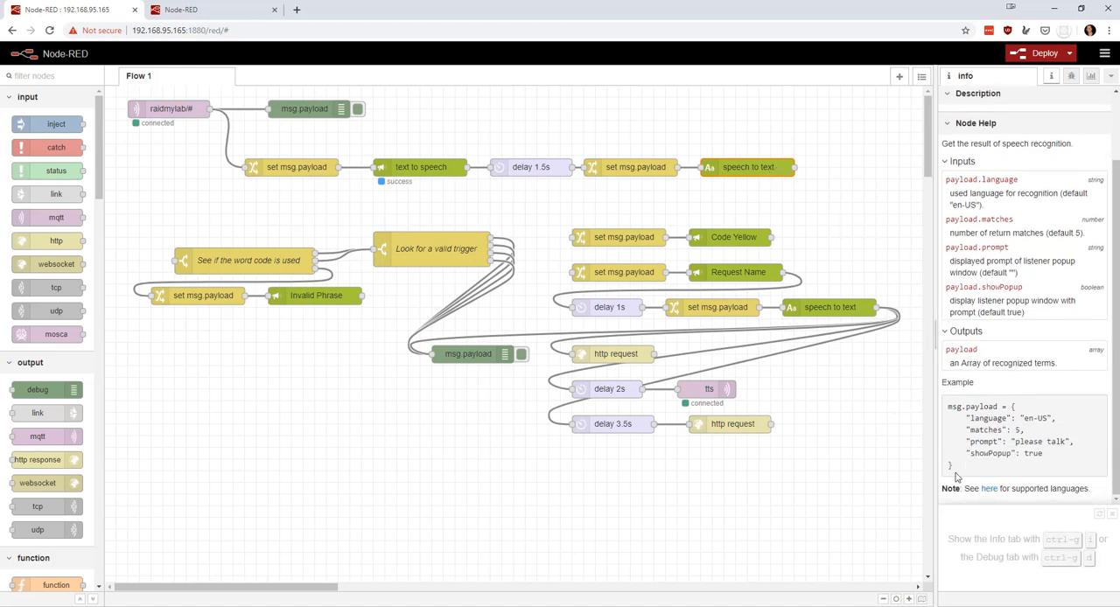
double_click(1015, 428)
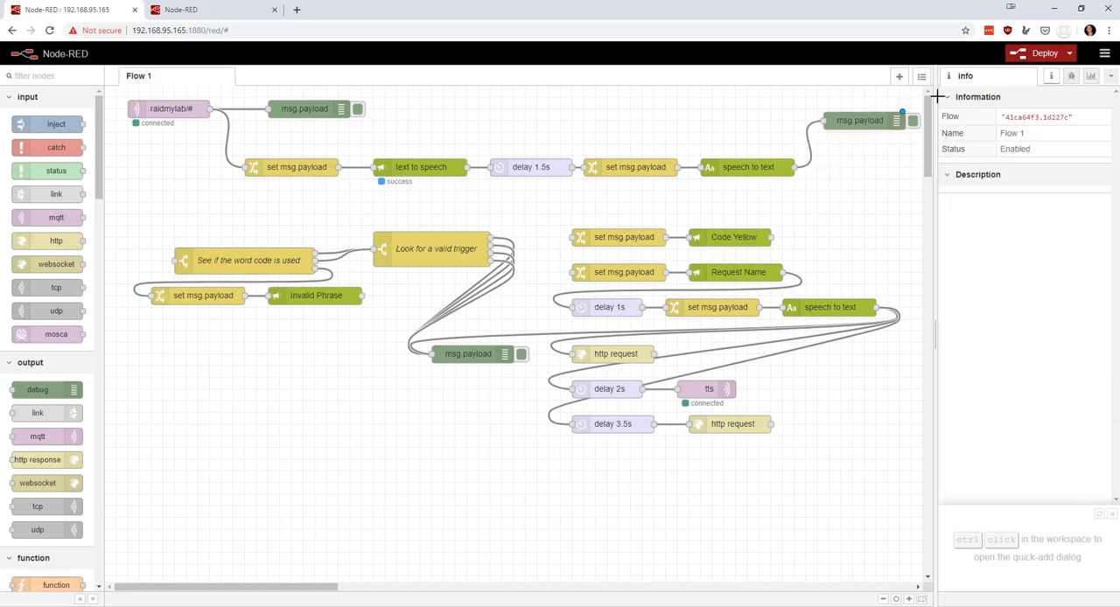
Deploy the updated flow and show a cleared debug sidebar for new messages
left_click(1041, 52)
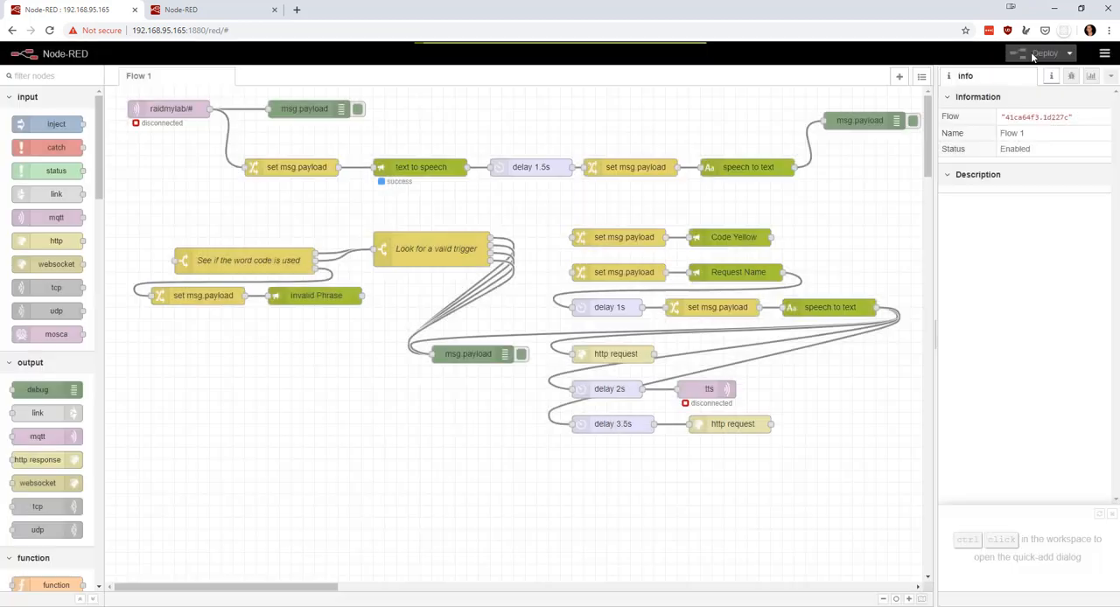
left_click(1044, 53)
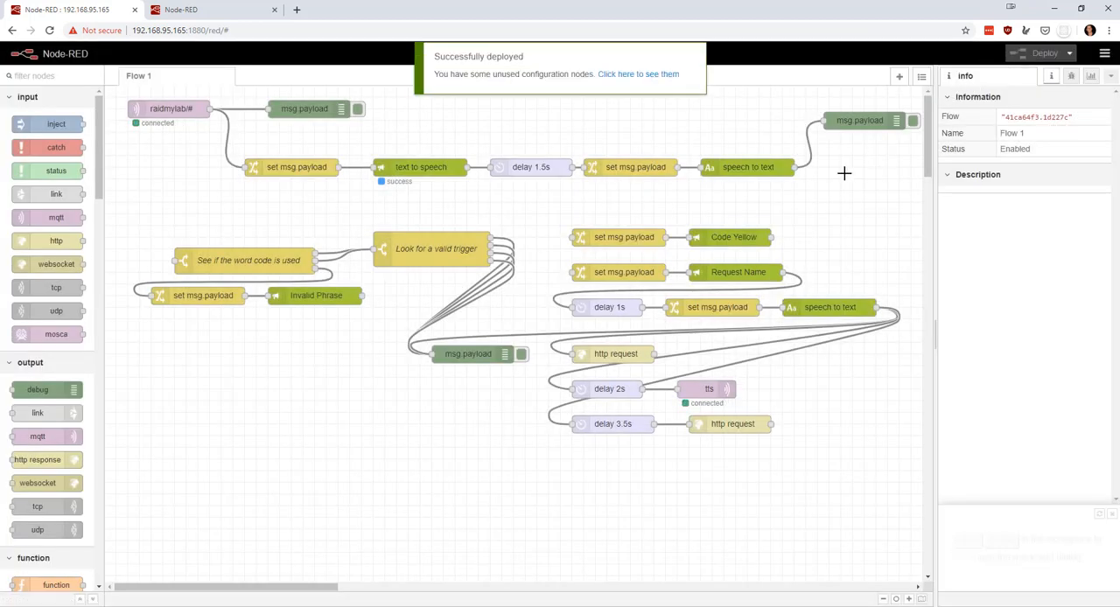
left_click(1071, 75)
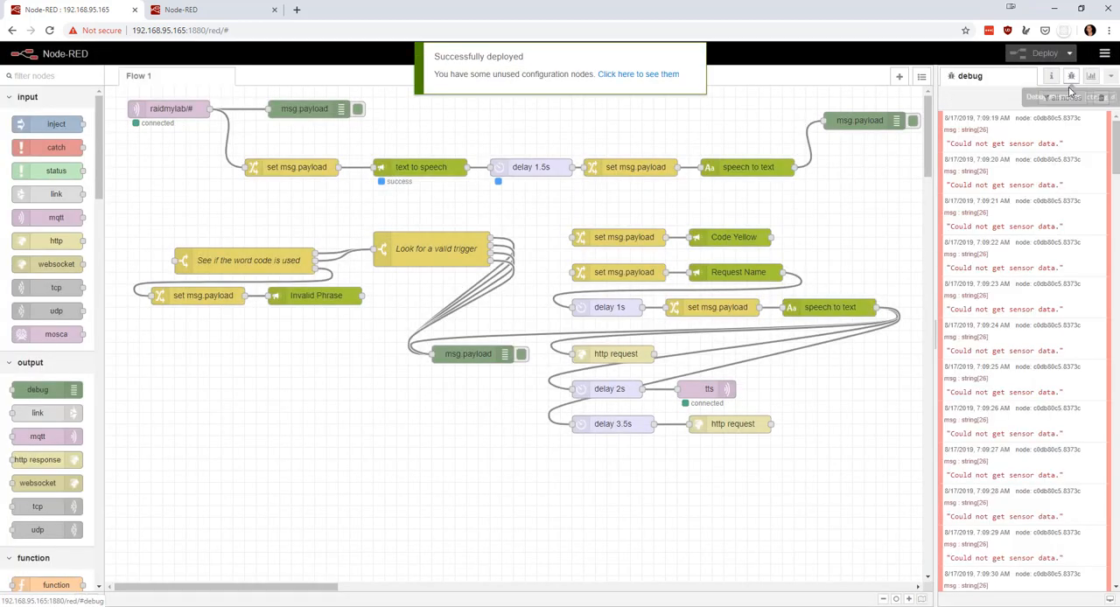
left_click(1098, 98)
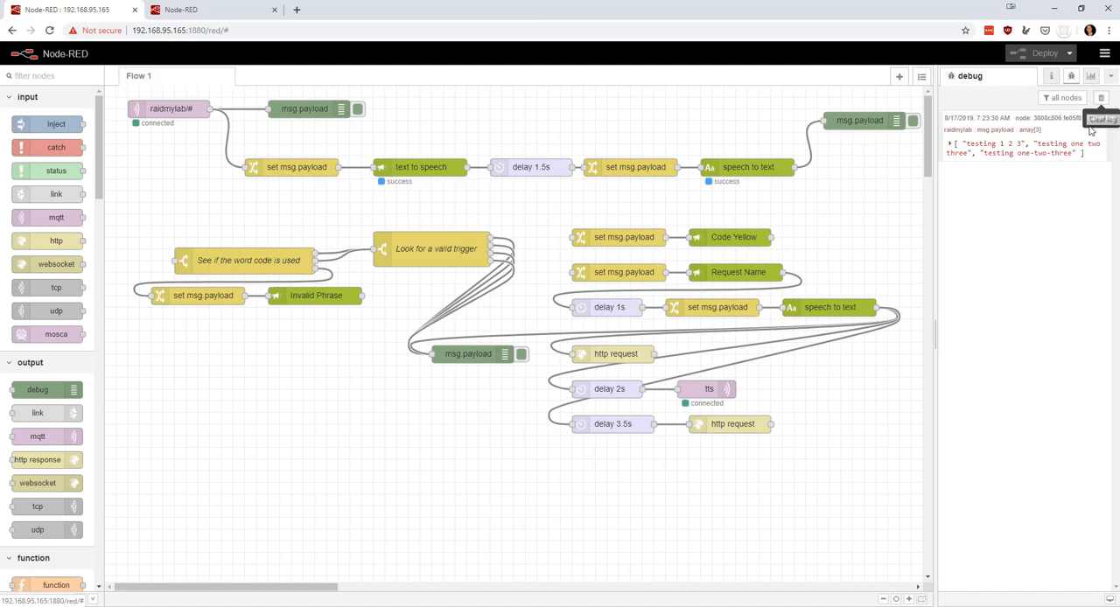
mouse_move(1049, 112)
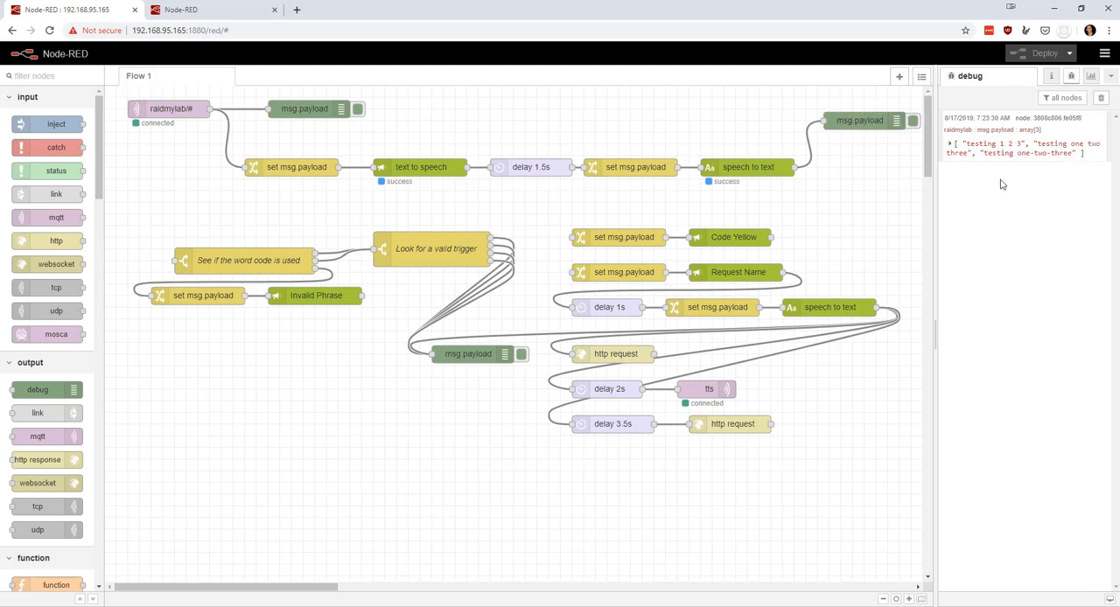
mouse_move(1044, 185)
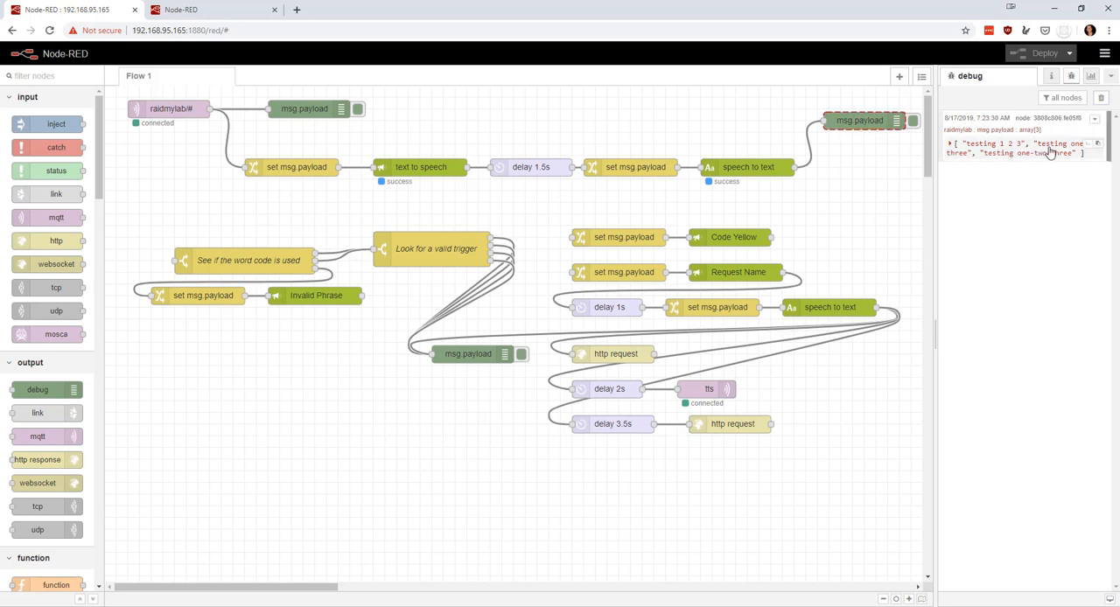
mouse_move(1004, 150)
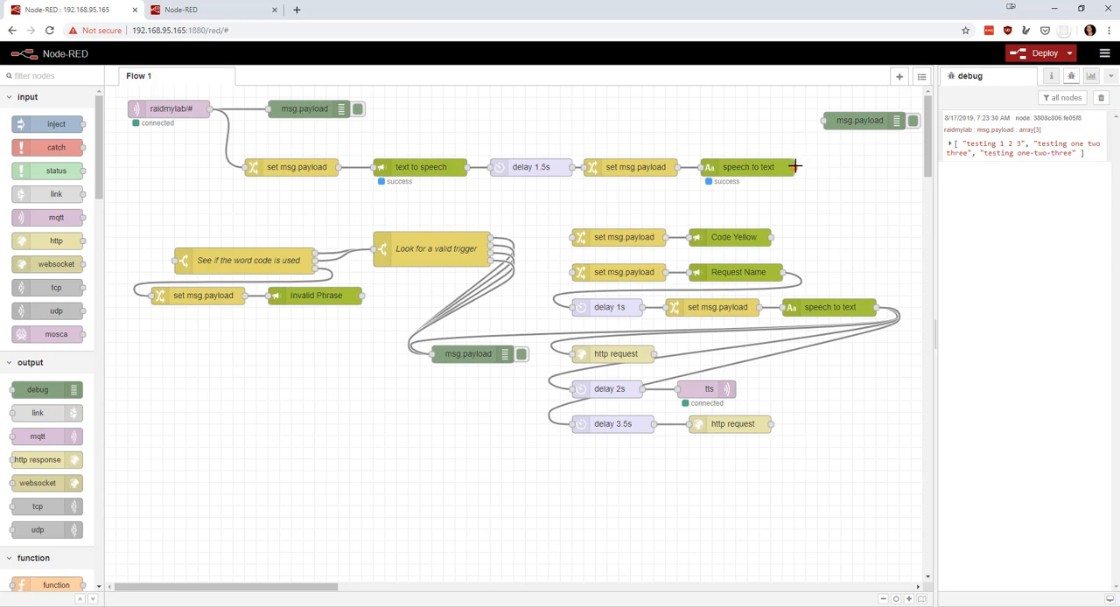
Wire speech-to-text into the 'See if the word code is used' switch and view its rules
left_click_drag(794, 168, 168, 261)
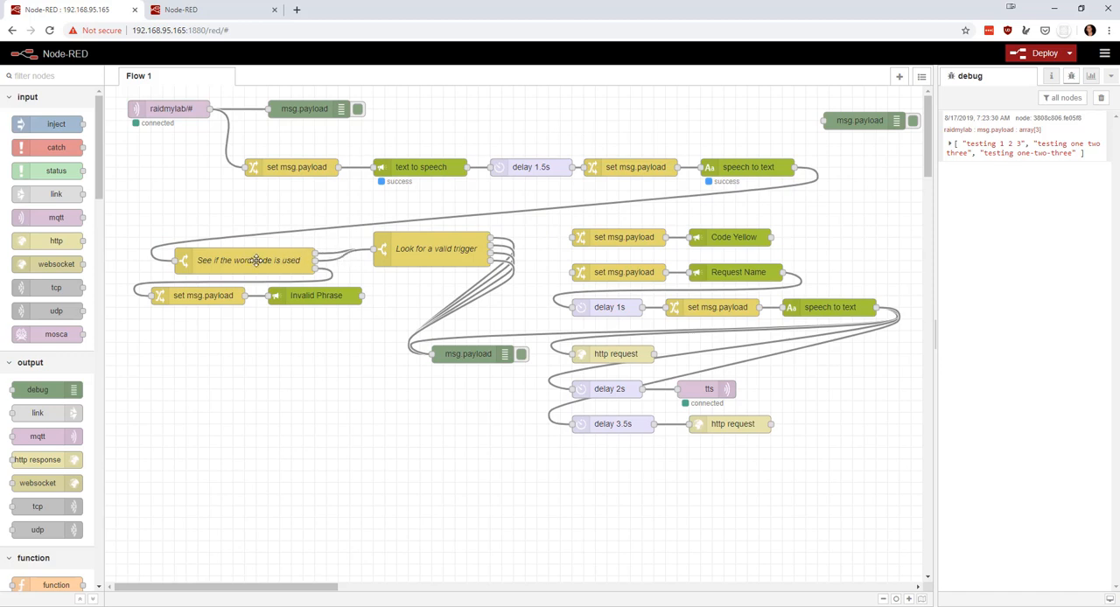
double_click(248, 258)
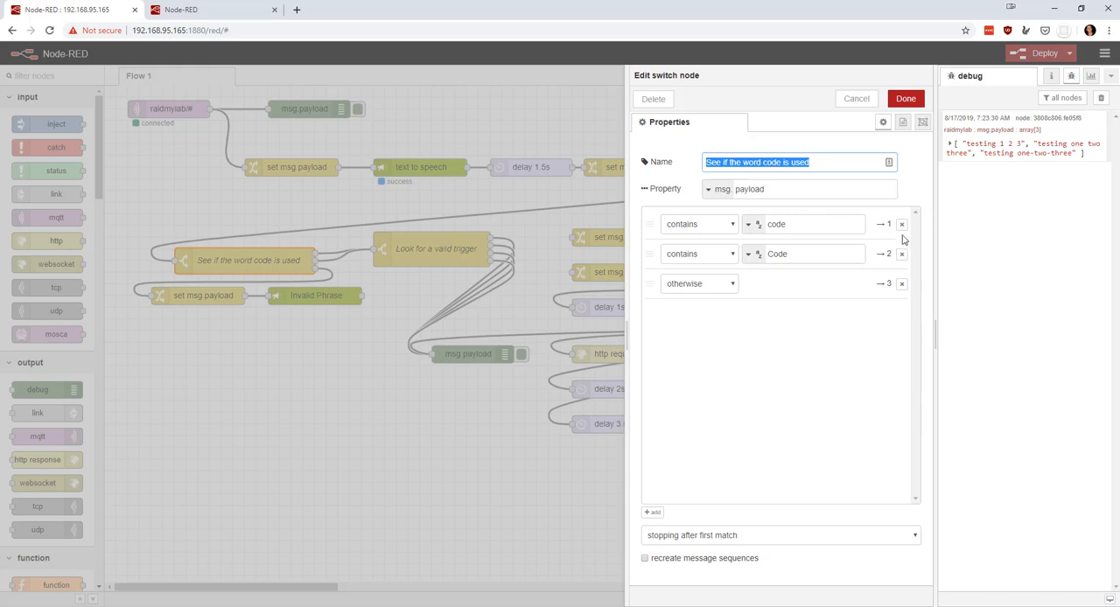
mouse_move(906, 272)
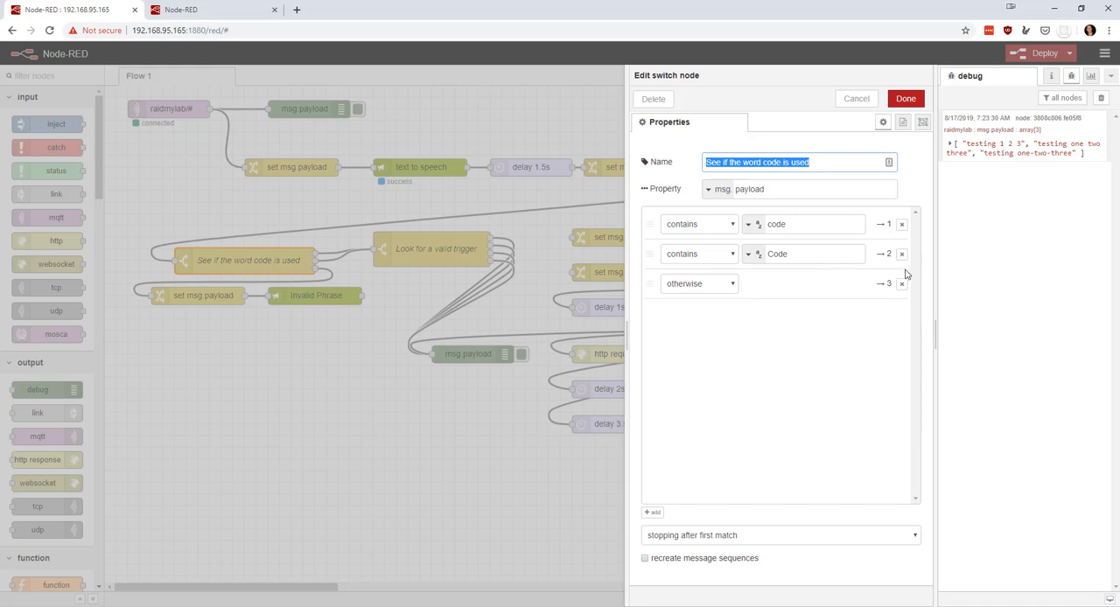
mouse_move(901, 273)
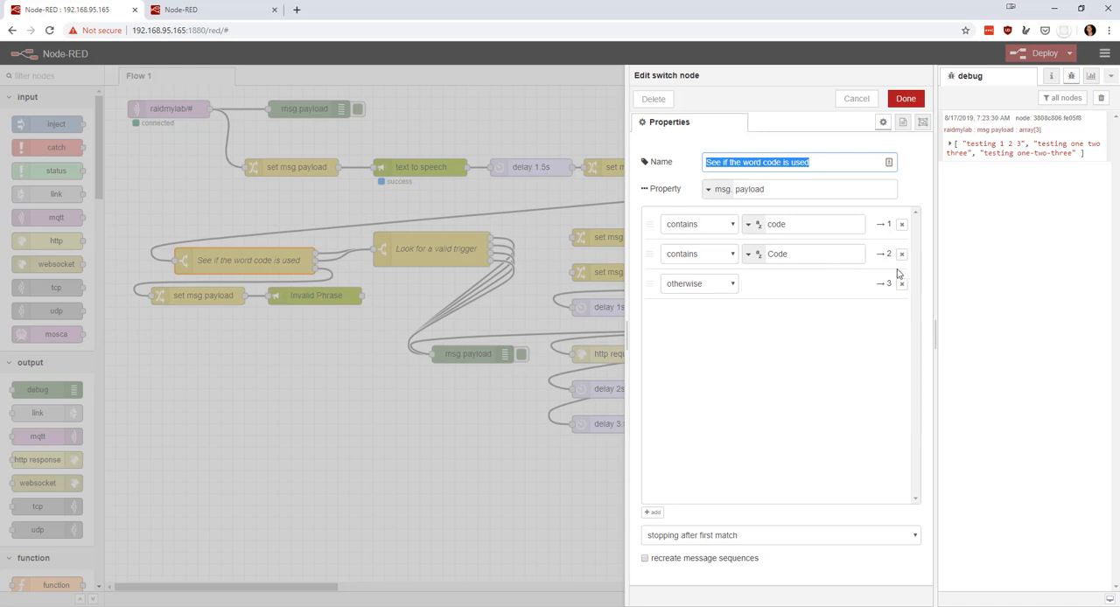
Confirm the code-check switch rules for code, Code and otherwise
left_click(778, 536)
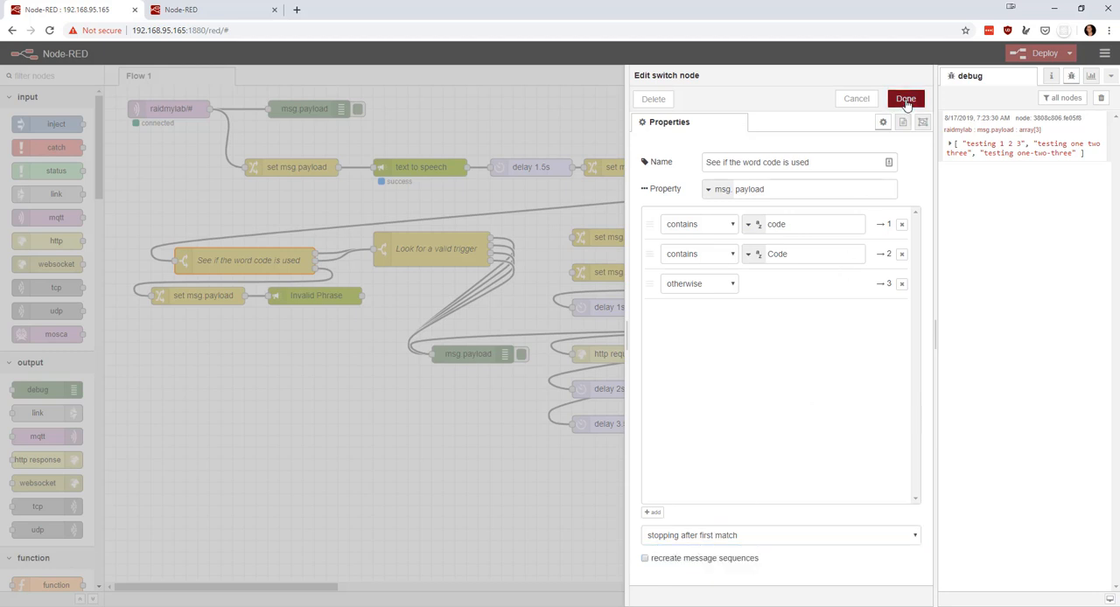
left_click(904, 98)
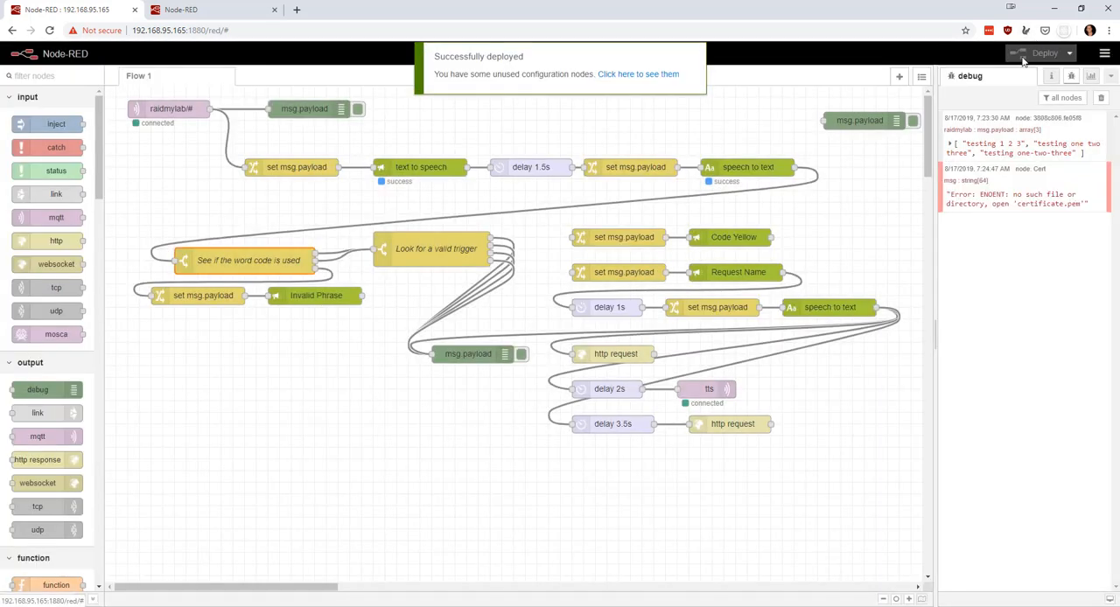
Clear the debug log and deploy the rewired flow for the Code Red voice test
left_click(1102, 98)
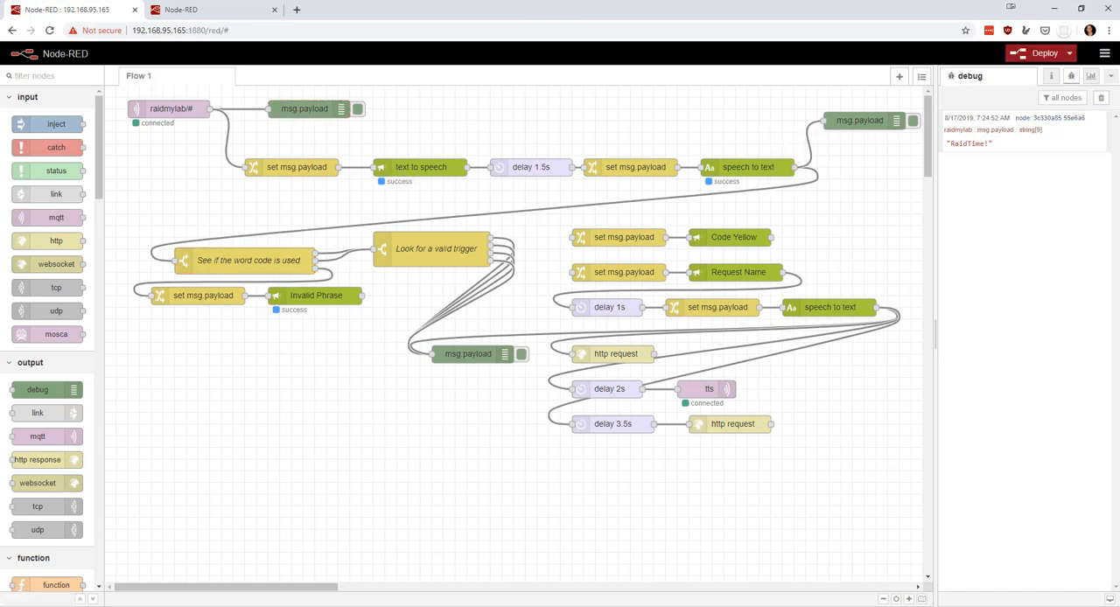
left_click(1039, 52)
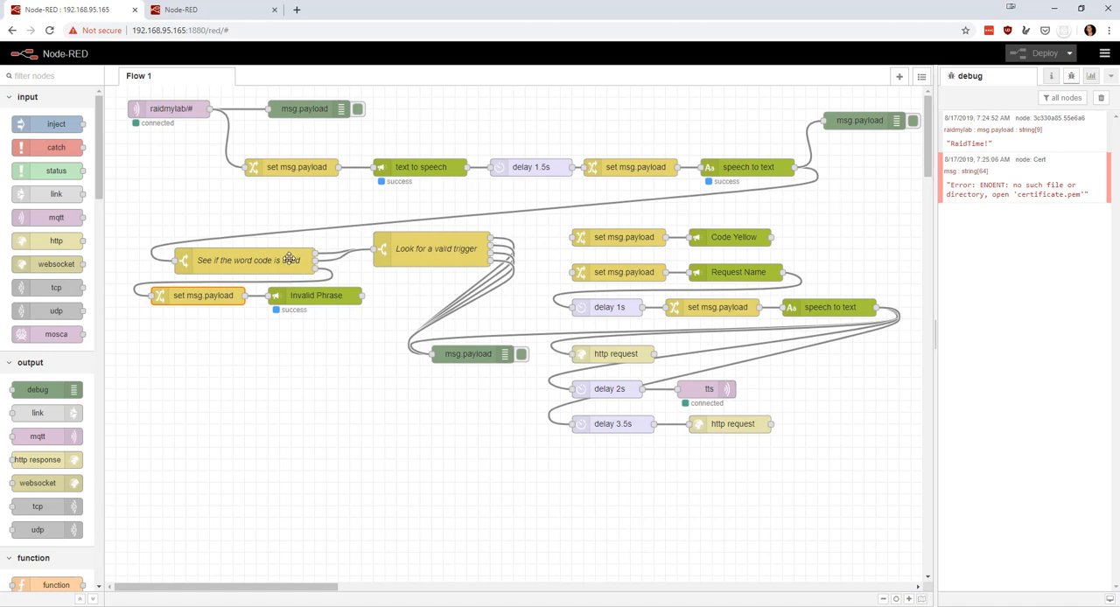
mouse_move(341, 252)
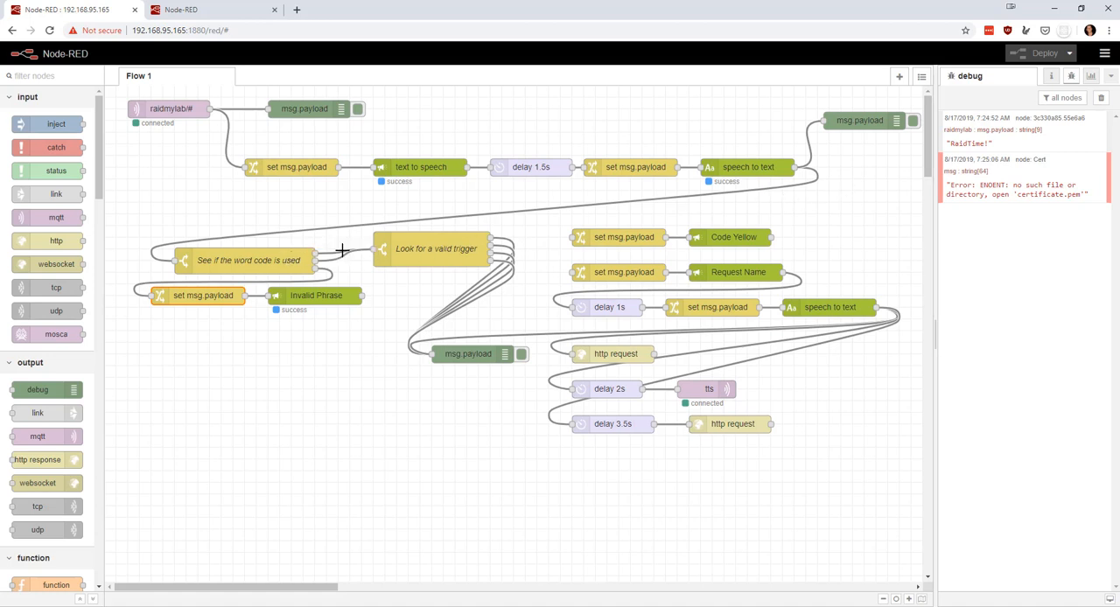
mouse_move(963, 184)
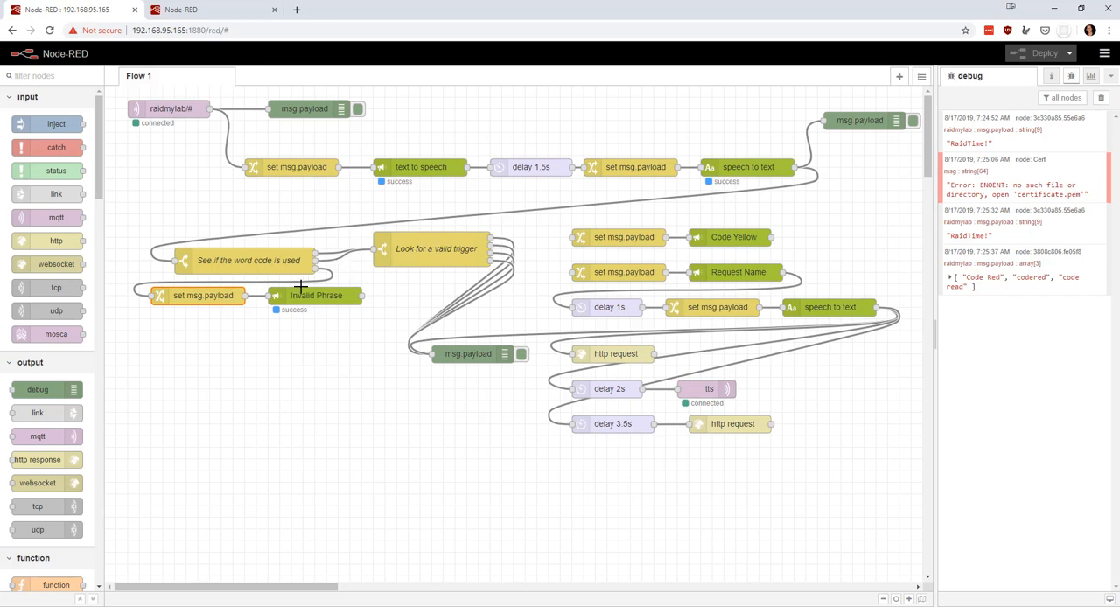
mouse_move(368, 297)
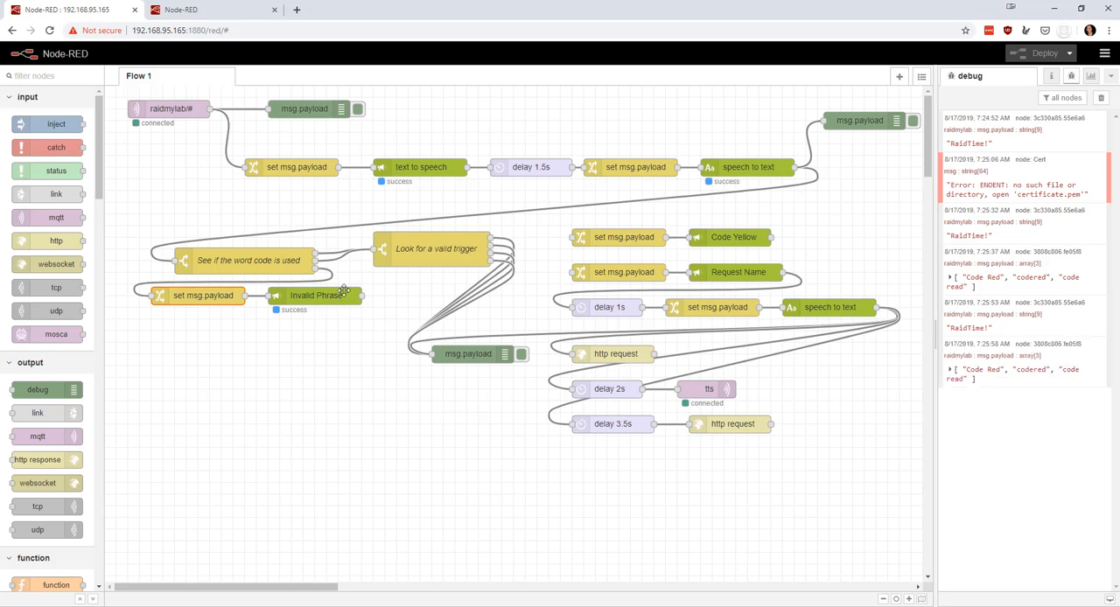
mouse_move(245, 263)
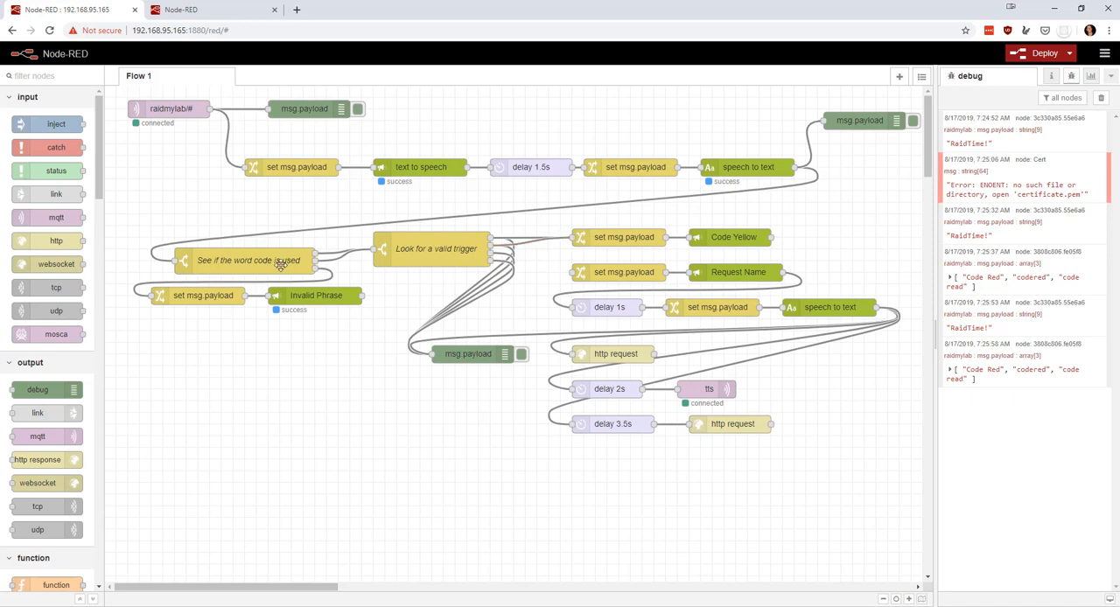
Review the valid-trigger switch's yellow, Yellow, brown, Brown rules and close its settings
double_click(249, 259)
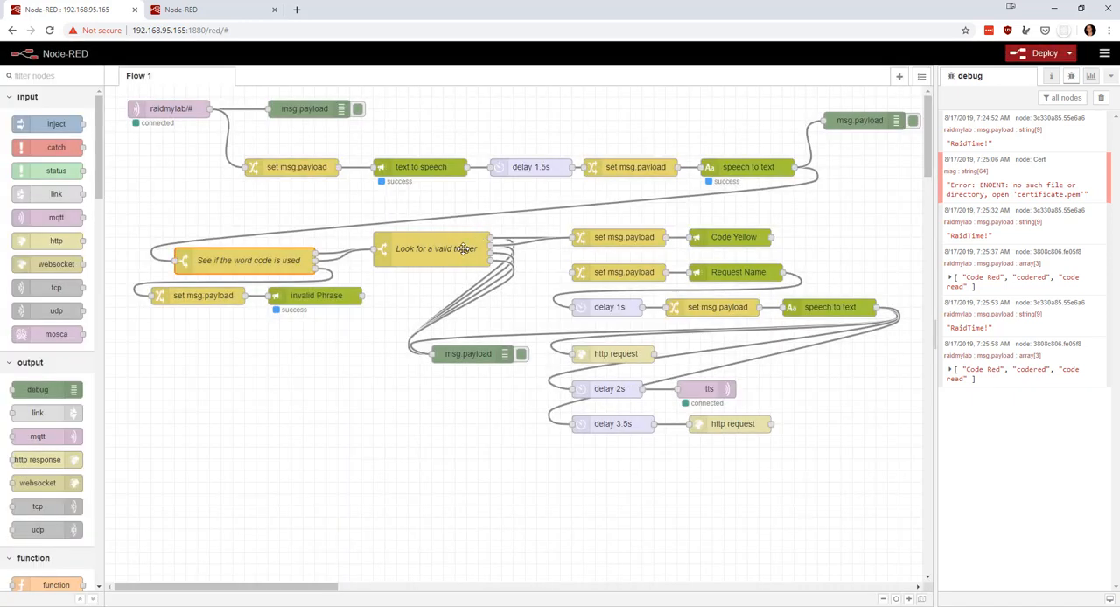
double_click(432, 248)
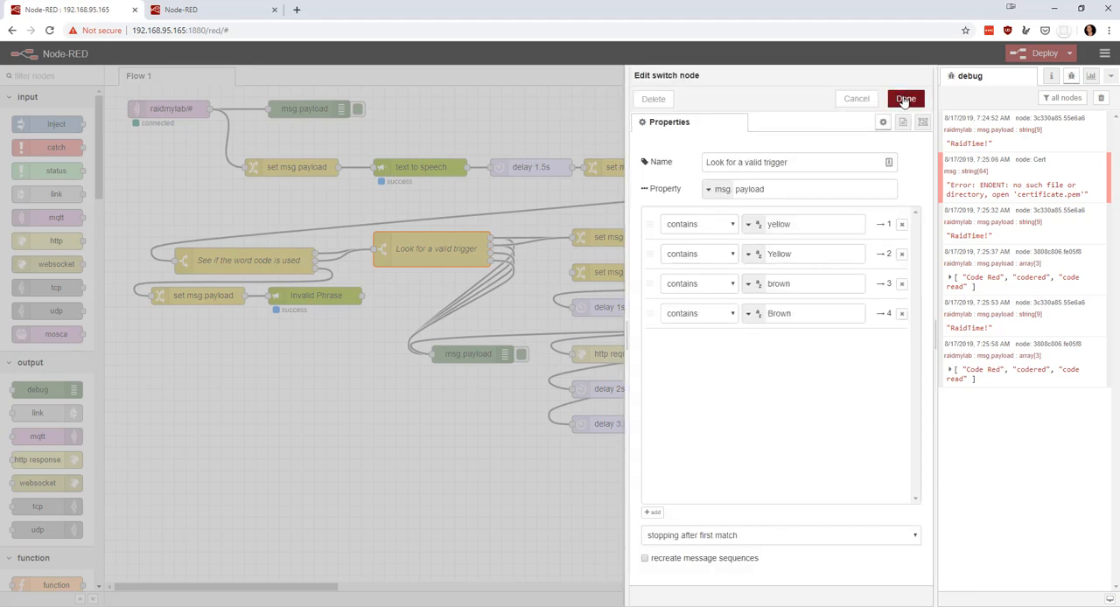
left_click(905, 98)
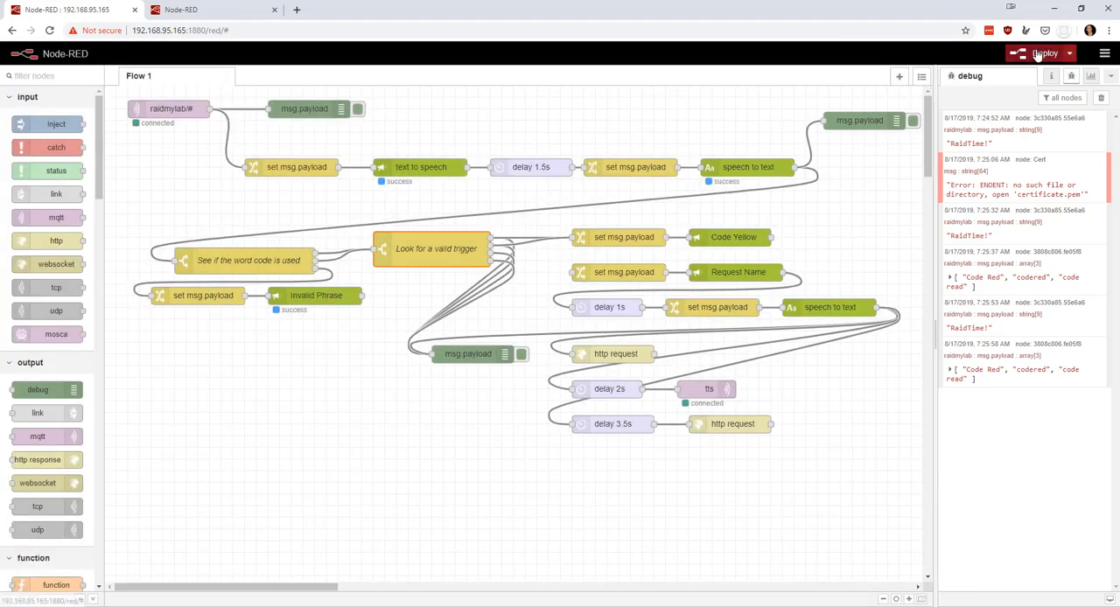
Deploy the flow before the code yellow voice test
left_click(1041, 52)
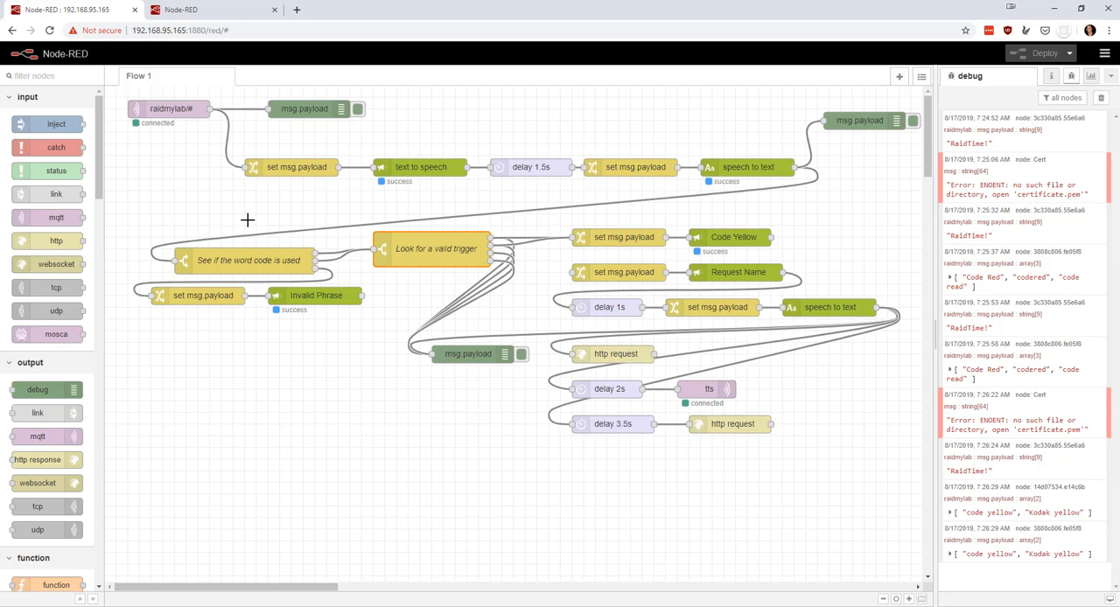
mouse_move(241, 219)
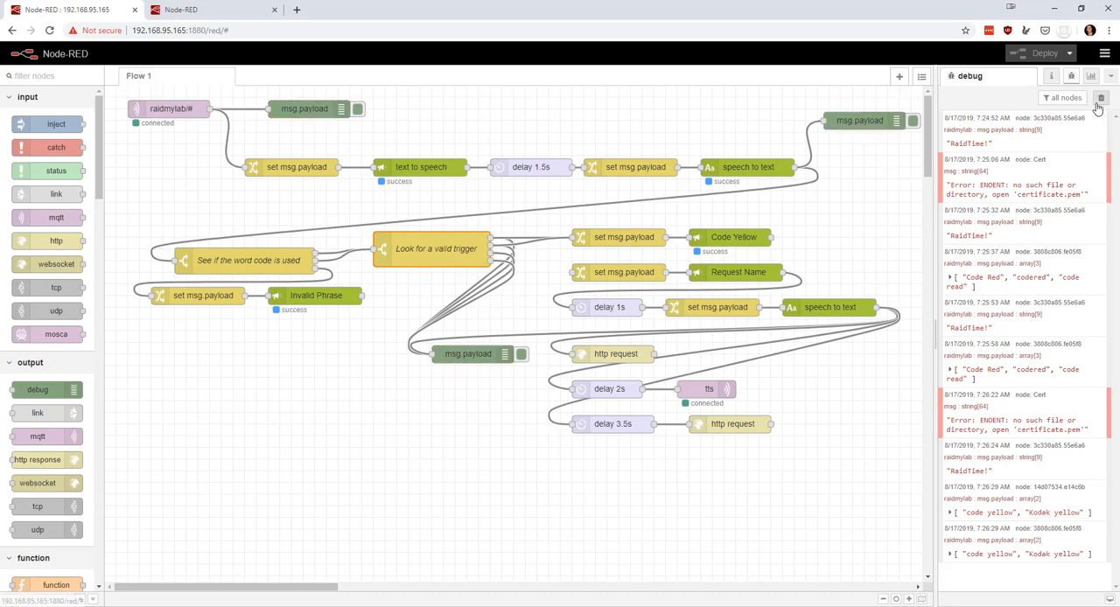
Clear the debug log and deploy the new Request Name wiring
left_click(1101, 98)
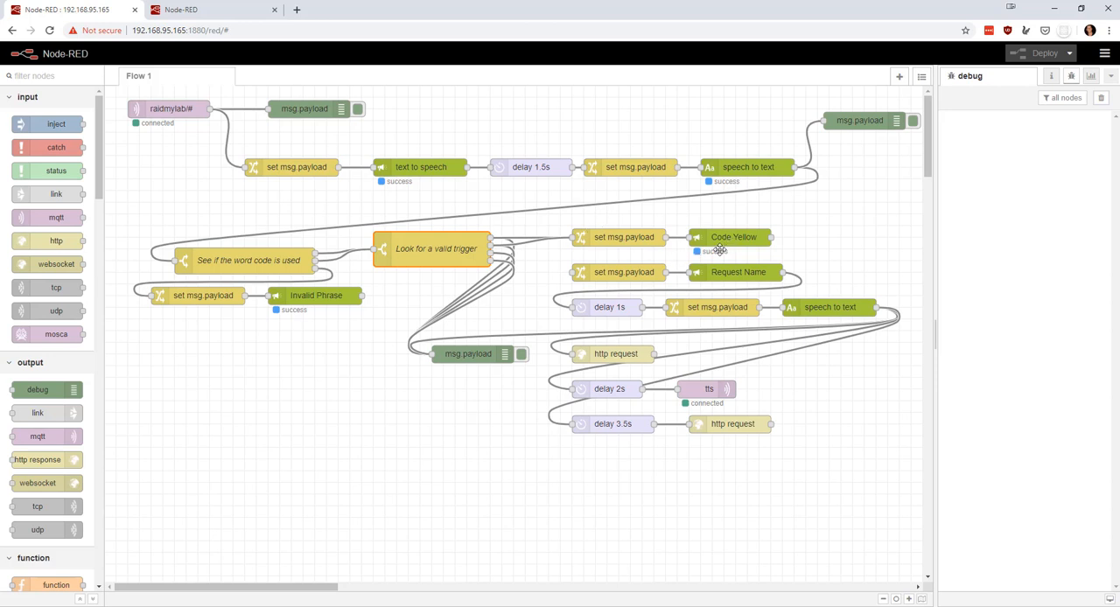
mouse_move(528, 255)
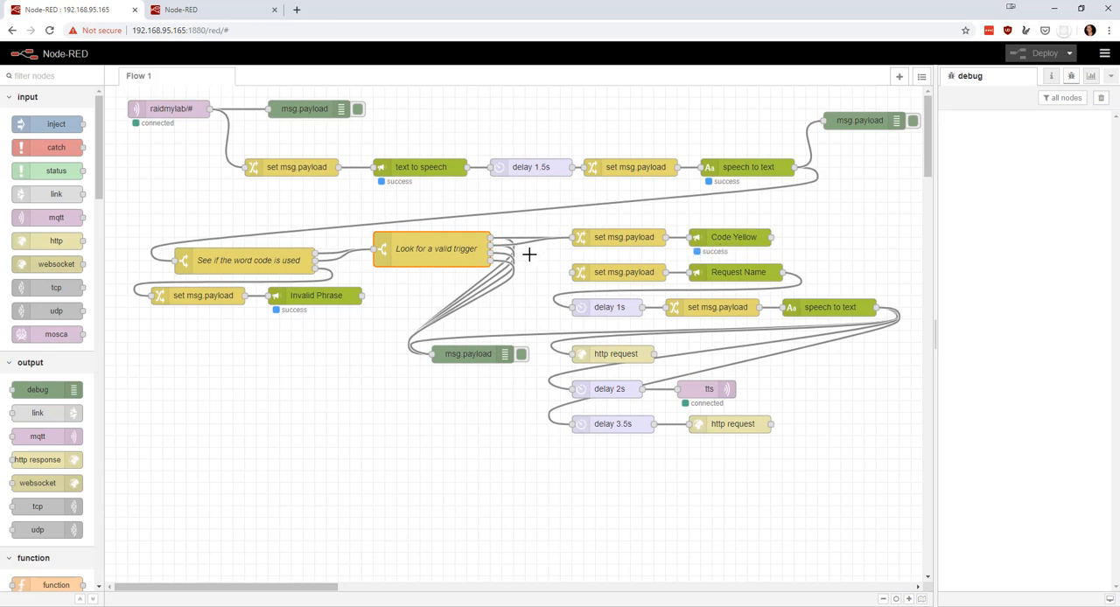
mouse_move(490, 255)
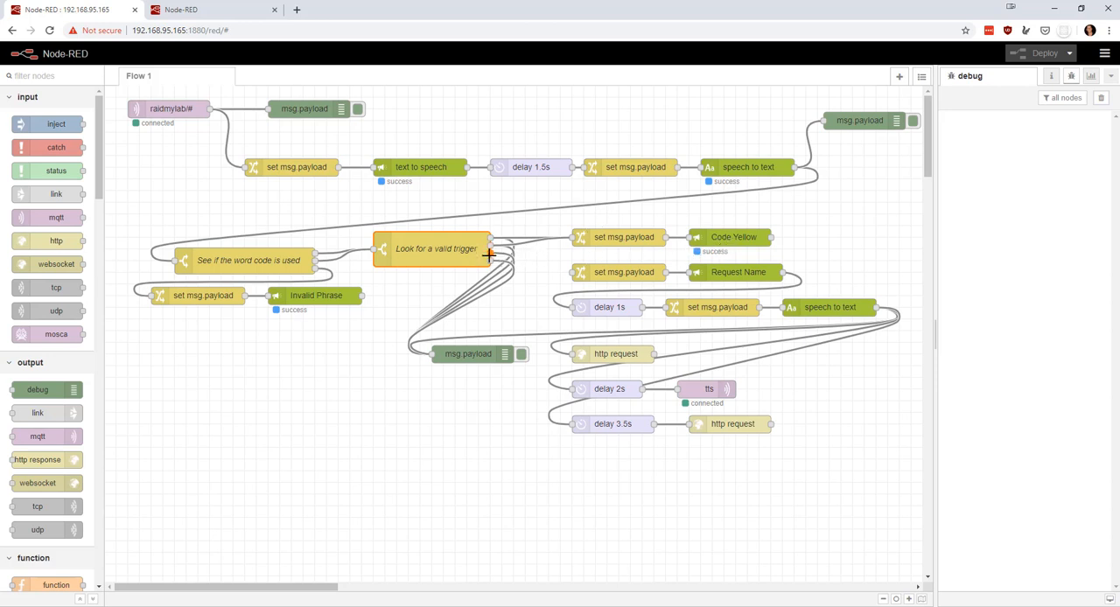
mouse_move(490, 254)
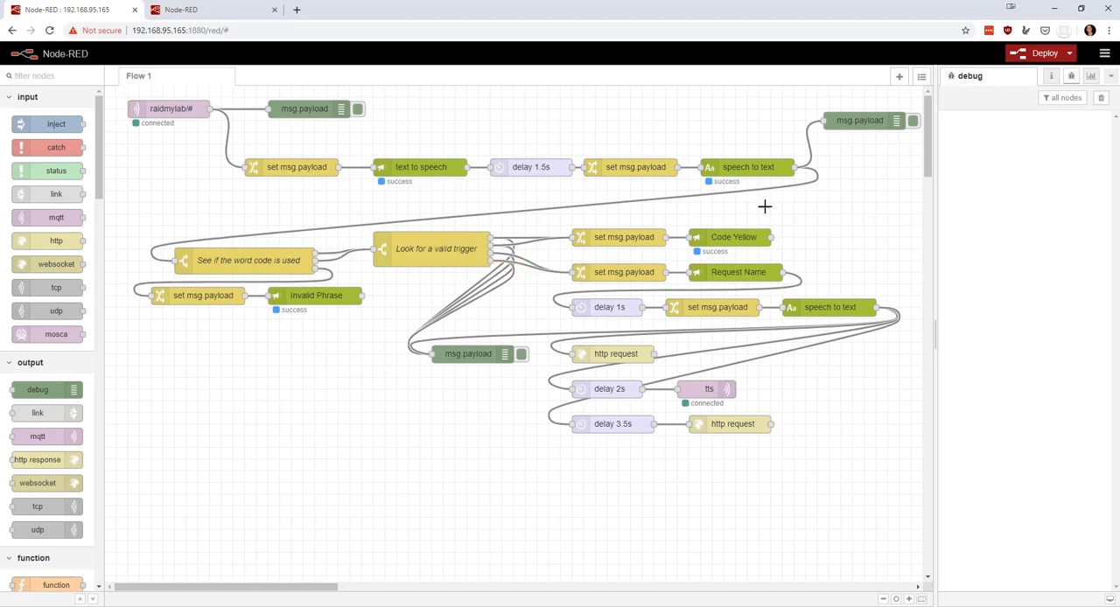
left_click(1040, 52)
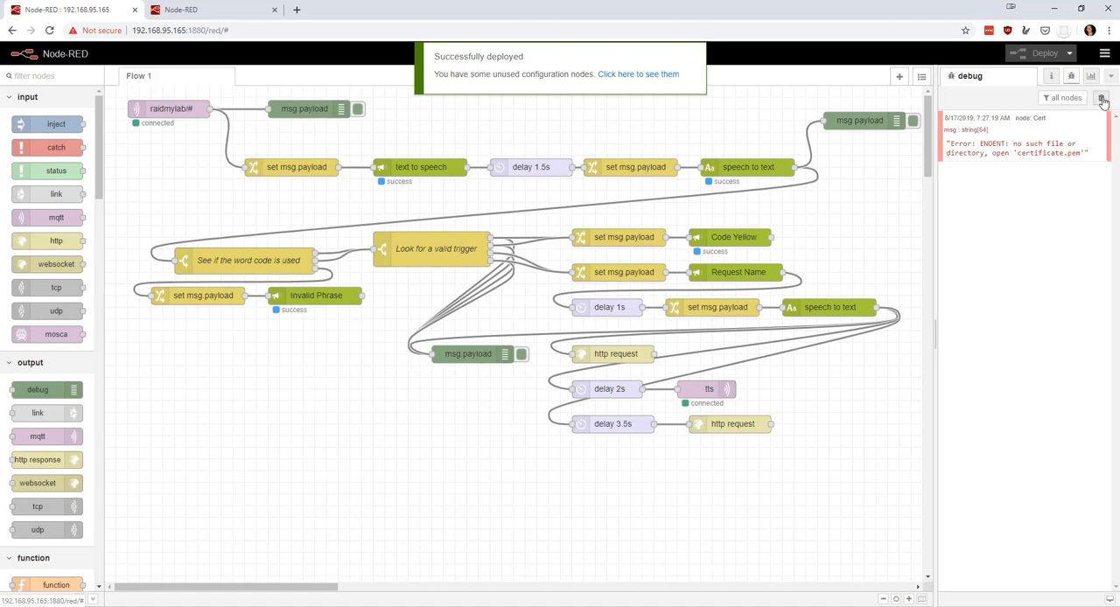
Clear the debug log ahead of the code brown passphrase test
left_click(1101, 98)
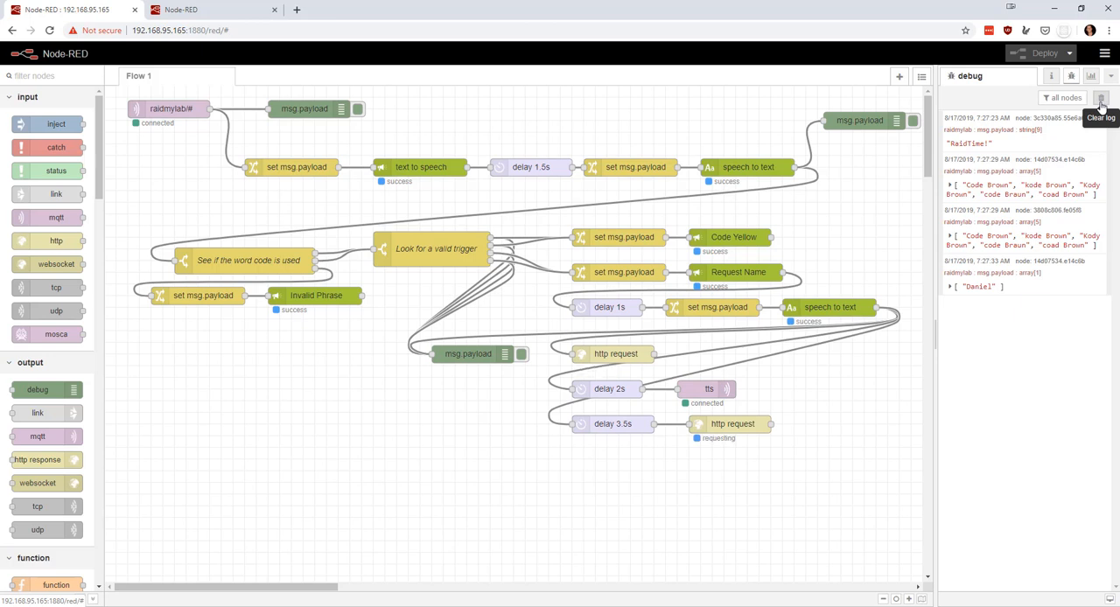
mouse_move(1101, 105)
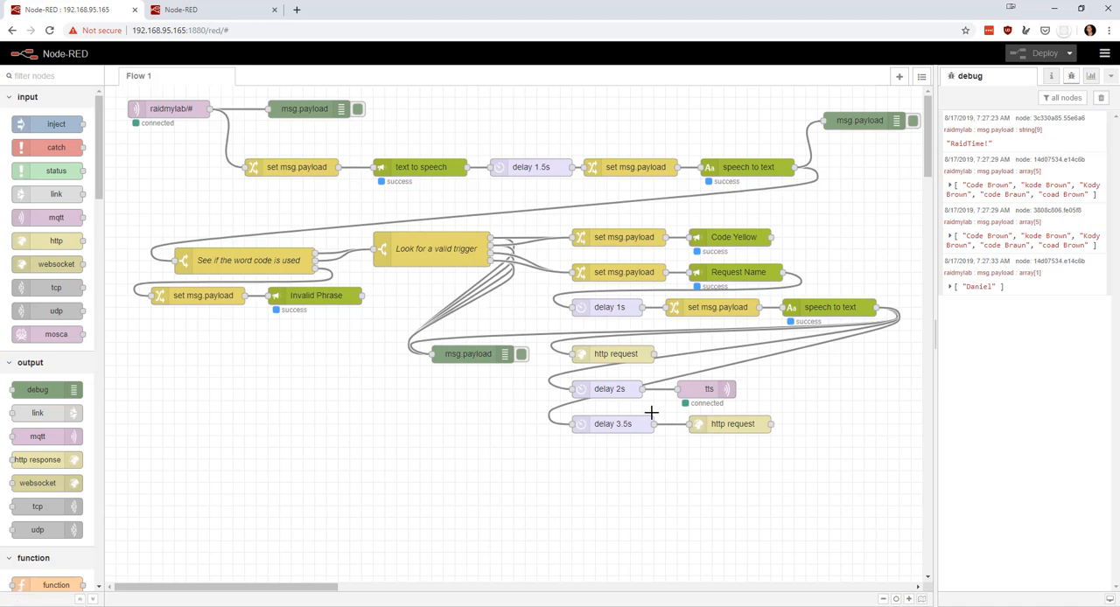
double_click(434, 249)
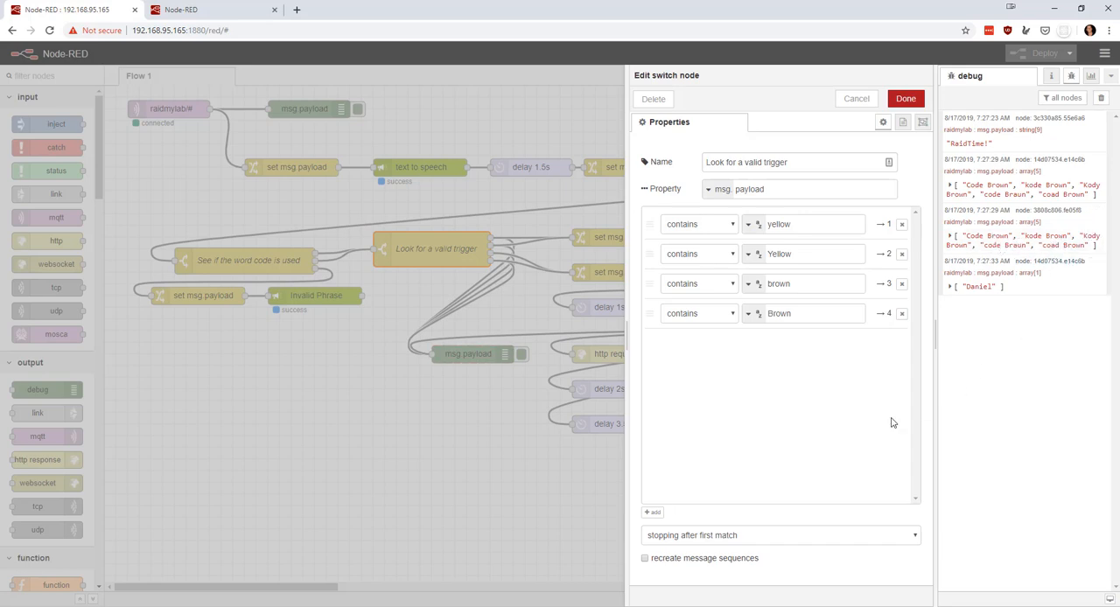
left_click(906, 98)
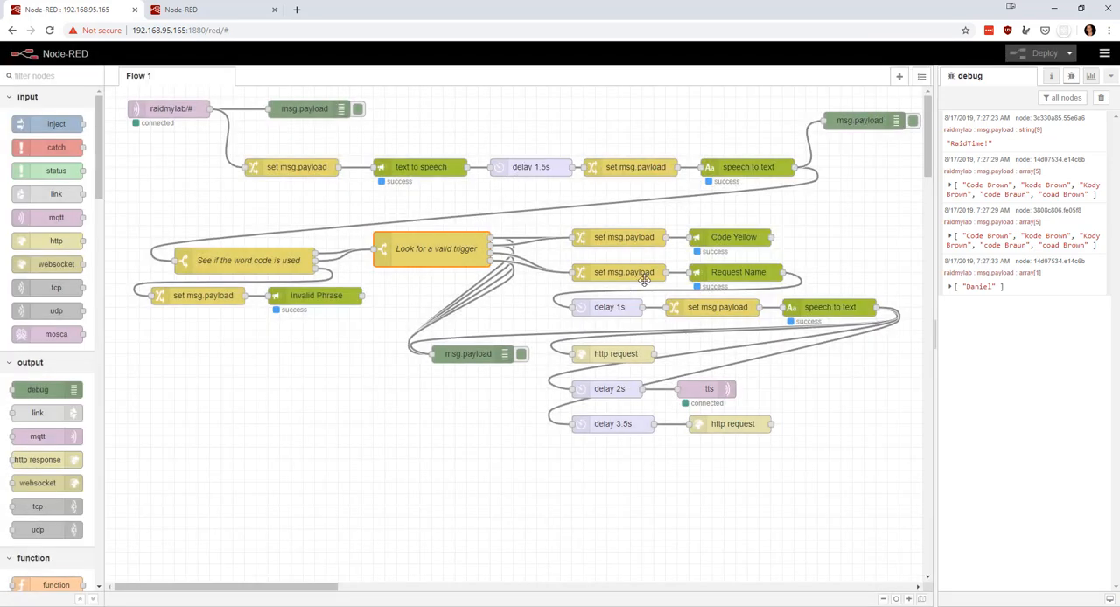
mouse_move(728, 271)
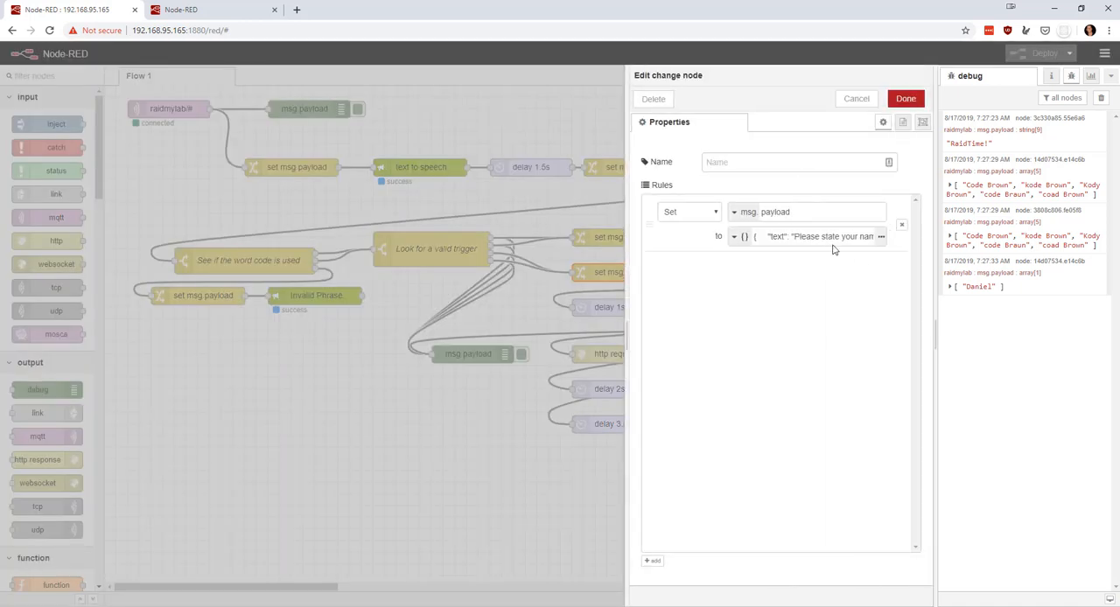
left_click(906, 98)
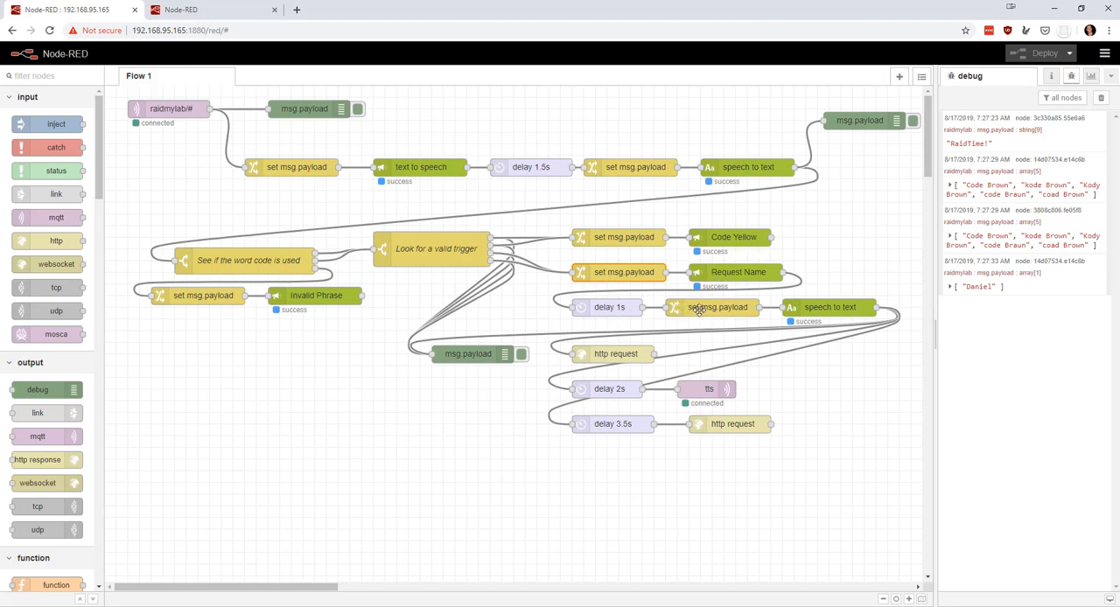
mouse_move(822, 311)
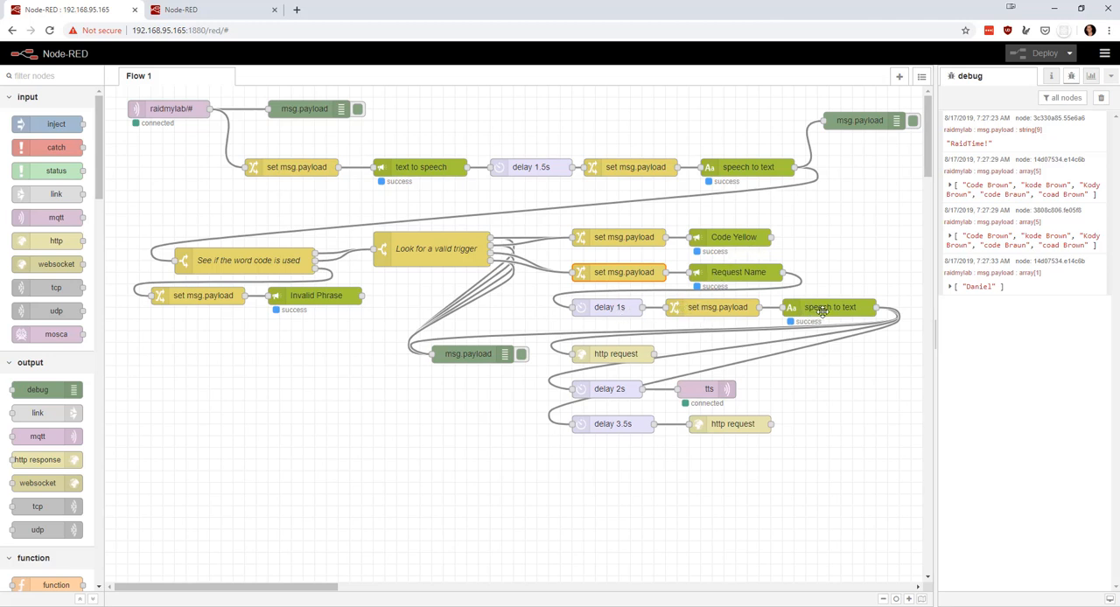
mouse_move(837, 301)
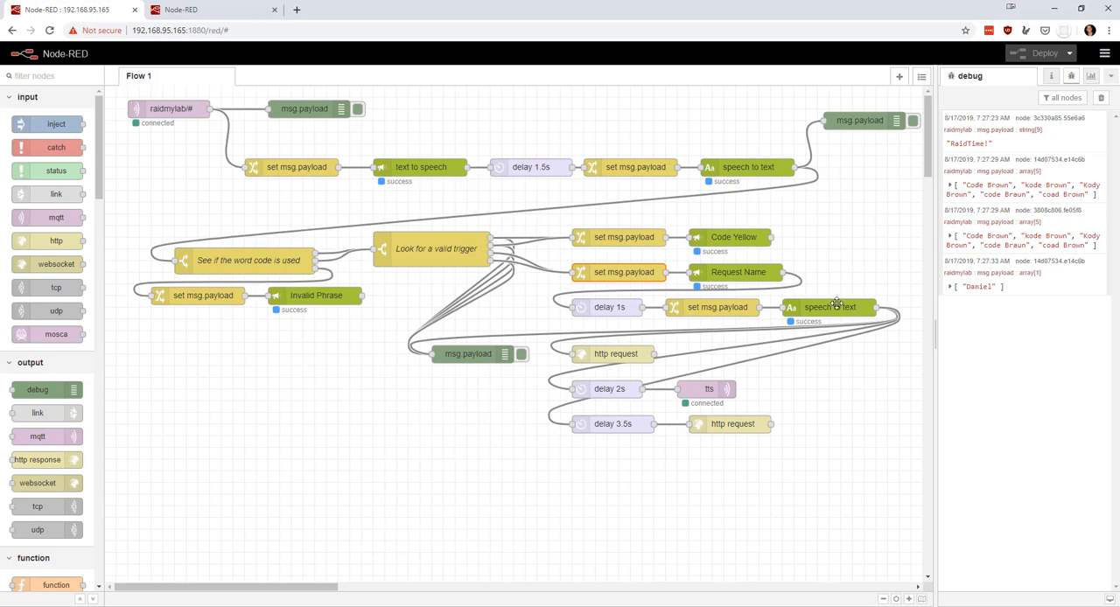
double_click(826, 308)
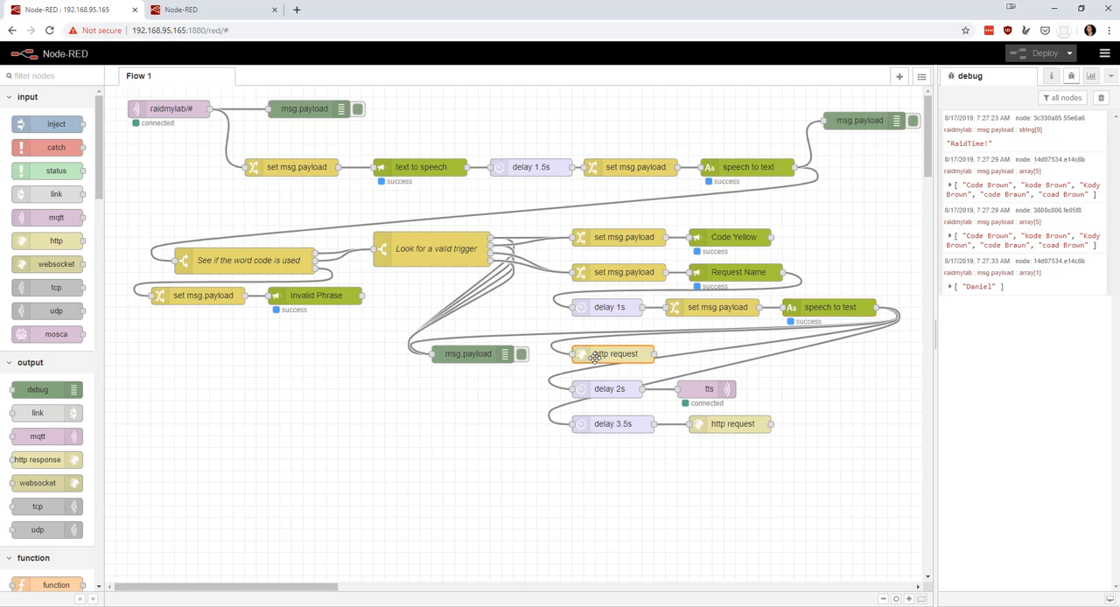
Confirm the first http request's URL ends with sound=attention and apply its settings
double_click(616, 354)
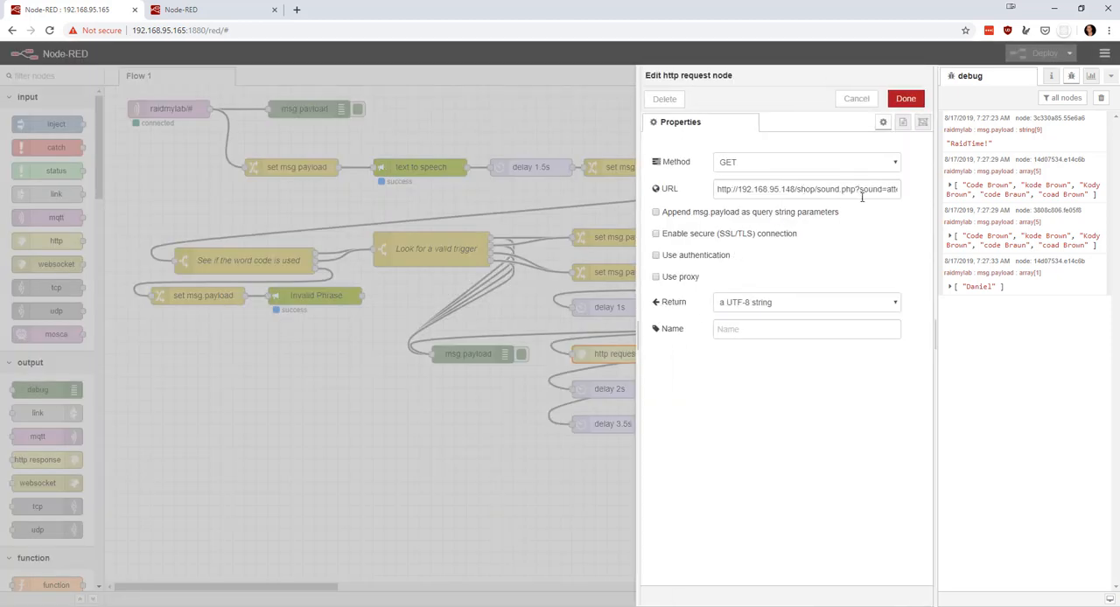
double_click(875, 189)
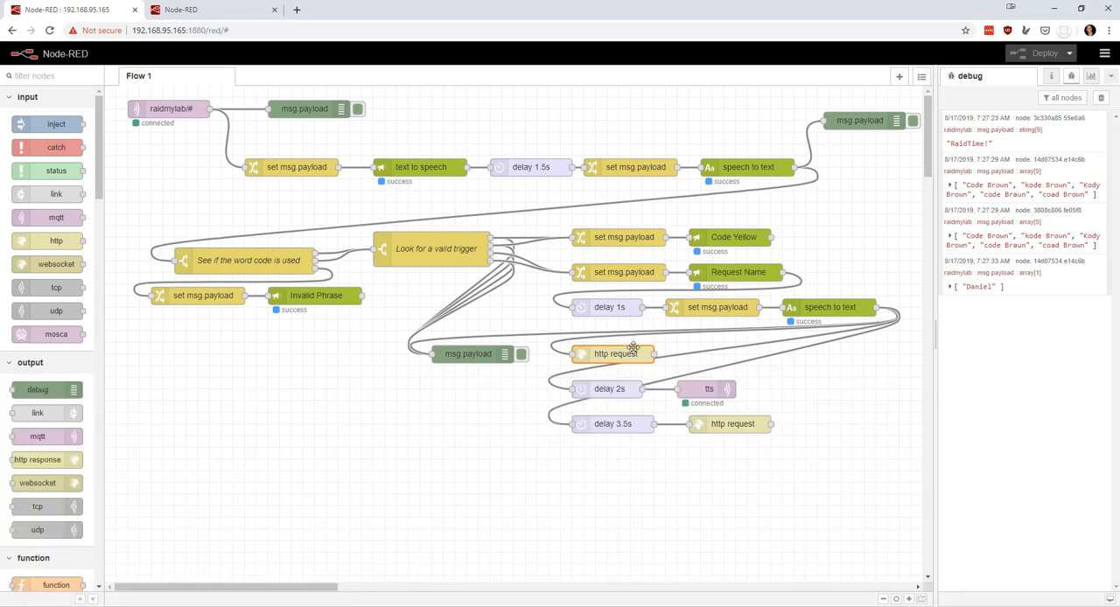
mouse_move(633, 354)
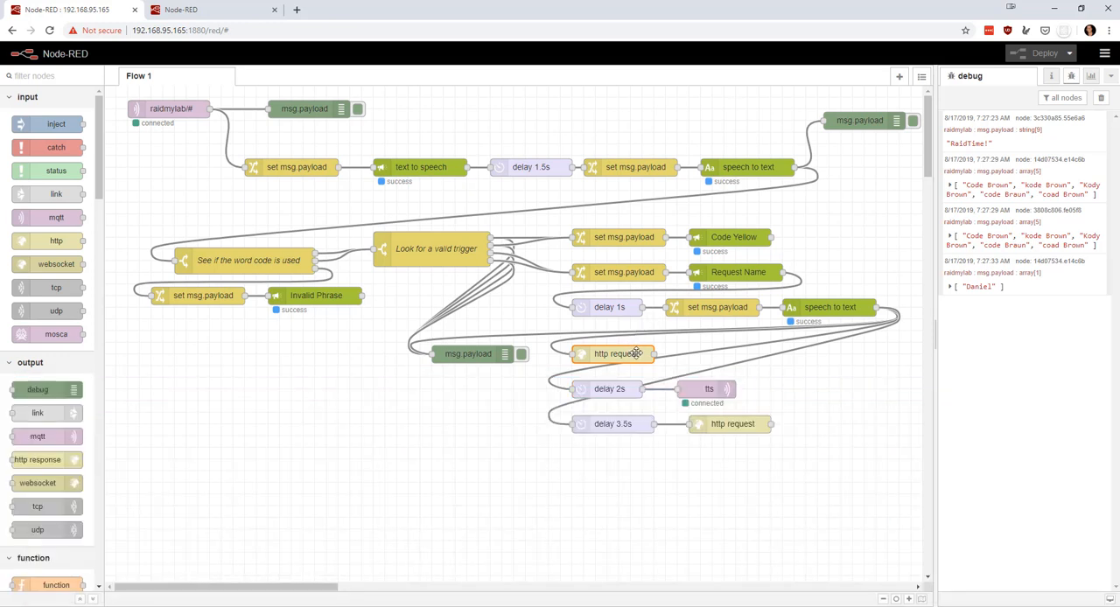
double_click(612, 353)
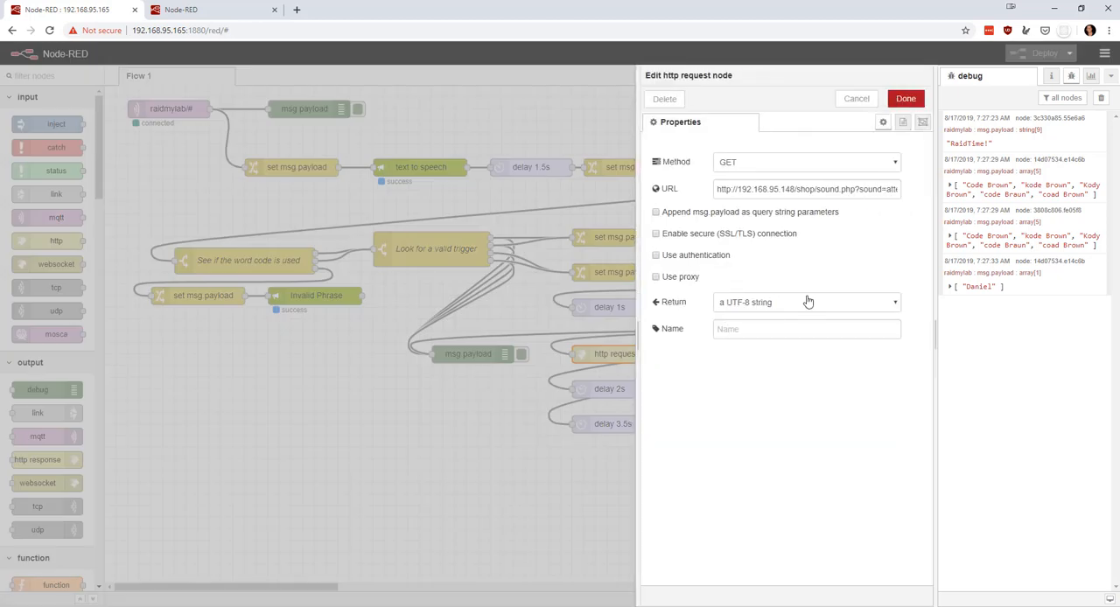
double_click(878, 189)
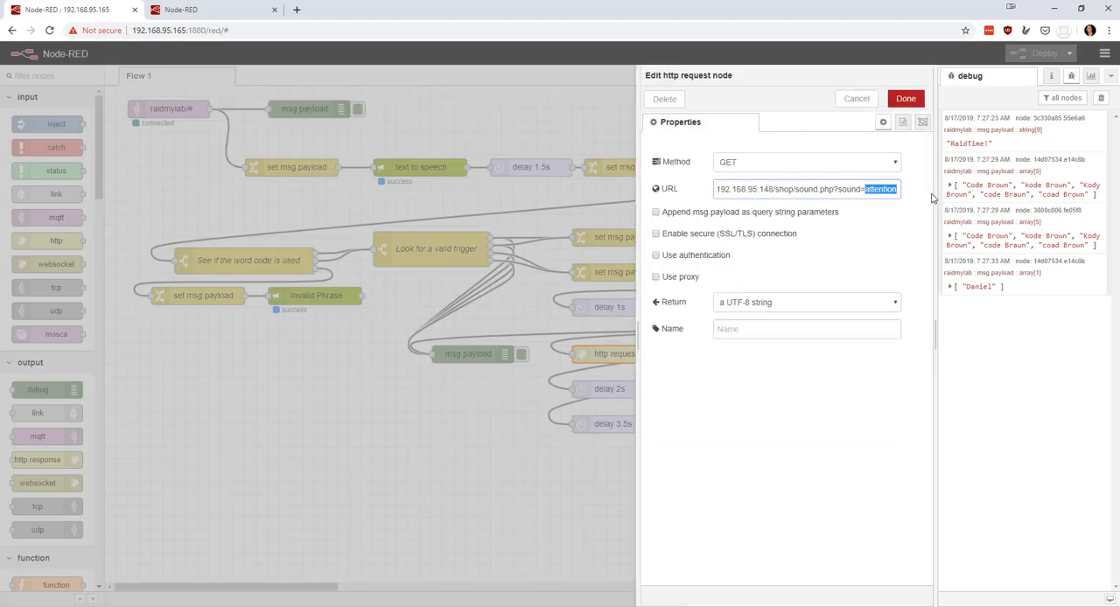
left_click(906, 98)
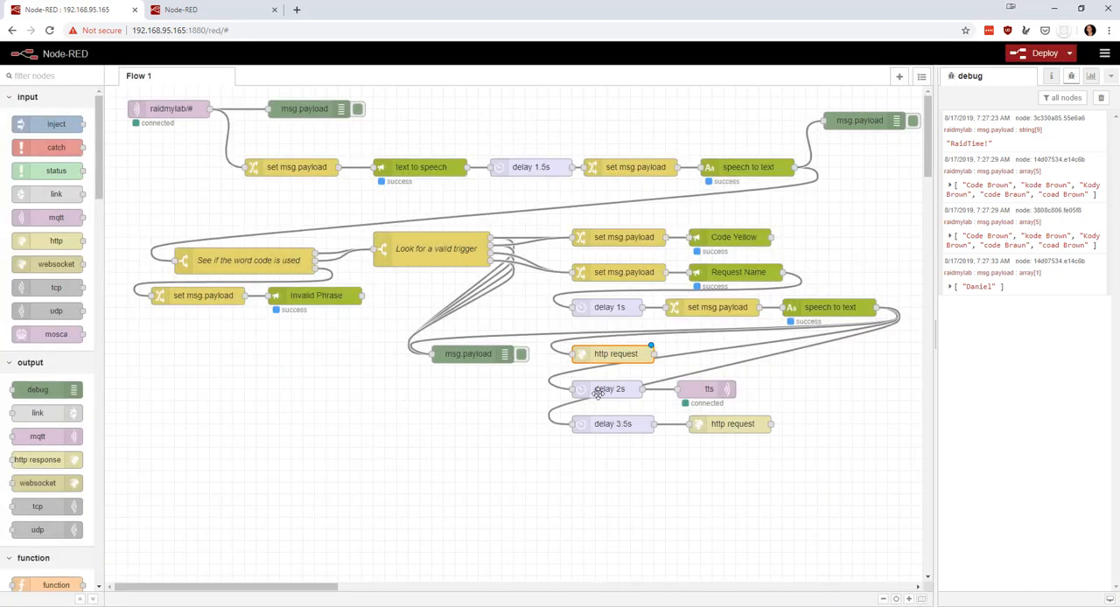
mouse_move(616, 354)
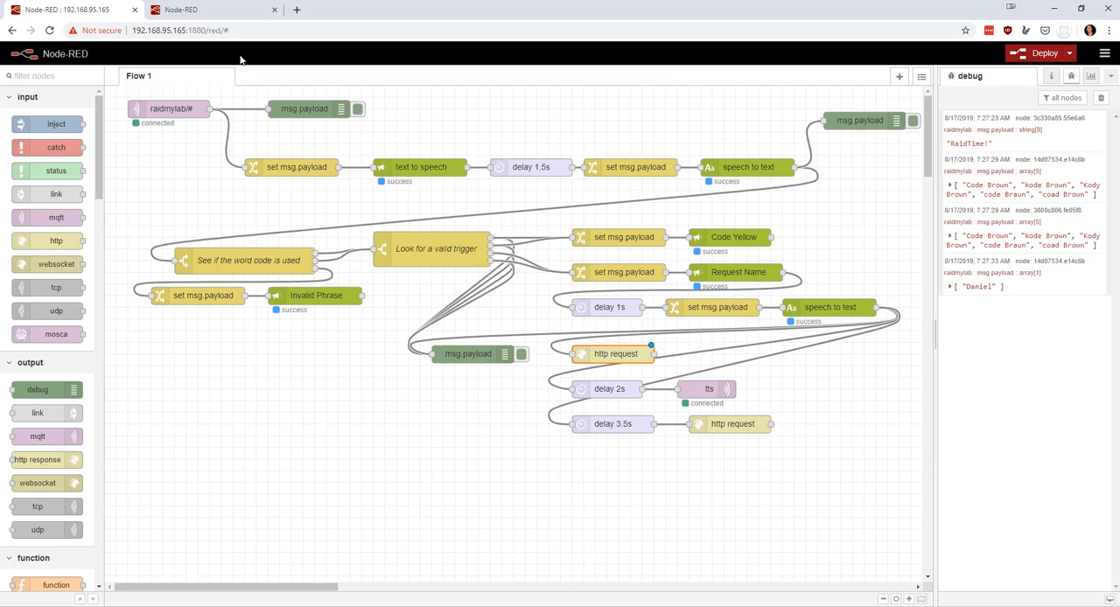
mouse_move(273, 191)
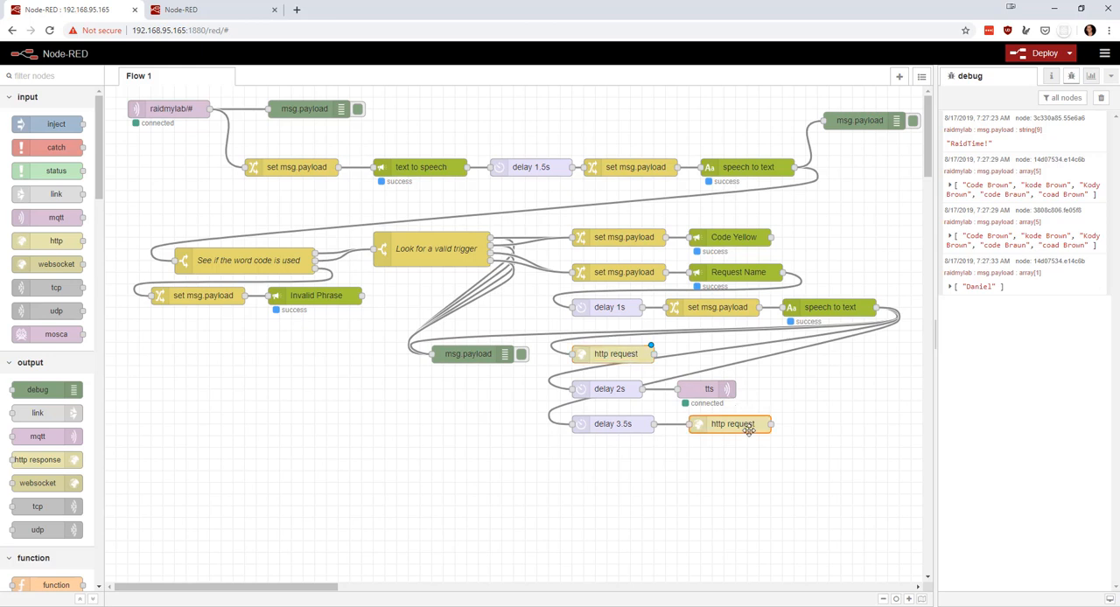
mouse_move(521, 208)
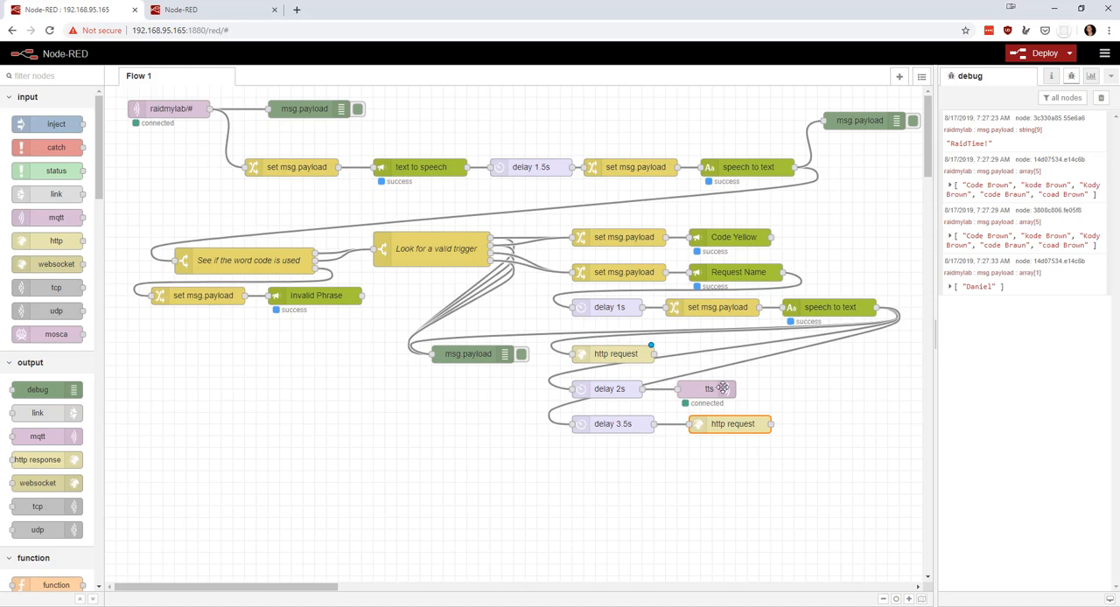
left_click(258, 77)
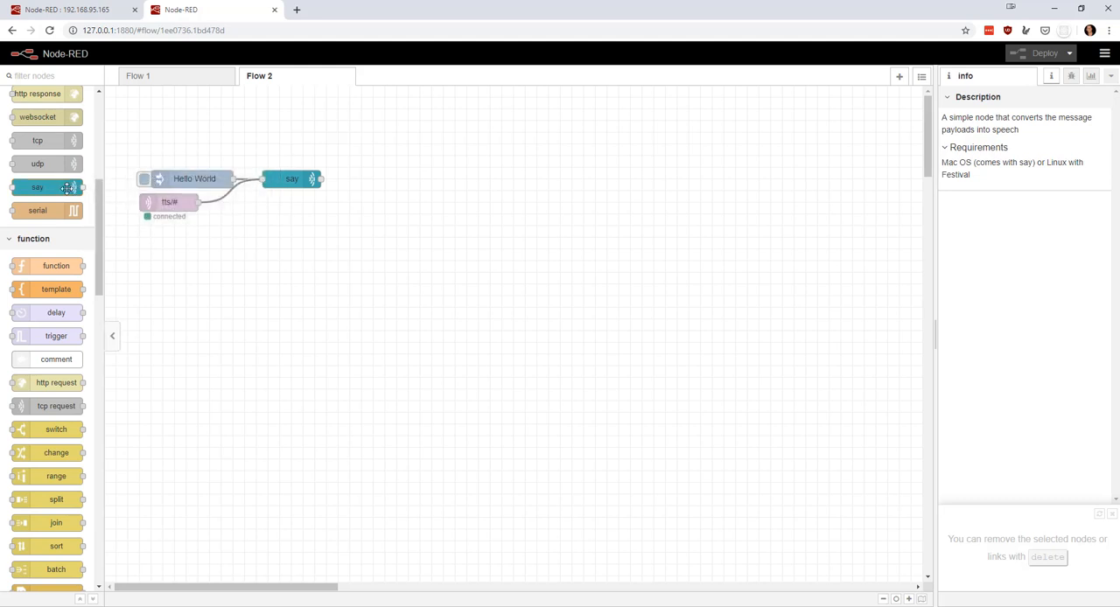
mouse_move(37, 187)
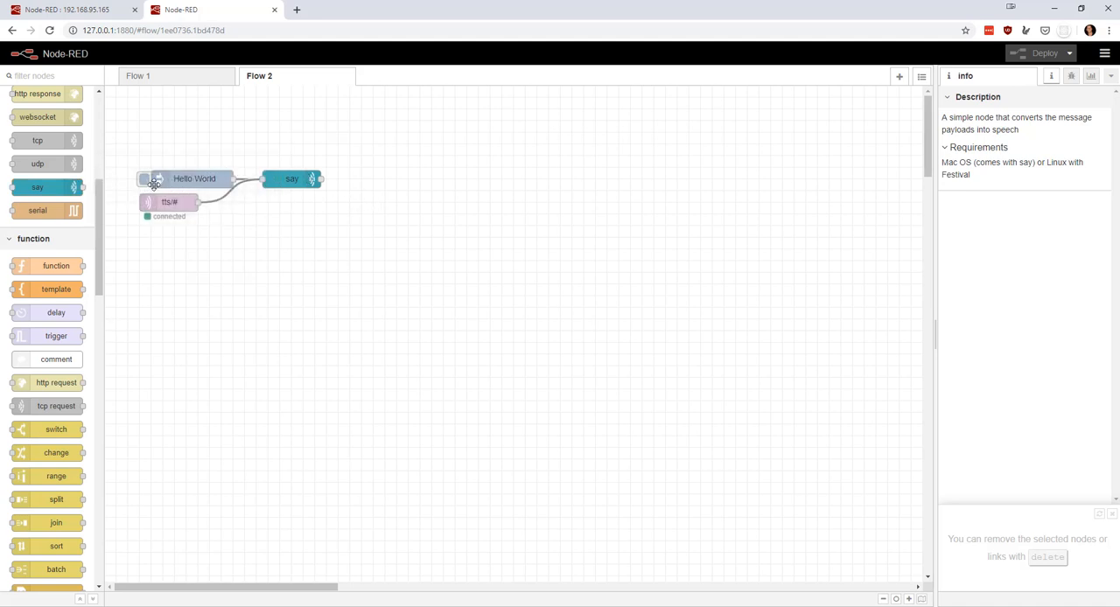
left_click(143, 179)
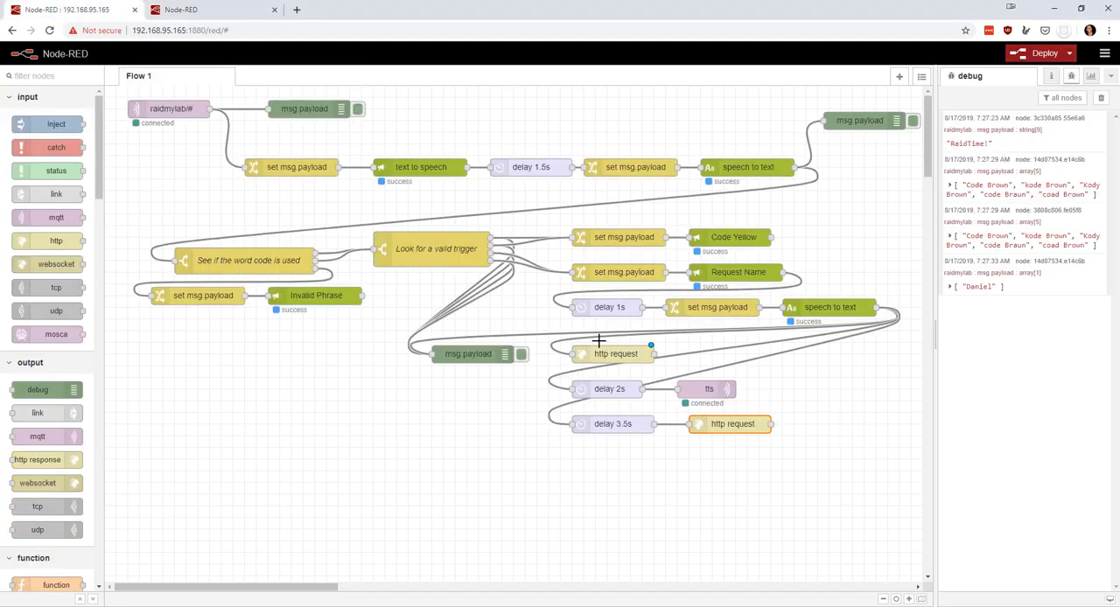
mouse_move(689, 301)
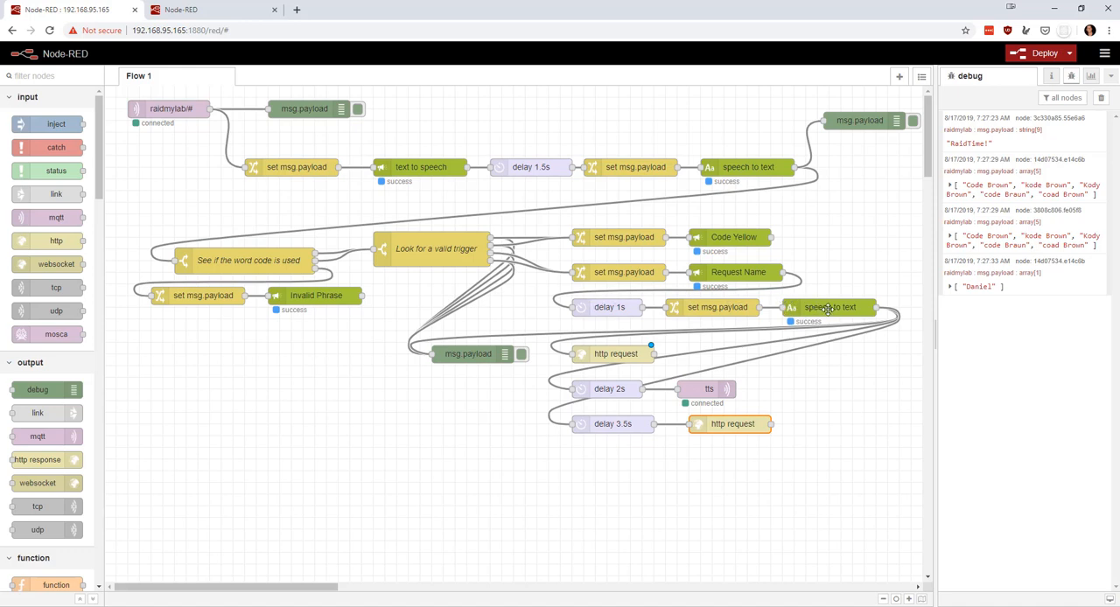
mouse_move(721, 264)
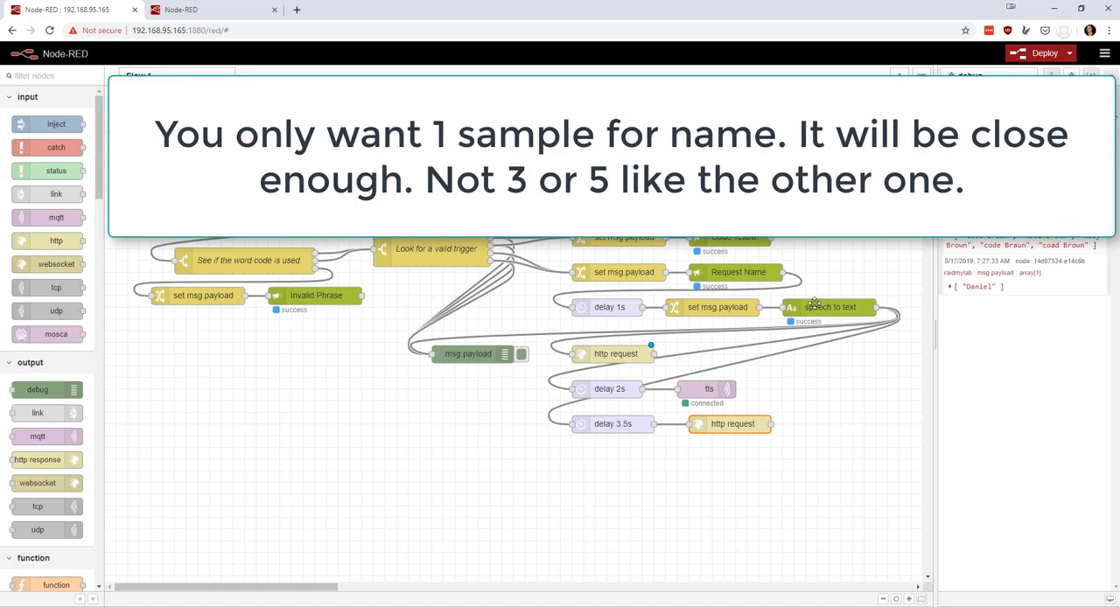
mouse_move(601, 353)
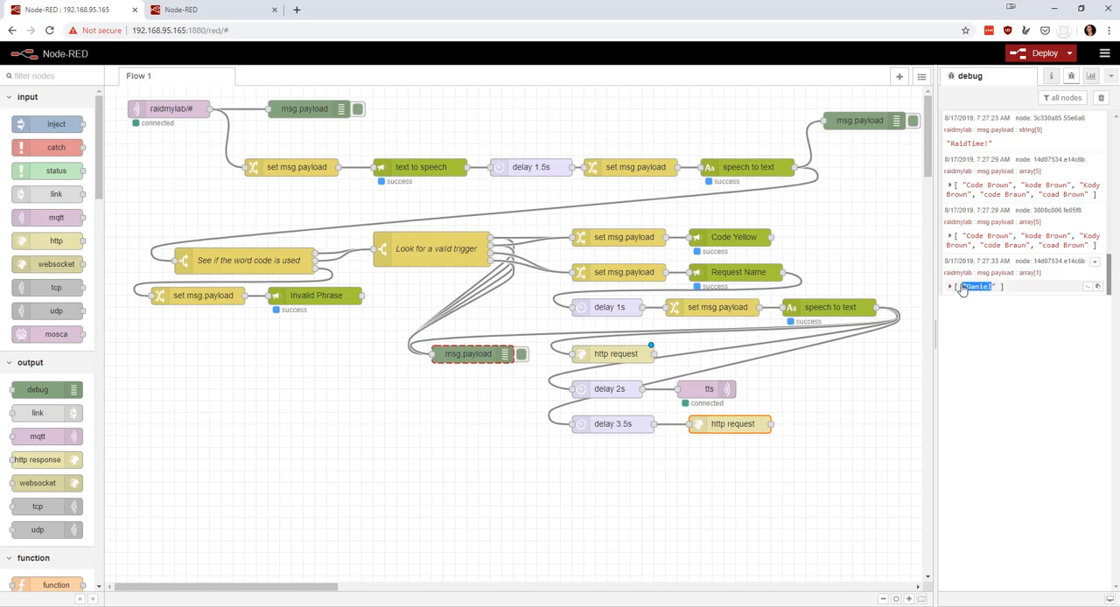
Expand the debug array to show 'Daniel' and review the second http request's GET URL
left_click(951, 287)
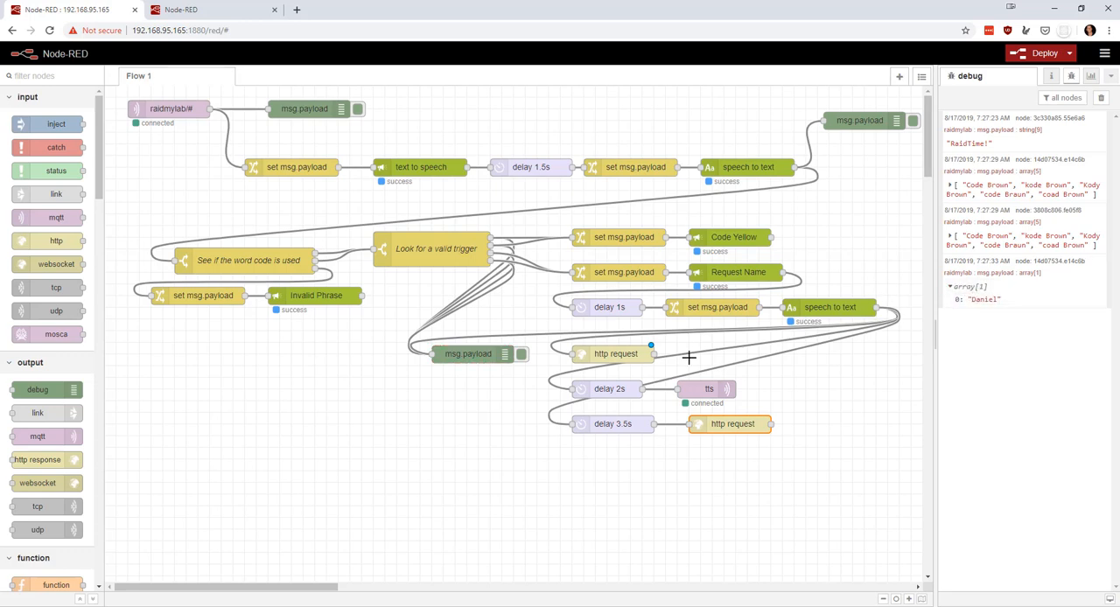
mouse_move(684, 405)
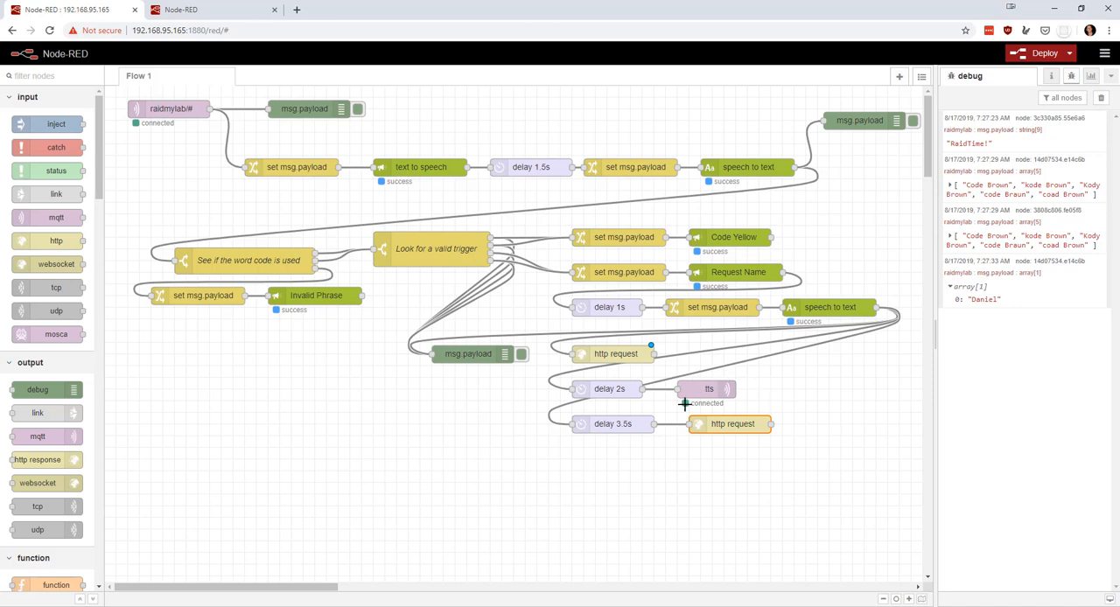
mouse_move(682, 424)
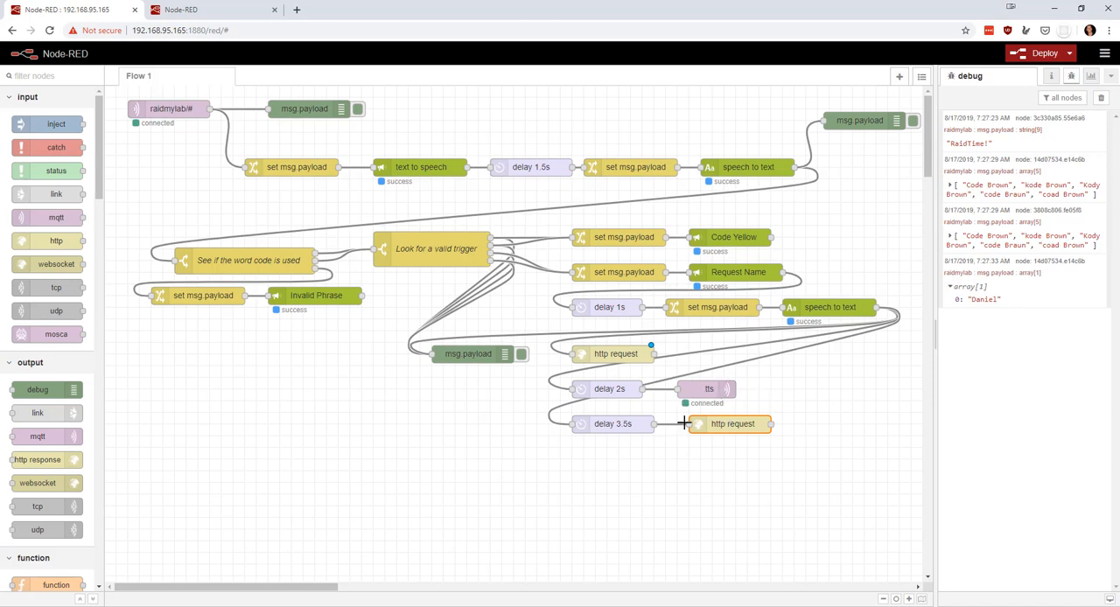
mouse_move(743, 425)
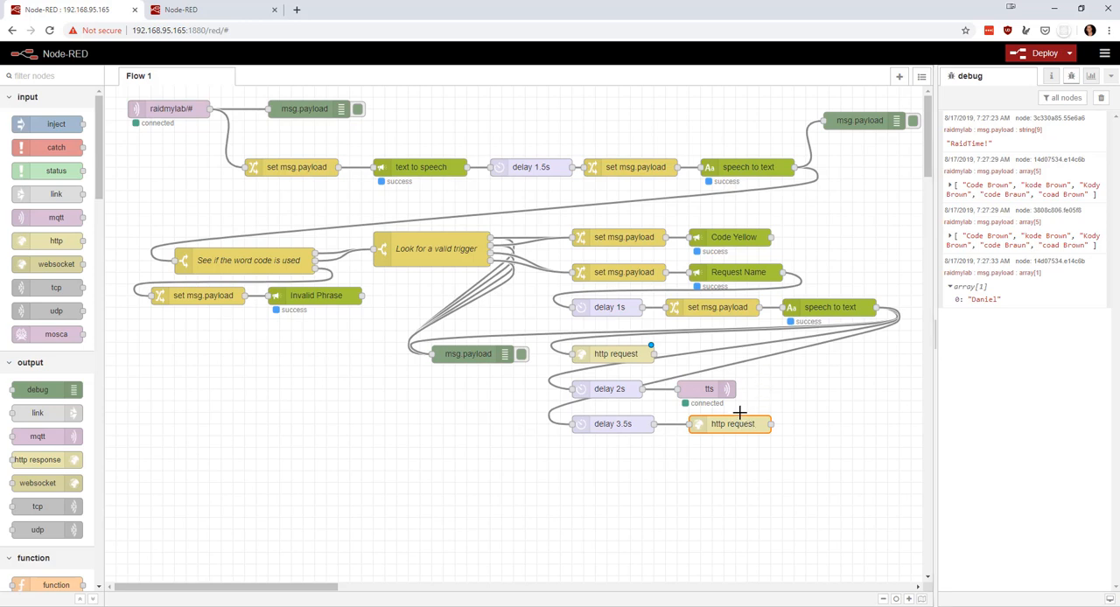
double_click(731, 424)
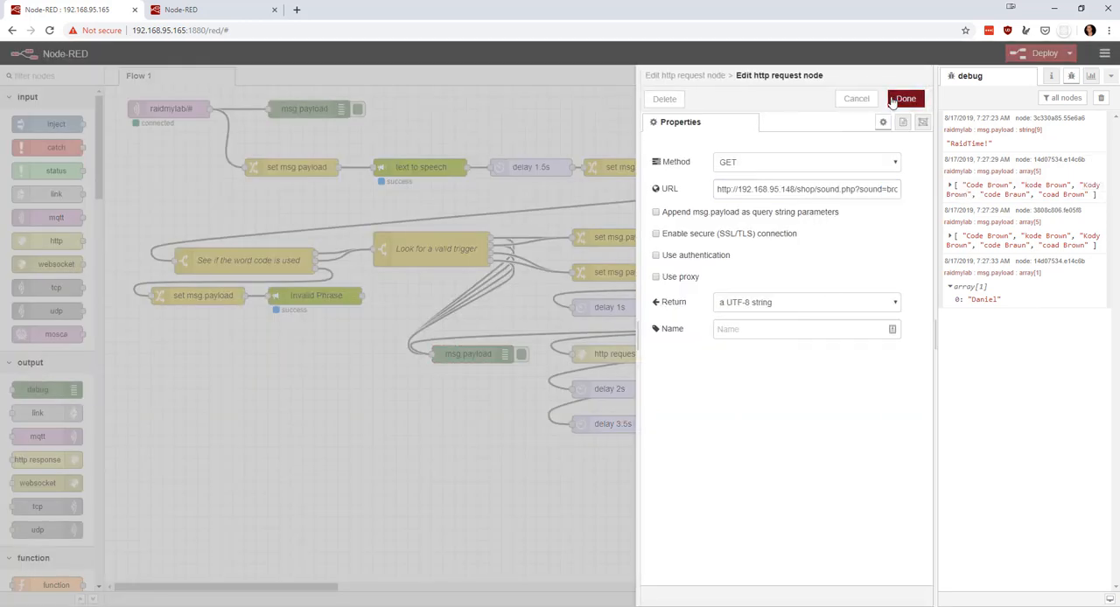
left_click(904, 98)
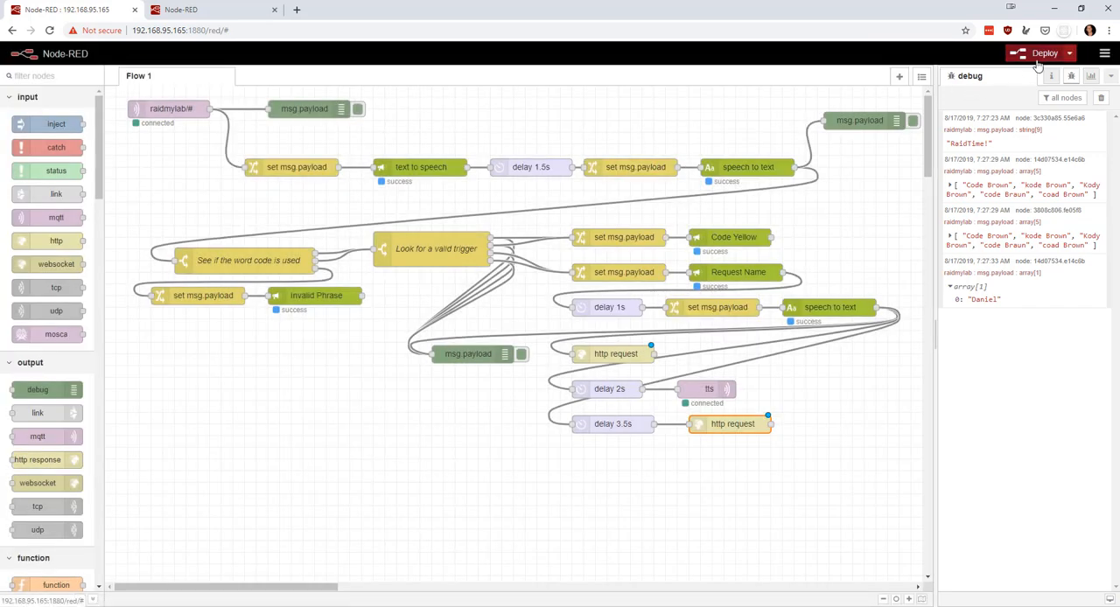
Deploy the updated voice flow and retest it by speaking the passphrase
left_click(1042, 53)
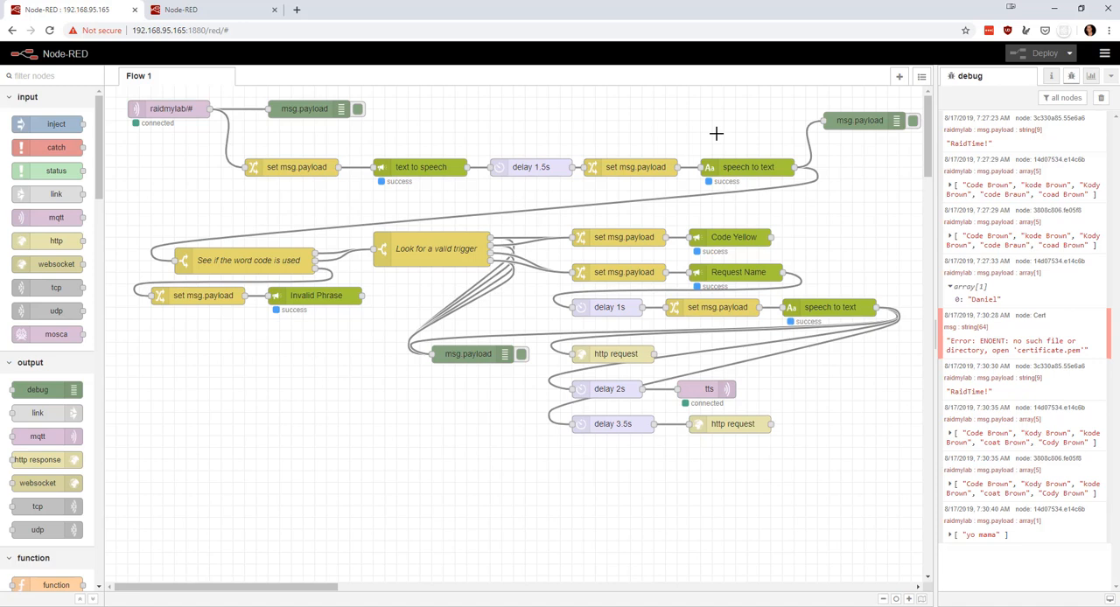
mouse_move(717, 133)
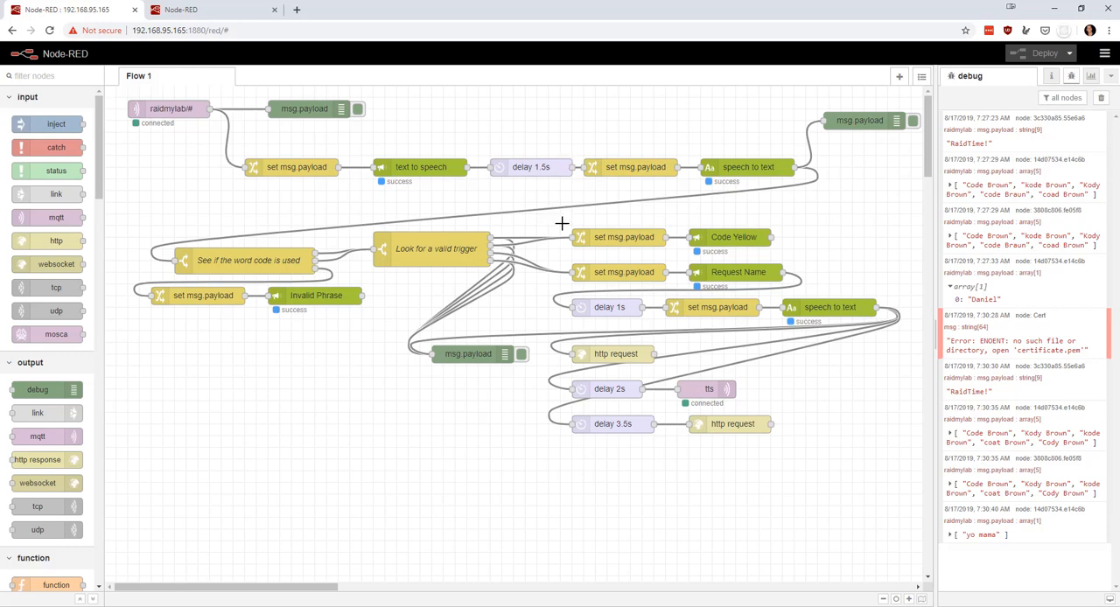
mouse_move(562, 237)
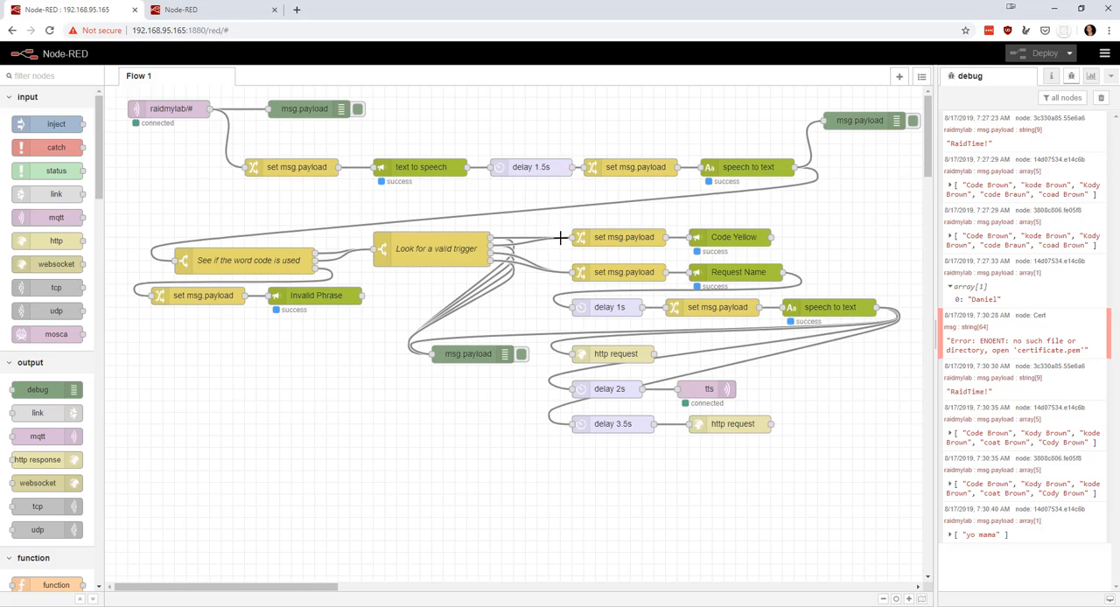
mouse_move(556, 218)
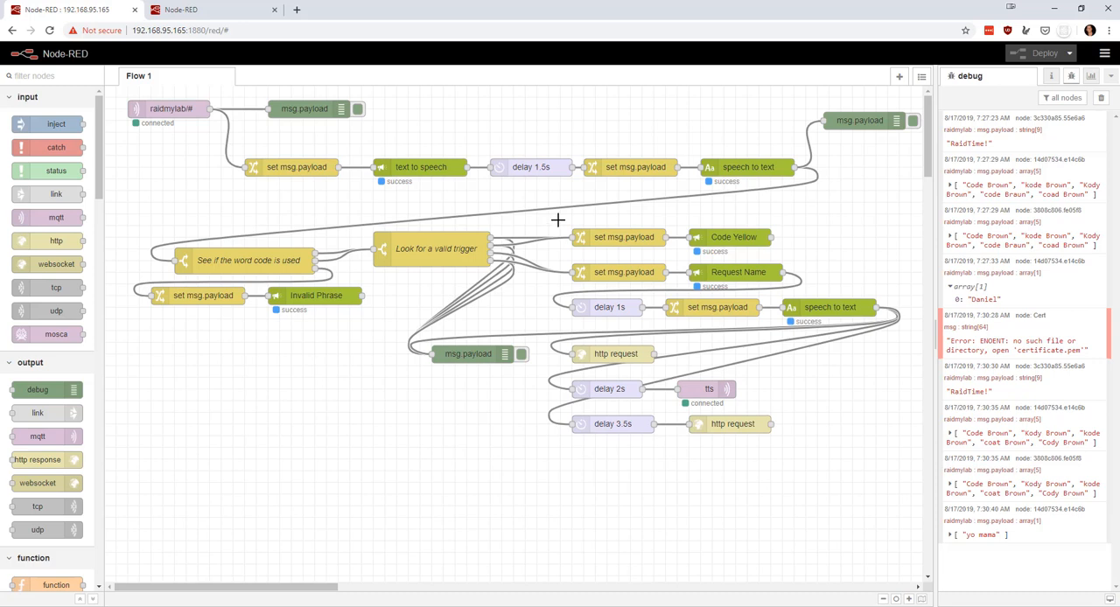
mouse_move(175, 10)
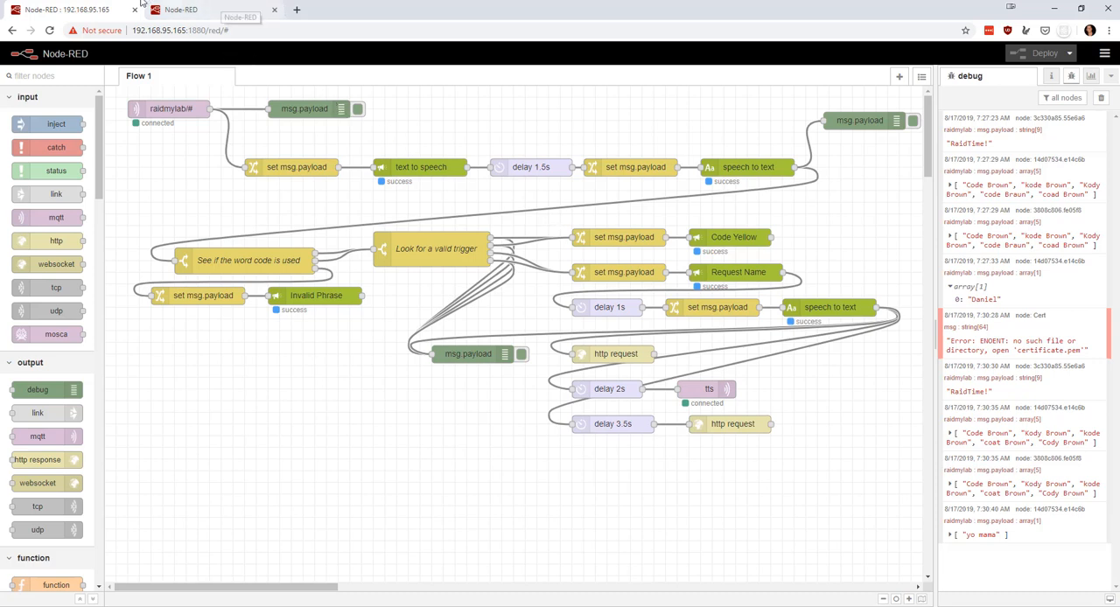